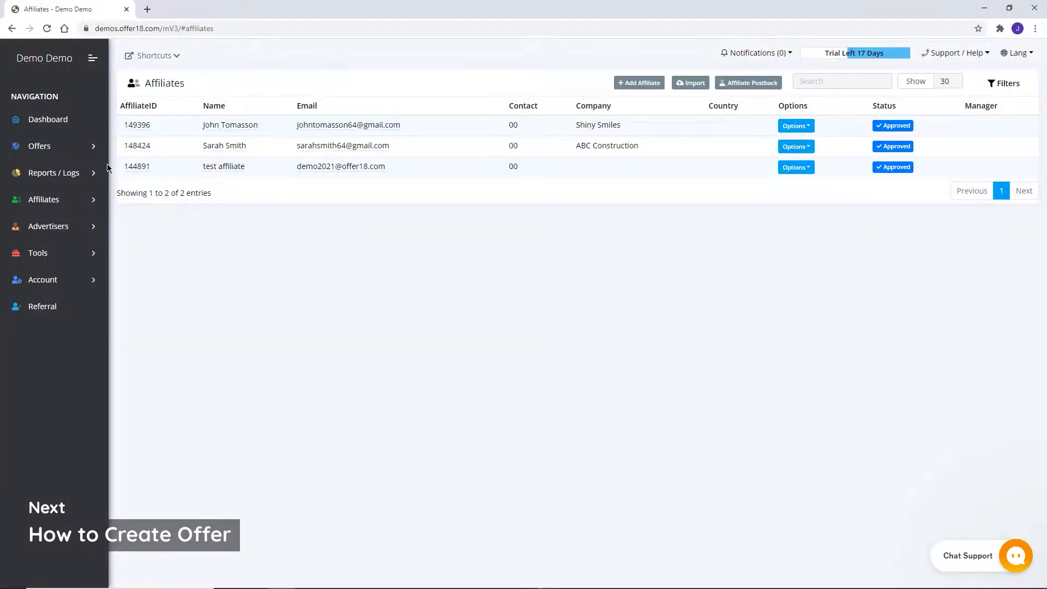
# - Start a new offer under Offers > Create Offer, toggling Advance Mode off and back on
pyautogui.click(45, 175)
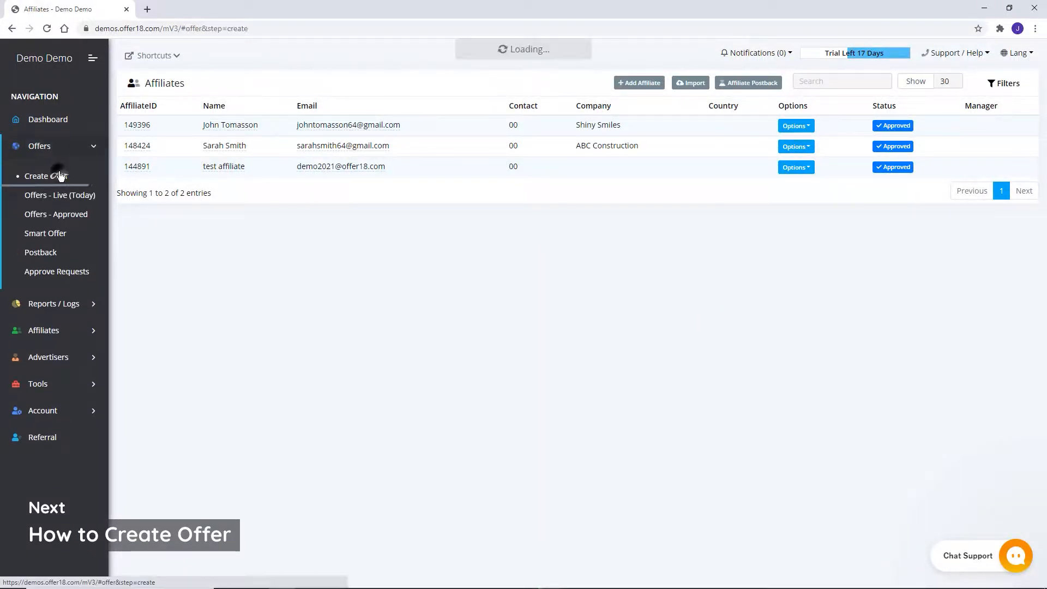
pyautogui.click(46, 175)
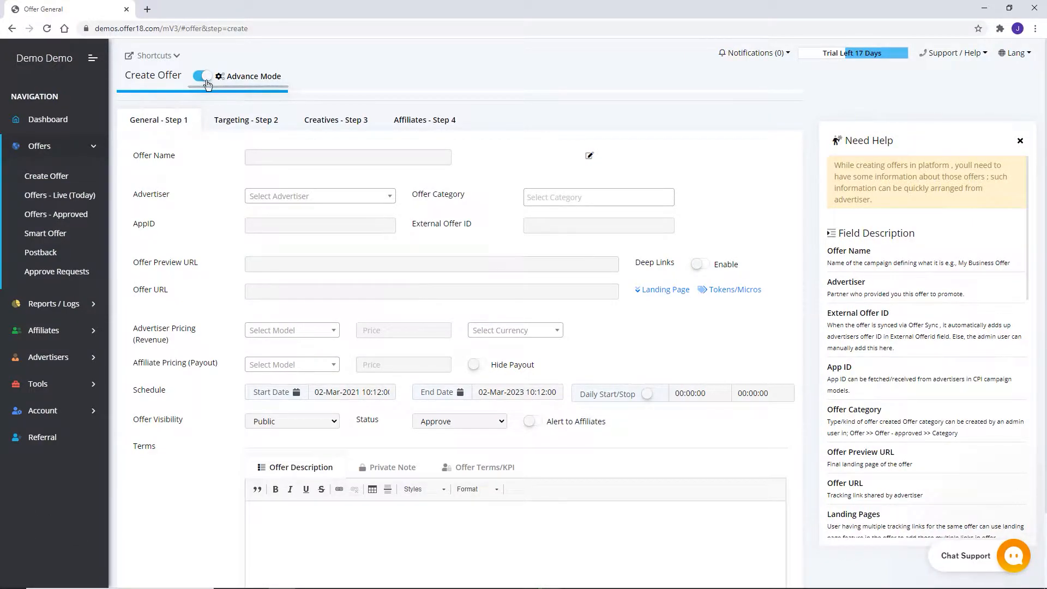
pyautogui.click(203, 76)
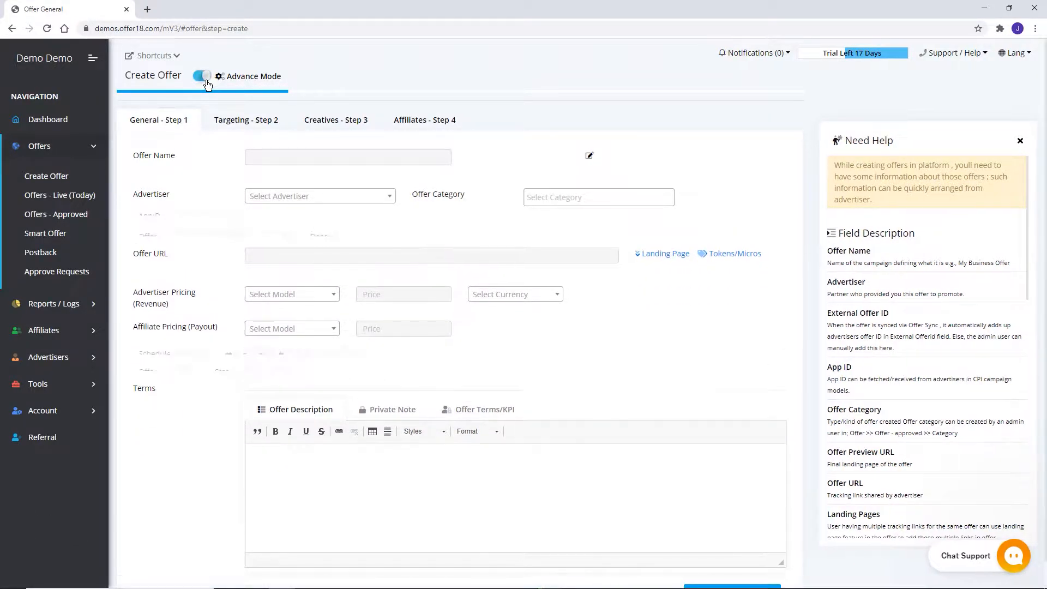
pyautogui.click(201, 75)
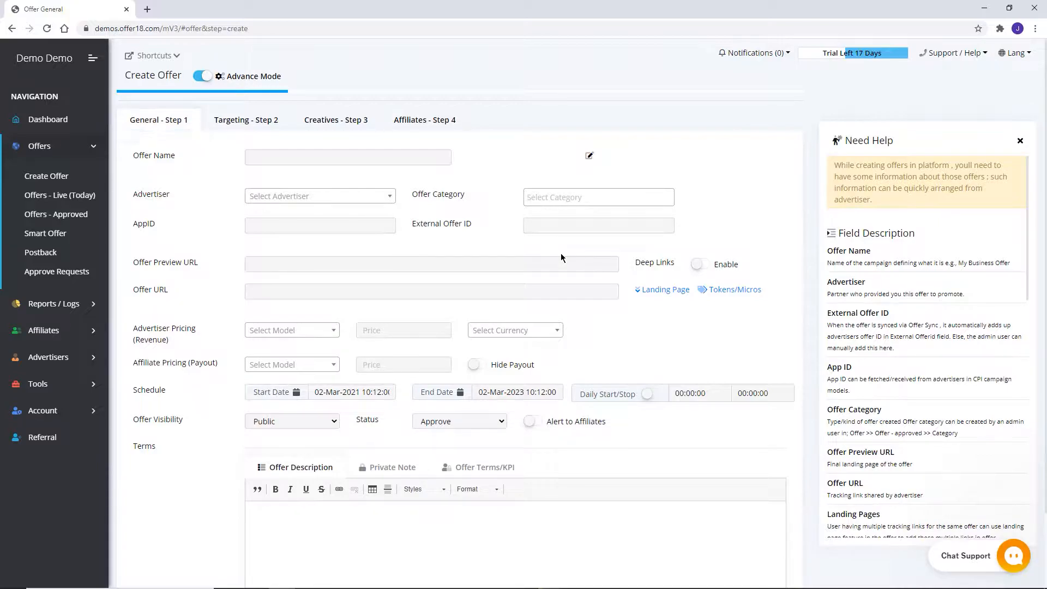
# - Name the offer 'First Offer', assign the Shiny Smiles advertiser, and dismiss the Shortcuts popup
pyautogui.write('First Offer')
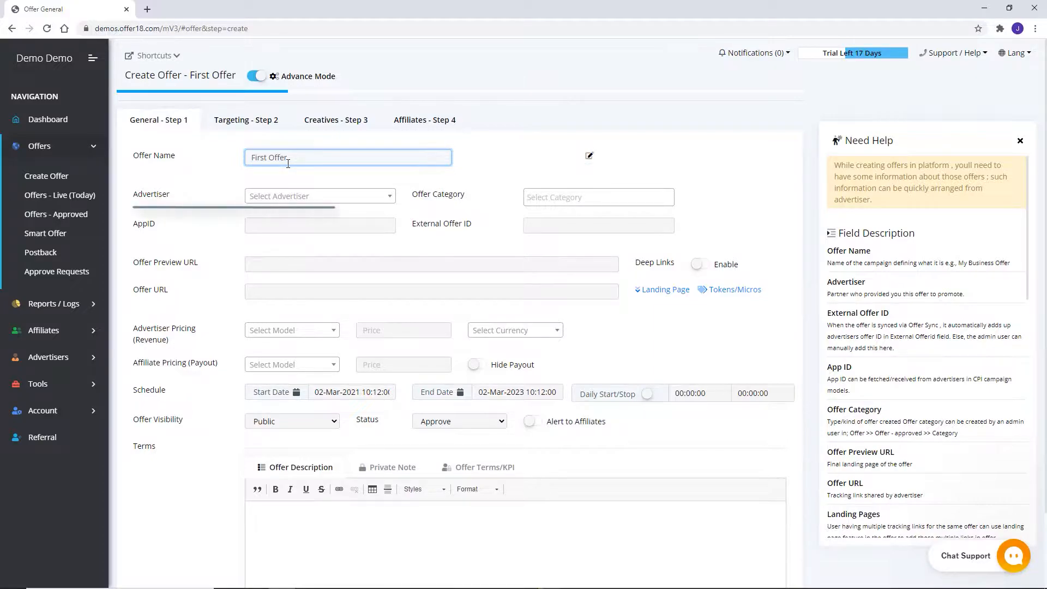
pyautogui.click(319, 195)
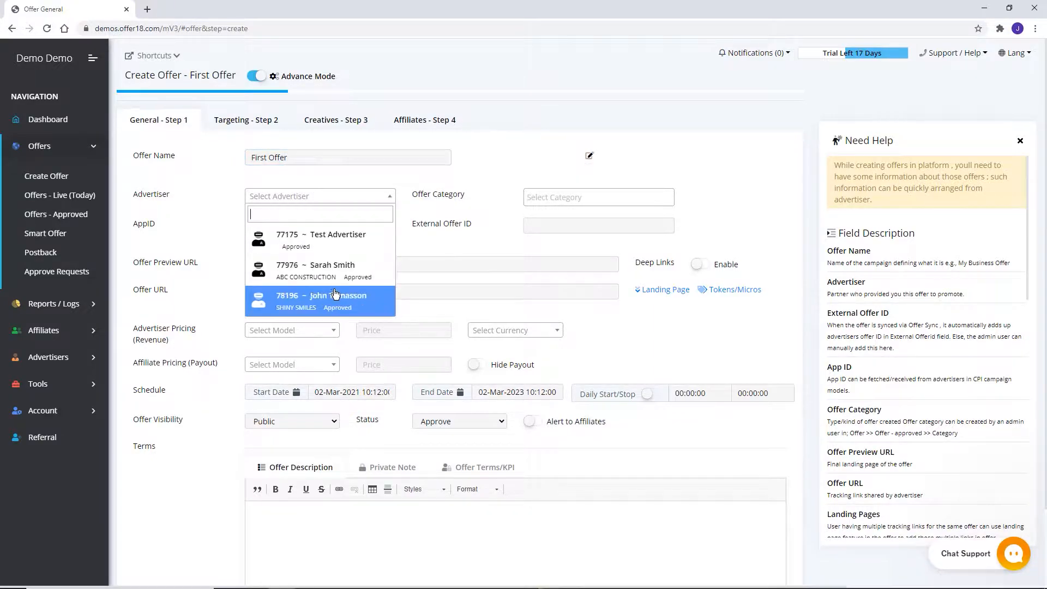
pyautogui.click(321, 299)
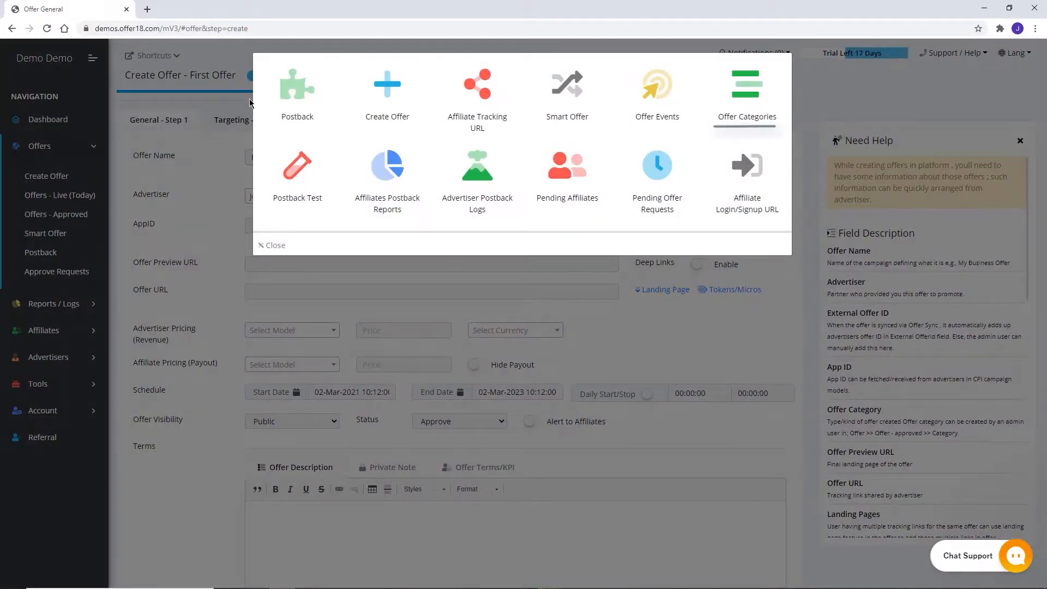
pyautogui.click(271, 245)
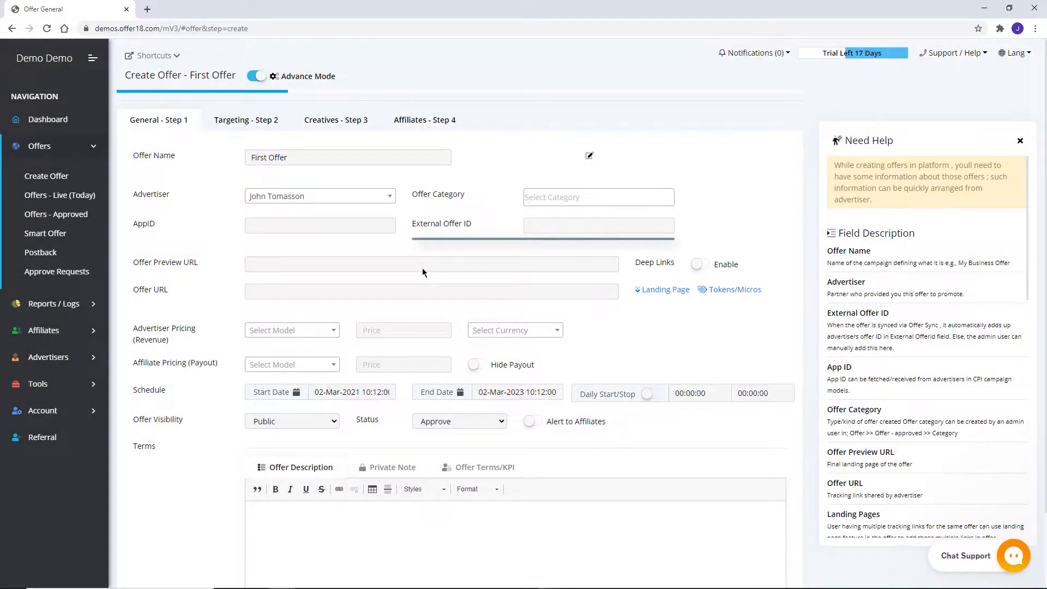
pyautogui.click(432, 263)
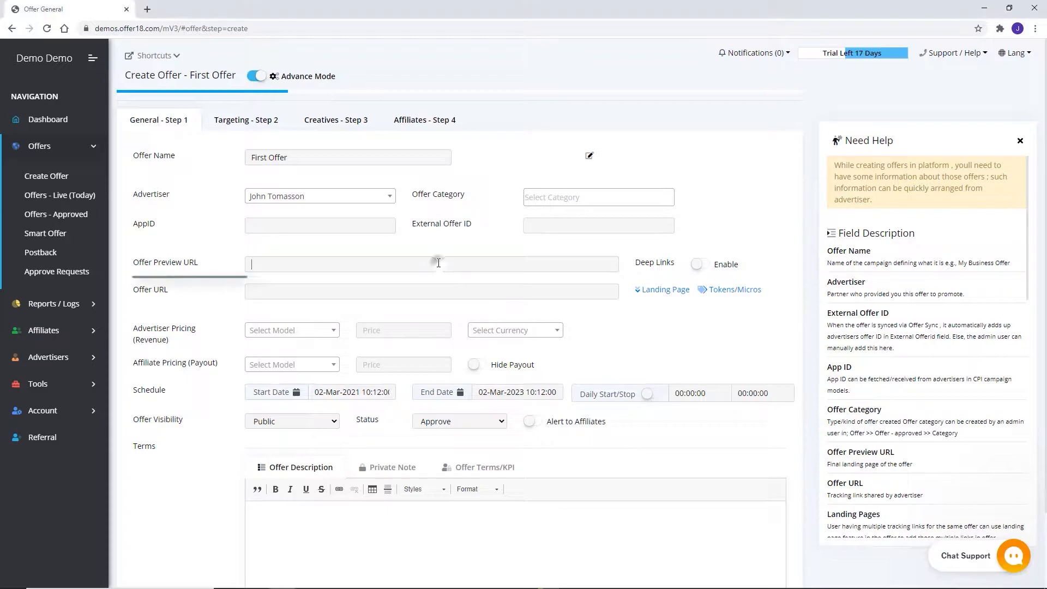
pyautogui.write('https://www.offer18.com/')
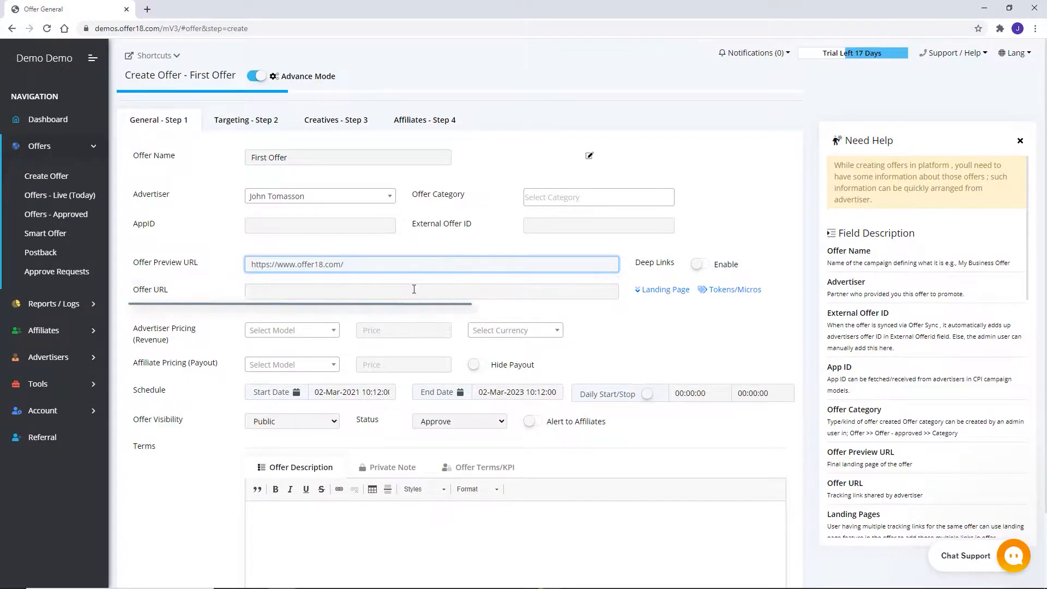
pyautogui.write('https://www.example.com/?click_id={tid}')
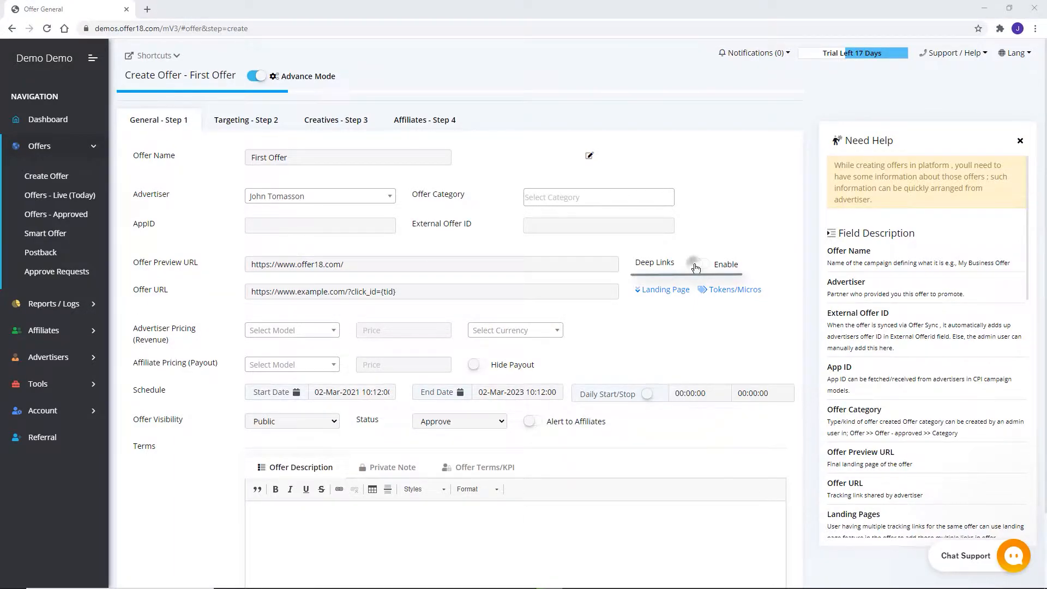
# - Enable deep links, show tokens and landing pages, and set the first landing page to Pre Landing
pyautogui.click(698, 264)
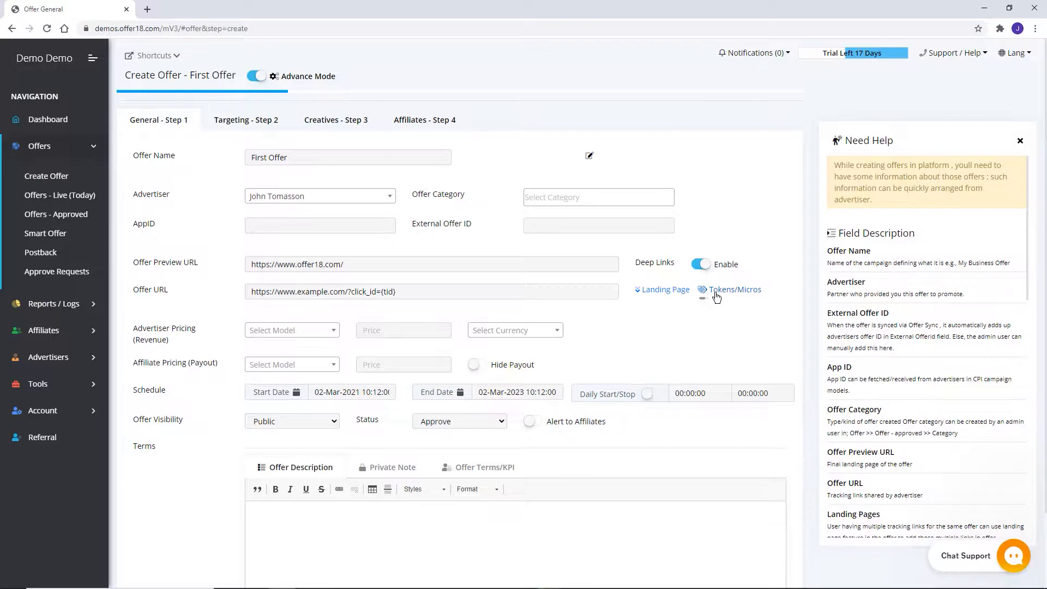
pyautogui.click(733, 289)
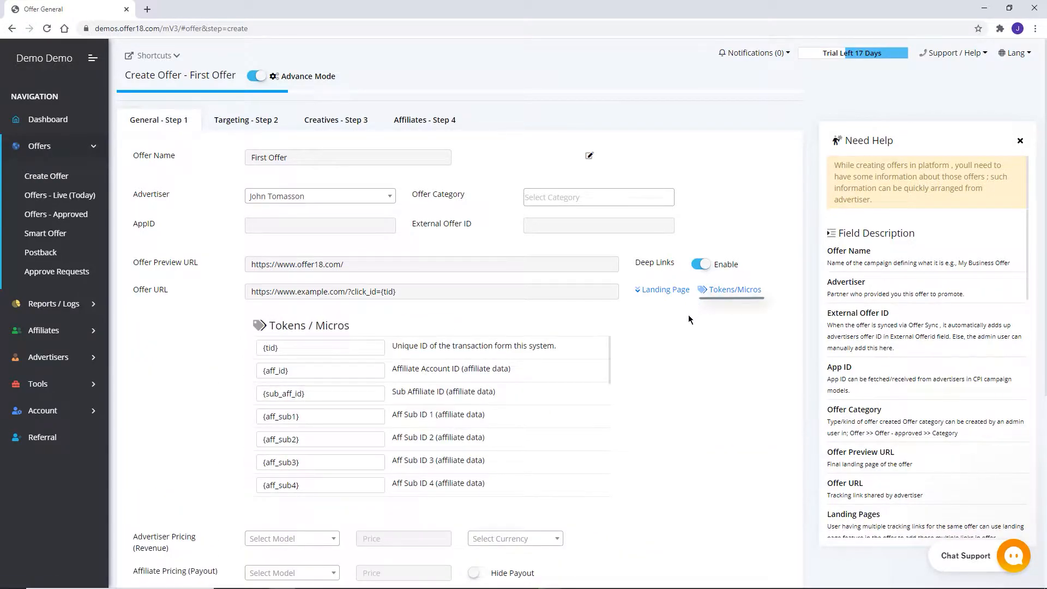
pyautogui.click(664, 289)
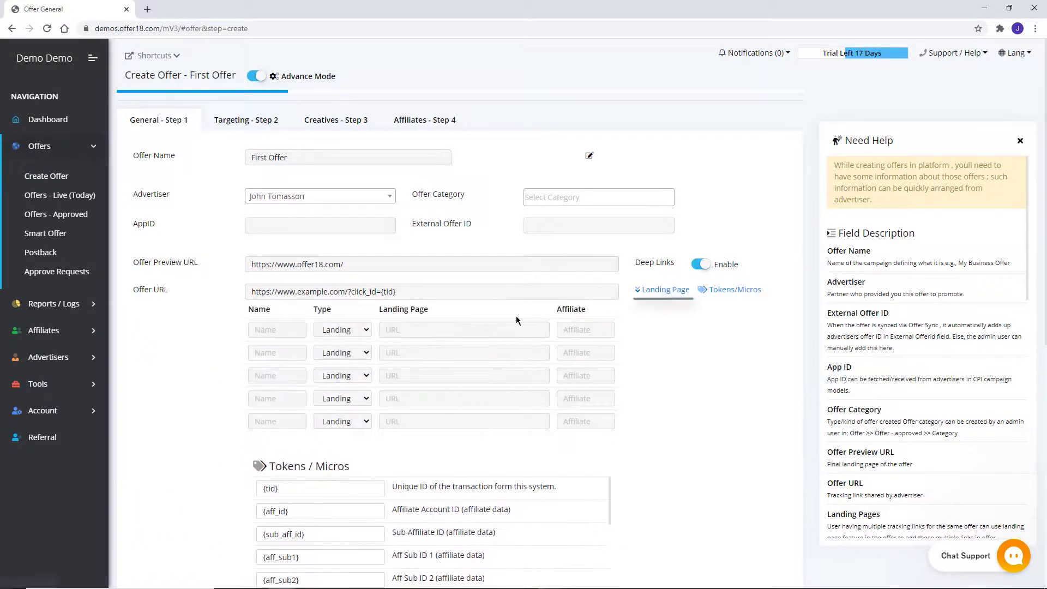
pyautogui.click(341, 329)
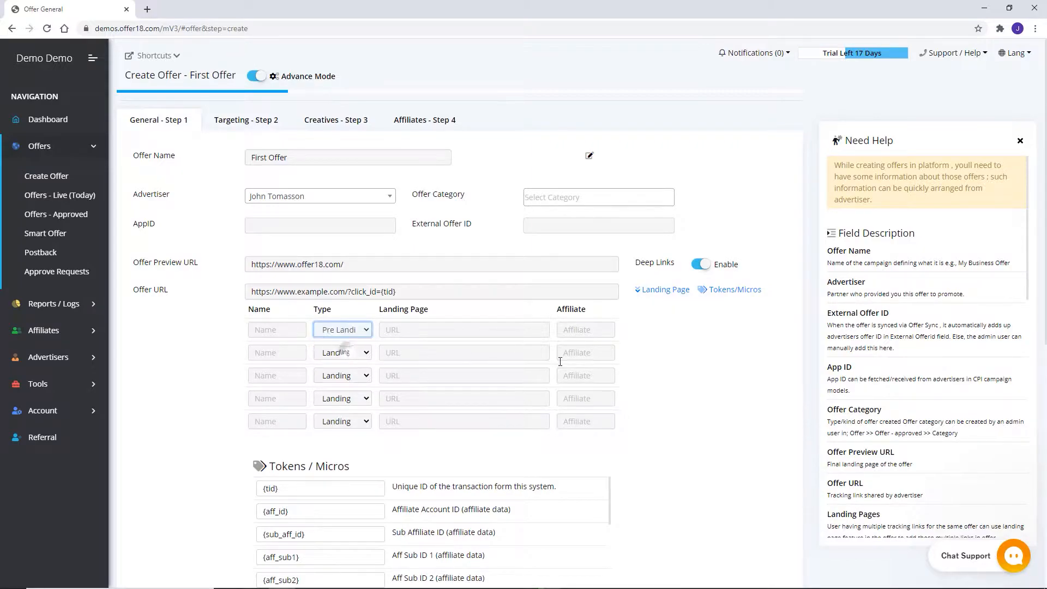
# - Price the offer at CPA, 10 AED revenue and 8 payout, hidden from affiliates
pyautogui.scroll(-3)
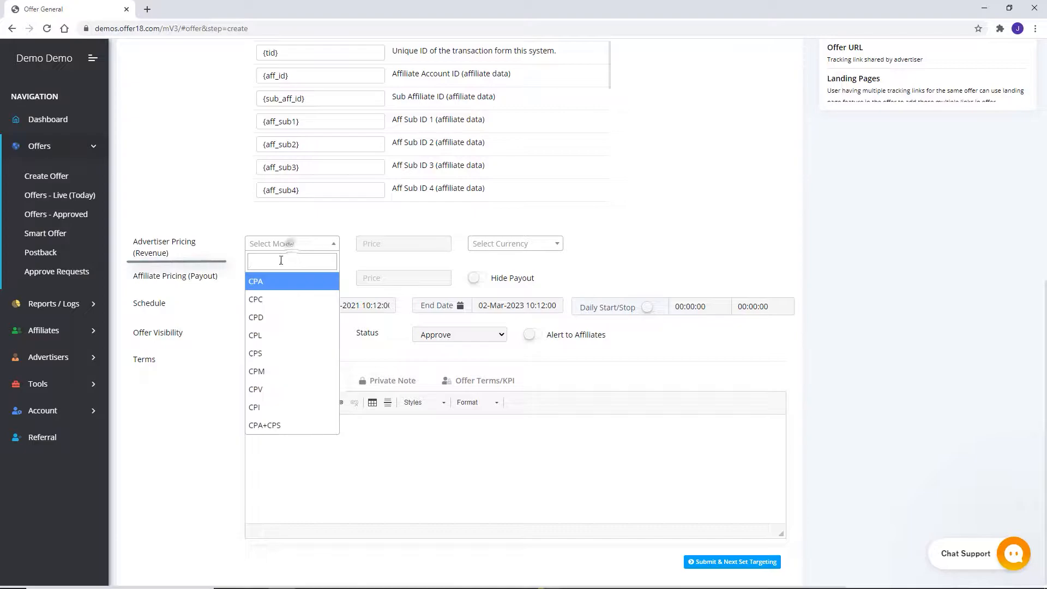
pyautogui.click(256, 281)
pyautogui.write('10')
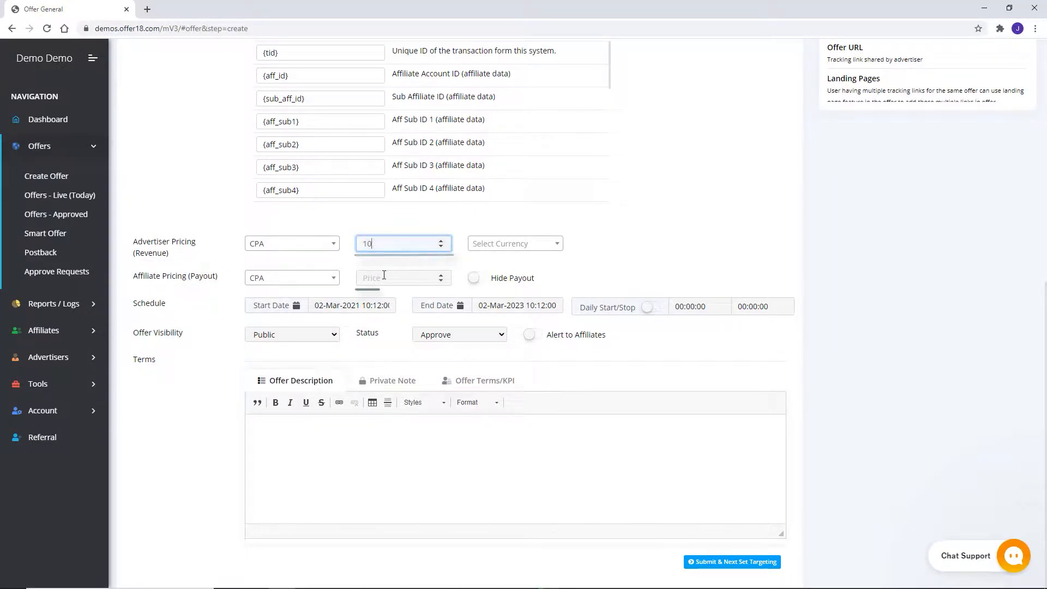
pyautogui.click(515, 243)
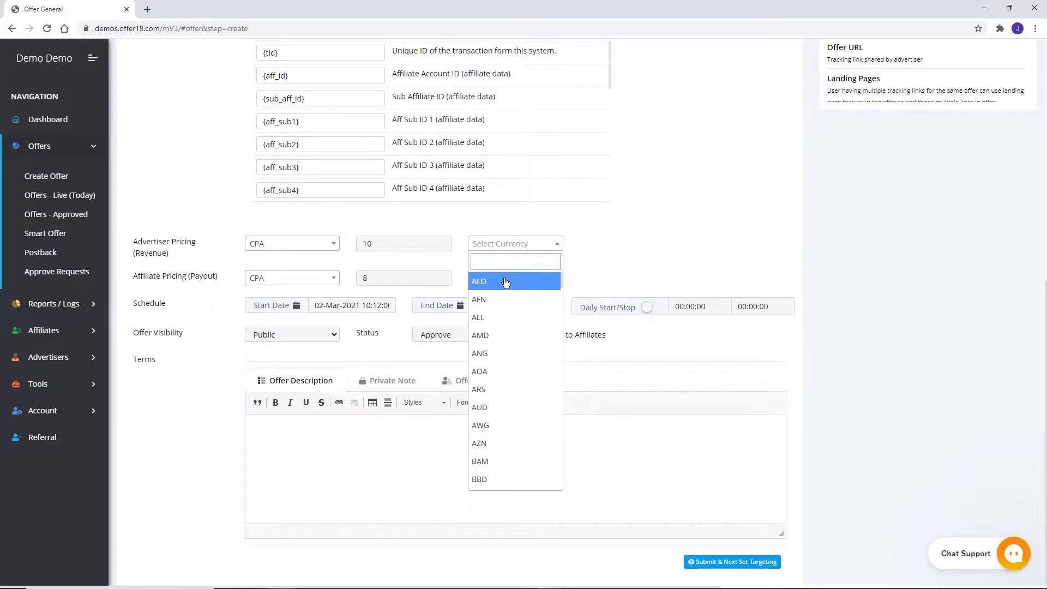
pyautogui.click(479, 281)
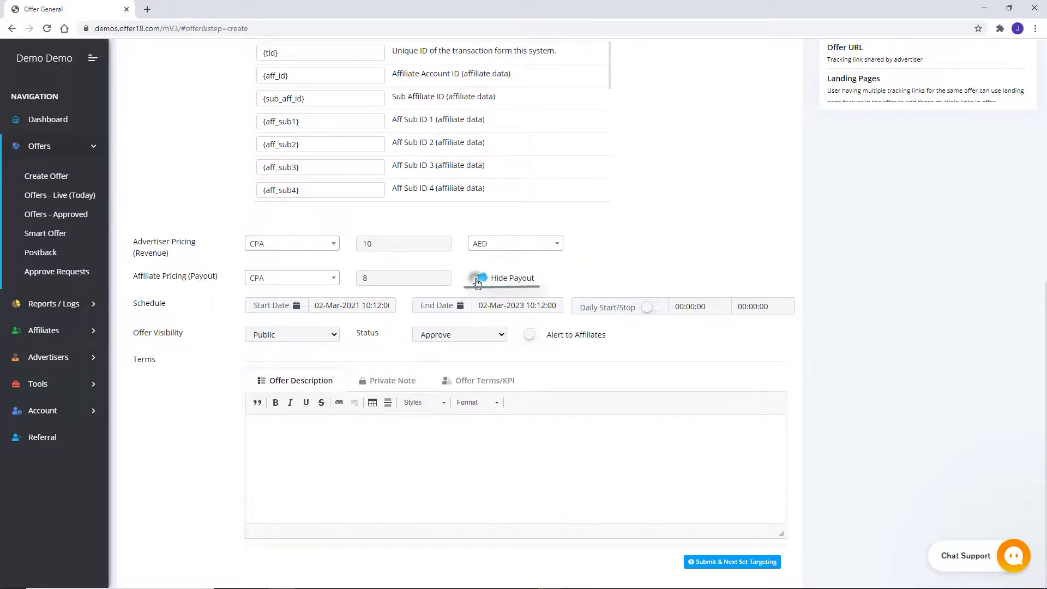
pyautogui.click(476, 277)
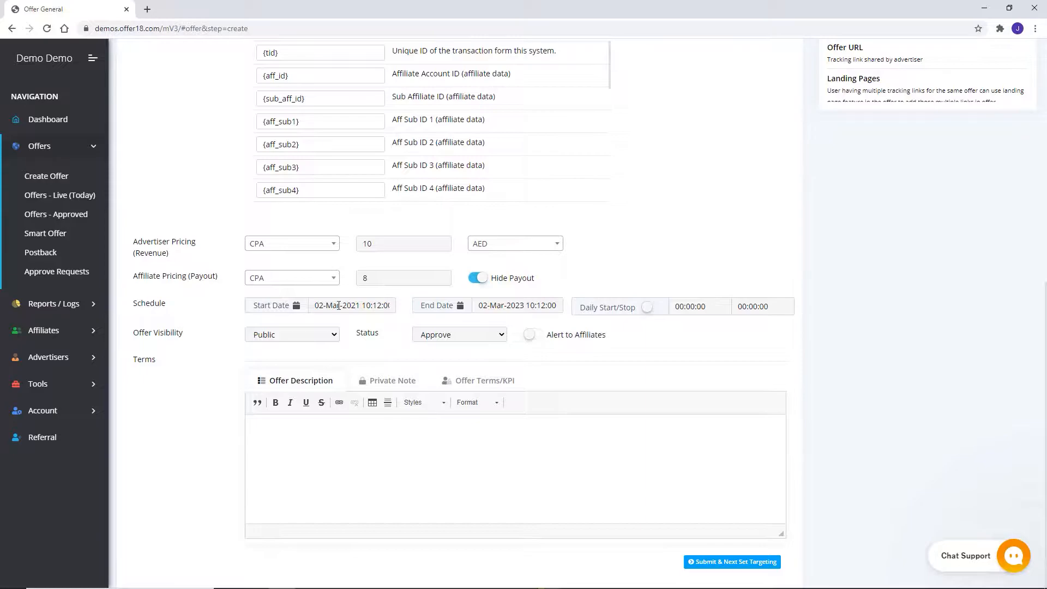
# - Check the end-date calendar without changes and toggle Daily Start/Stop on then off
pyautogui.click(516, 305)
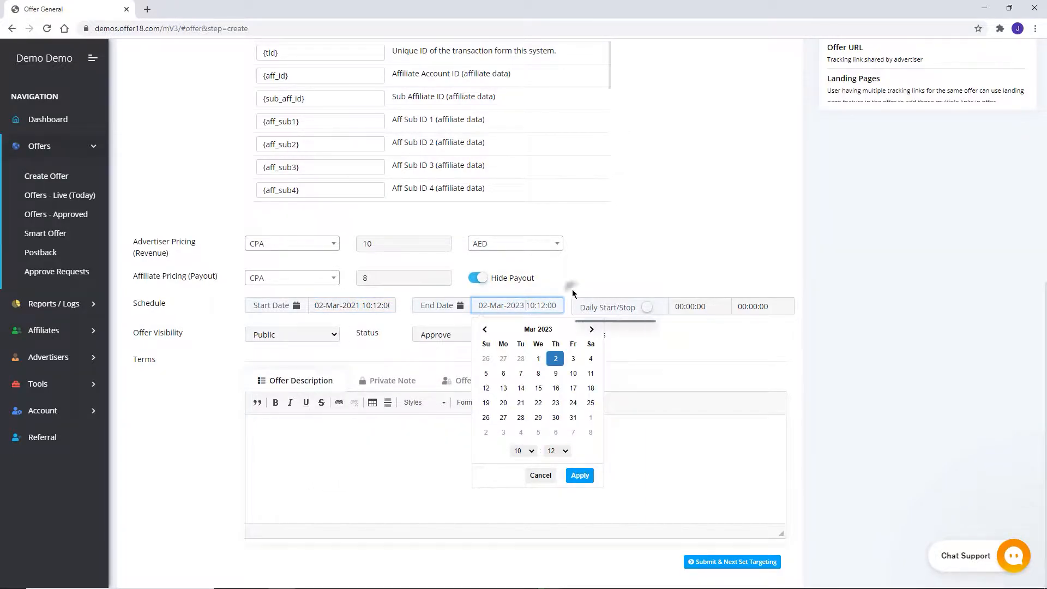
pyautogui.click(578, 475)
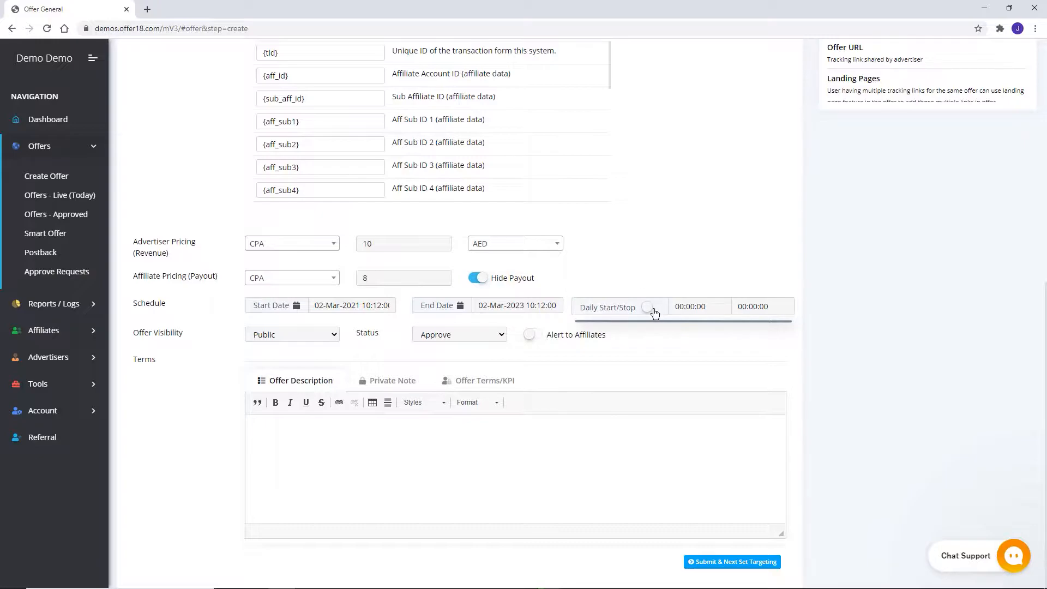
pyautogui.click(648, 307)
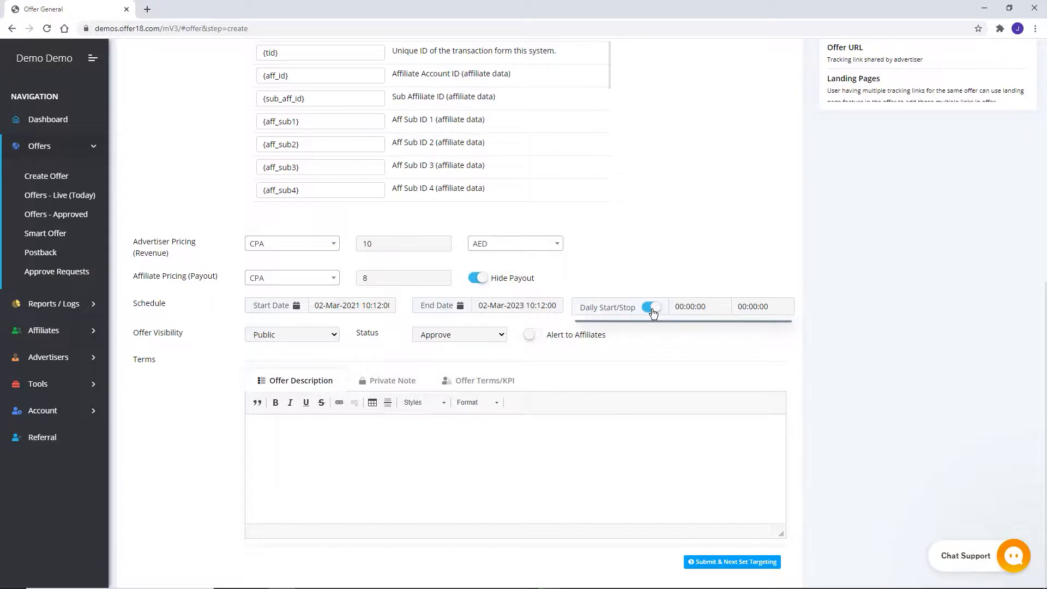
pyautogui.click(648, 306)
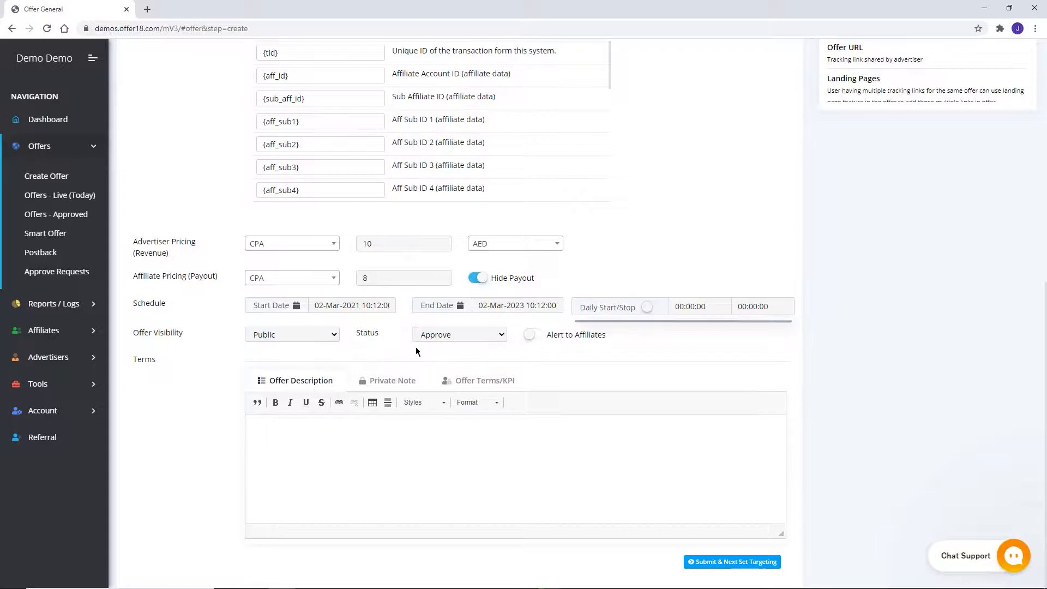
# - Keep Public visibility, turn on affiliate alerts, review Offer Terms/KPI, and submit the General step
pyautogui.click(291, 334)
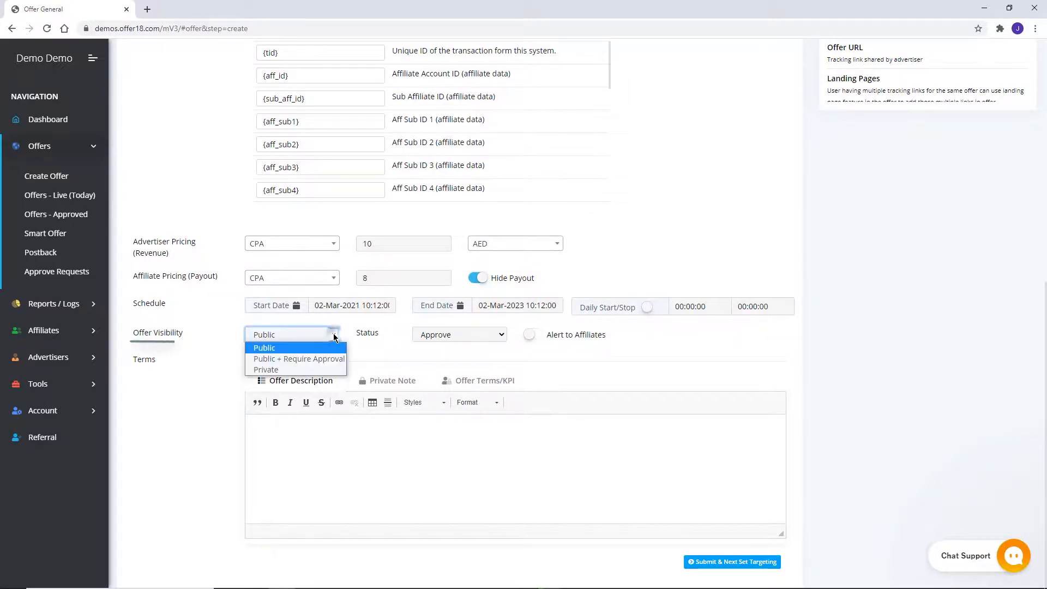
pyautogui.moveTo(298, 359)
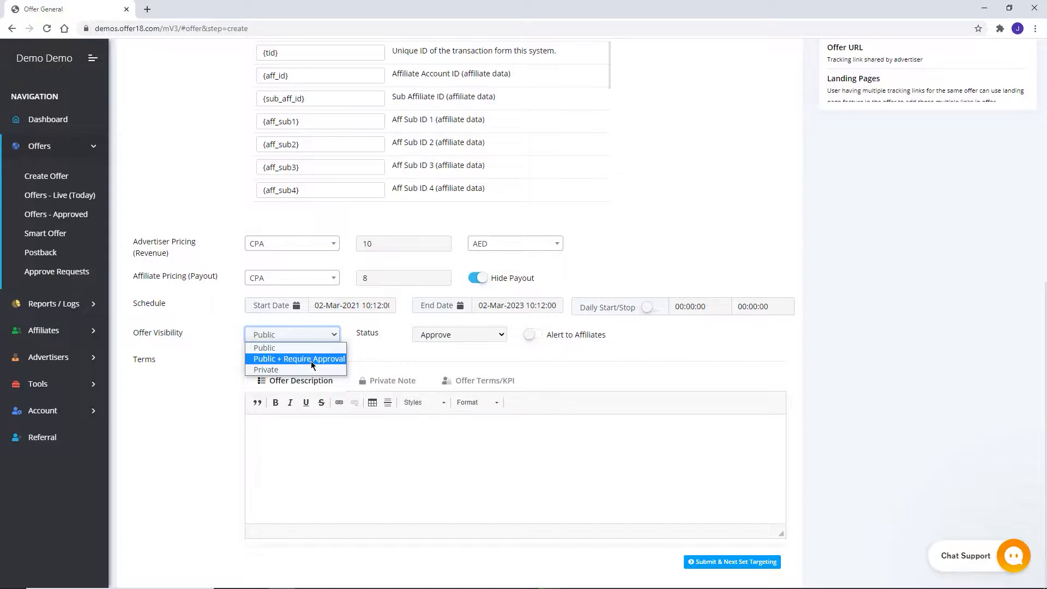
pyautogui.moveTo(266, 370)
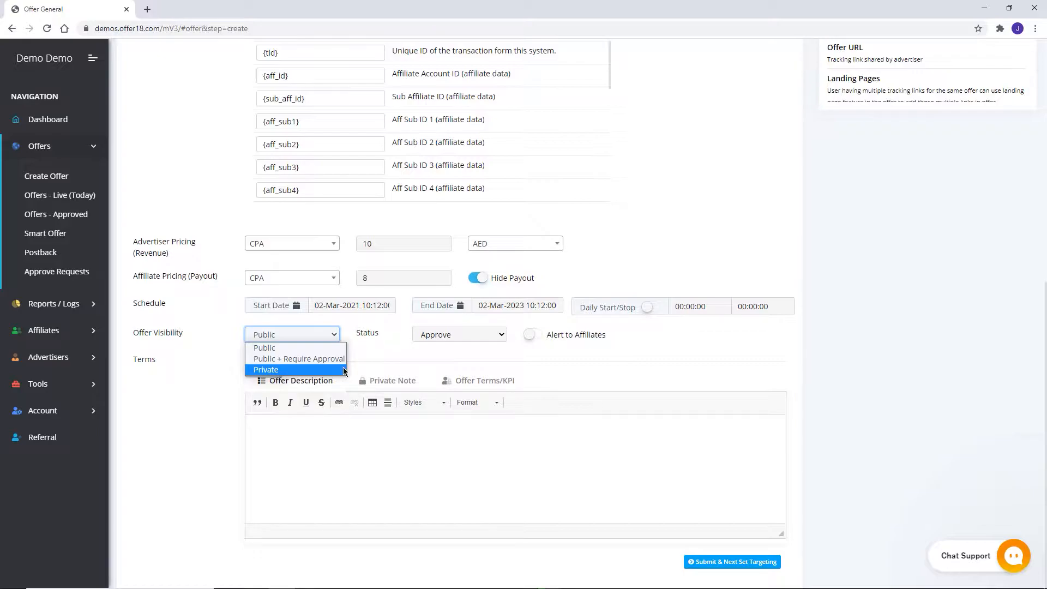
pyautogui.click(459, 334)
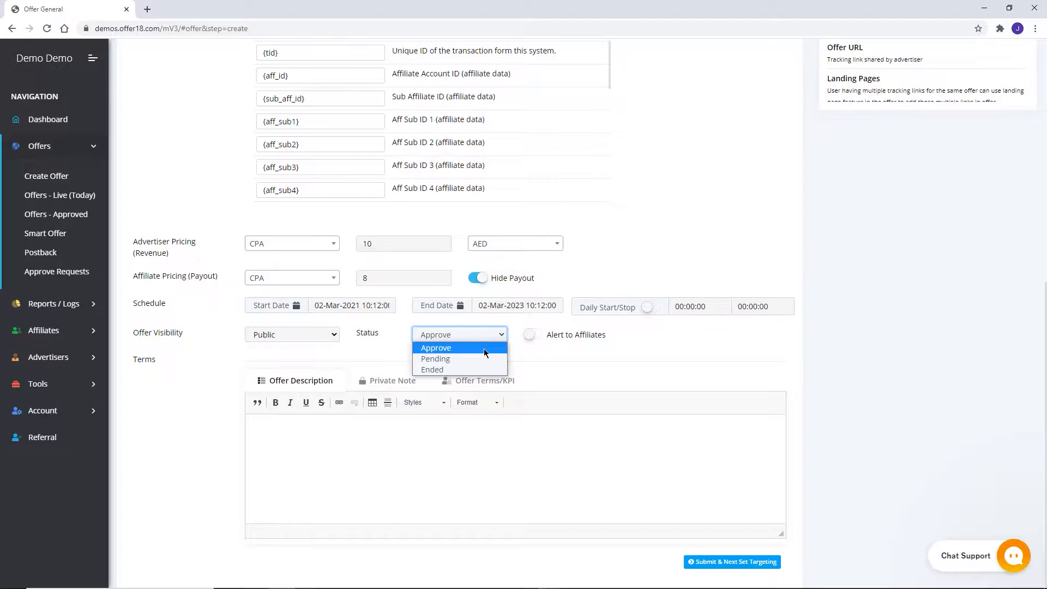
pyautogui.moveTo(436, 359)
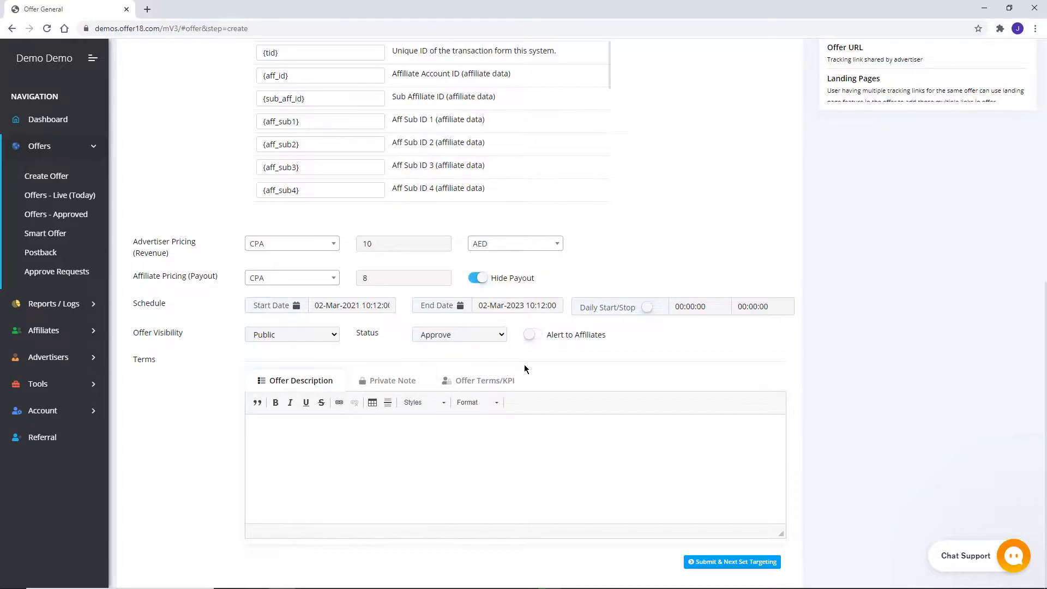
pyautogui.click(532, 334)
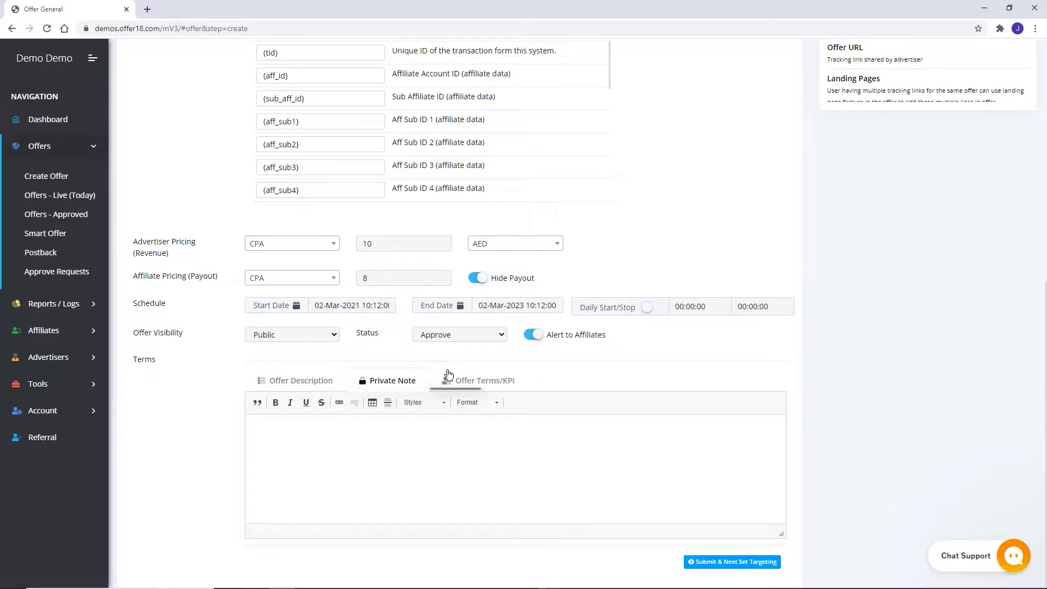
pyautogui.click(482, 380)
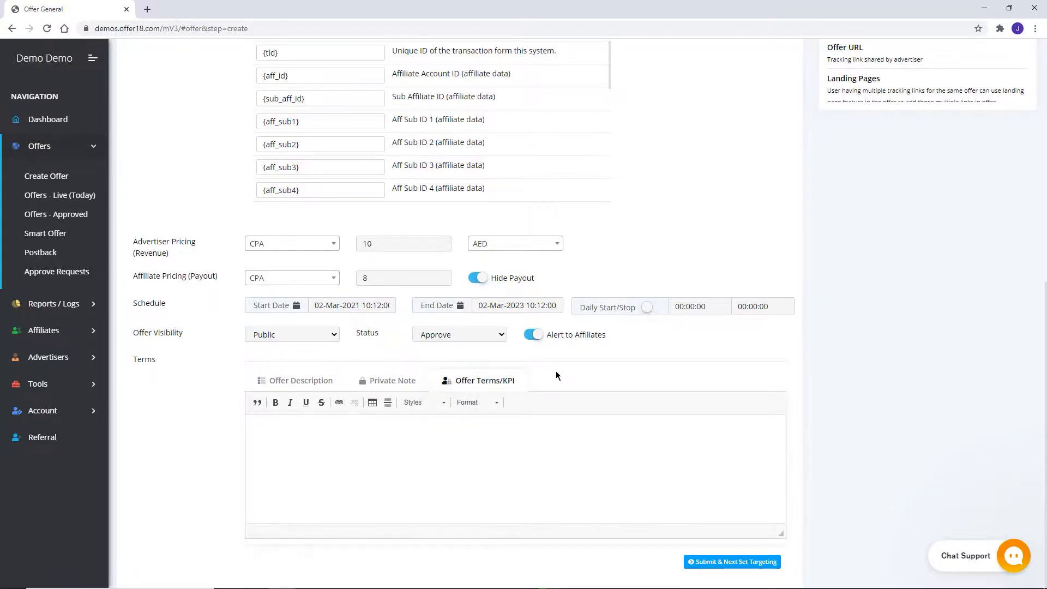
pyautogui.click(732, 561)
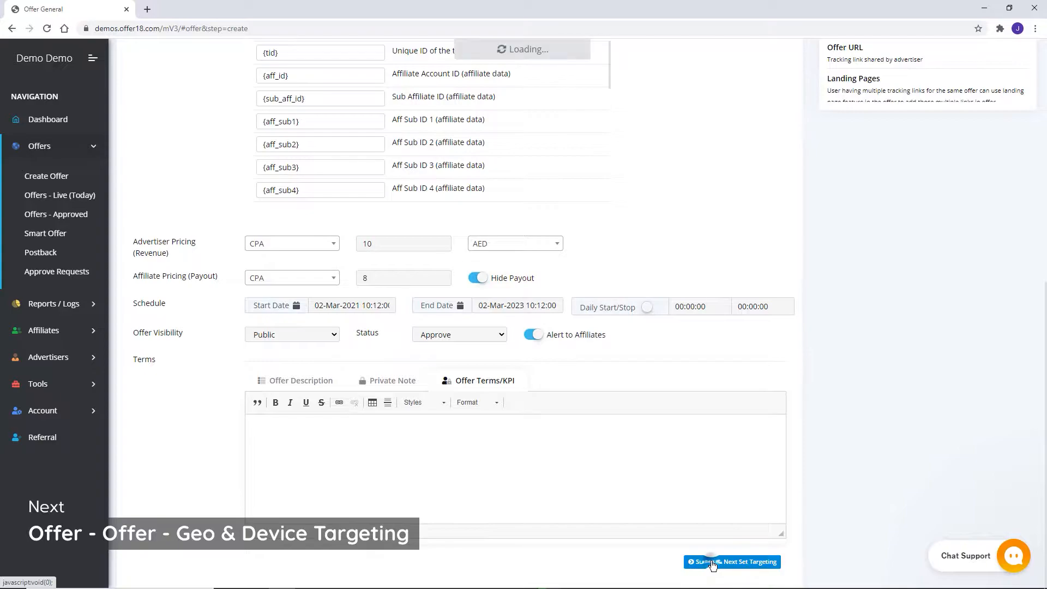
# - Set demo0.o18.click as the default click domain, keep countries on Allow, and submit targeting
pyautogui.click(732, 562)
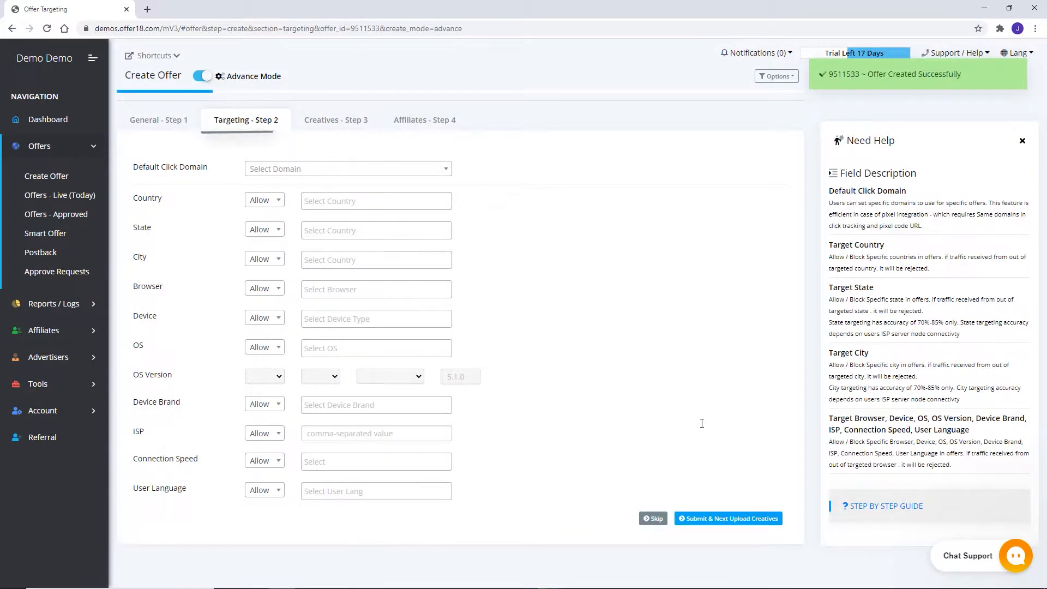
pyautogui.click(346, 168)
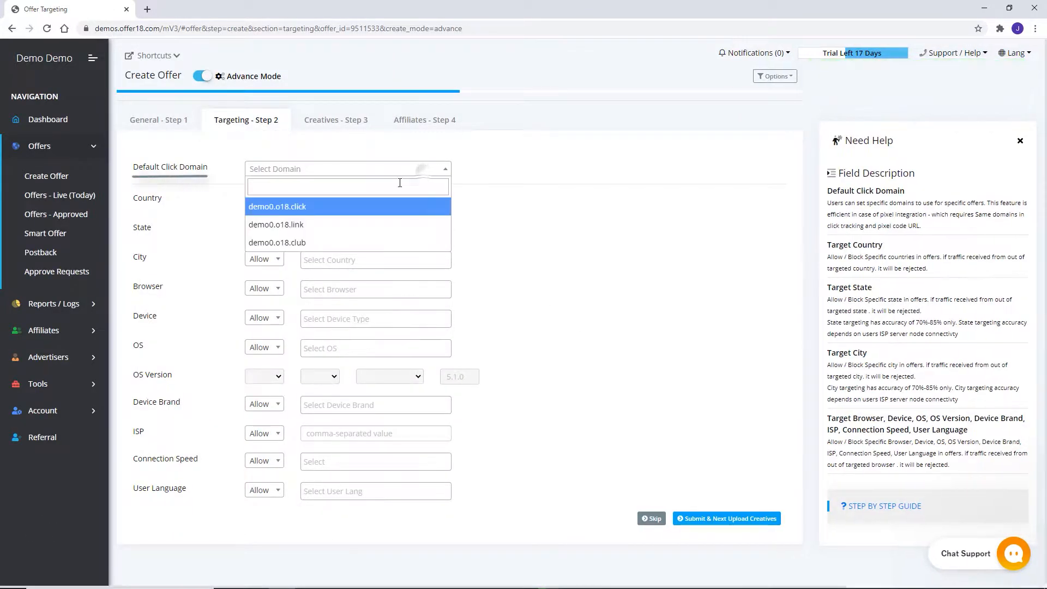
pyautogui.click(276, 206)
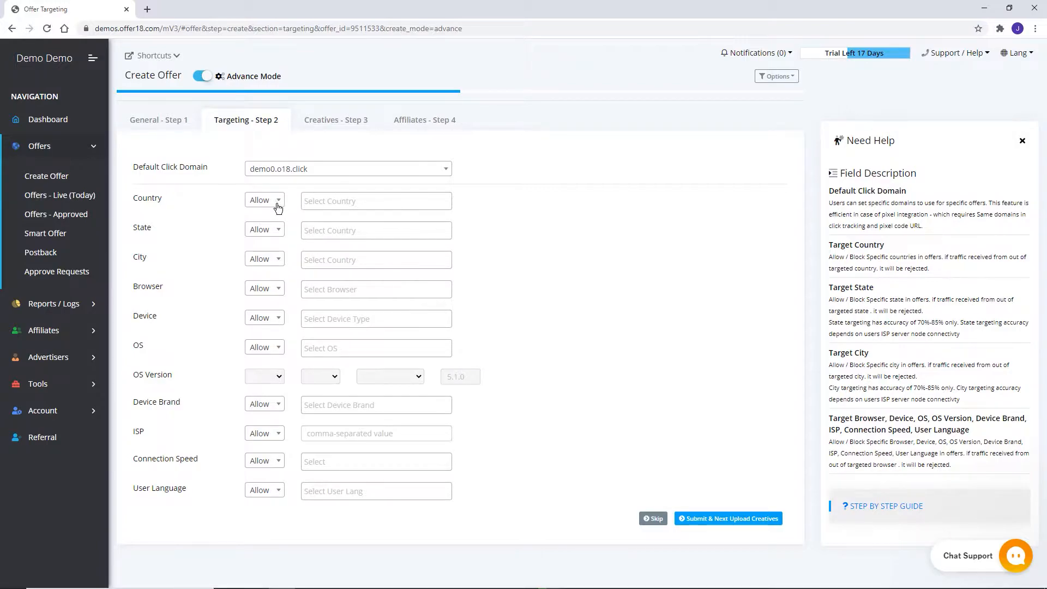
pyautogui.click(264, 200)
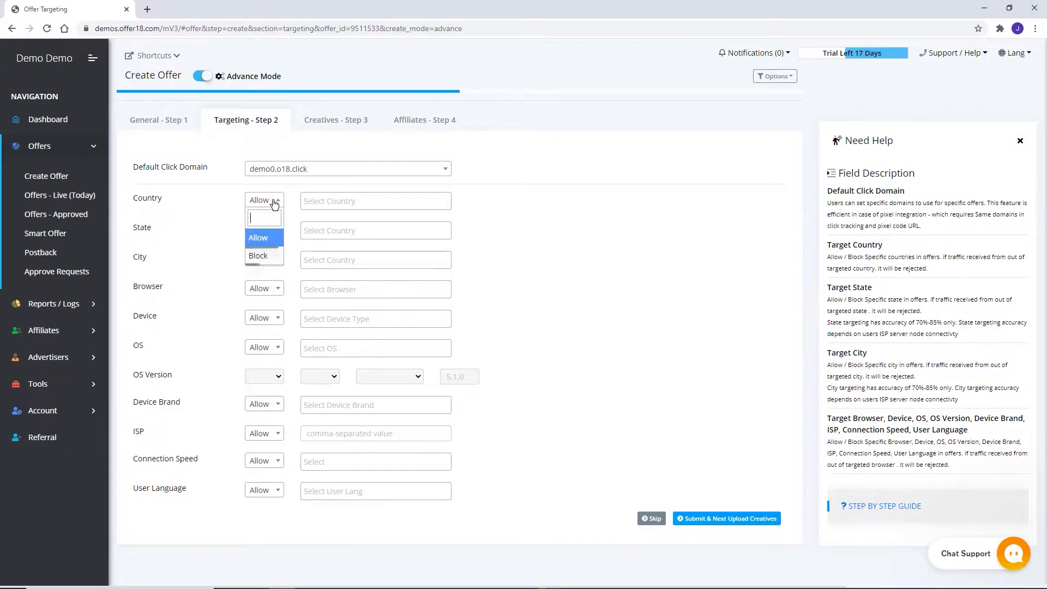
pyautogui.click(375, 200)
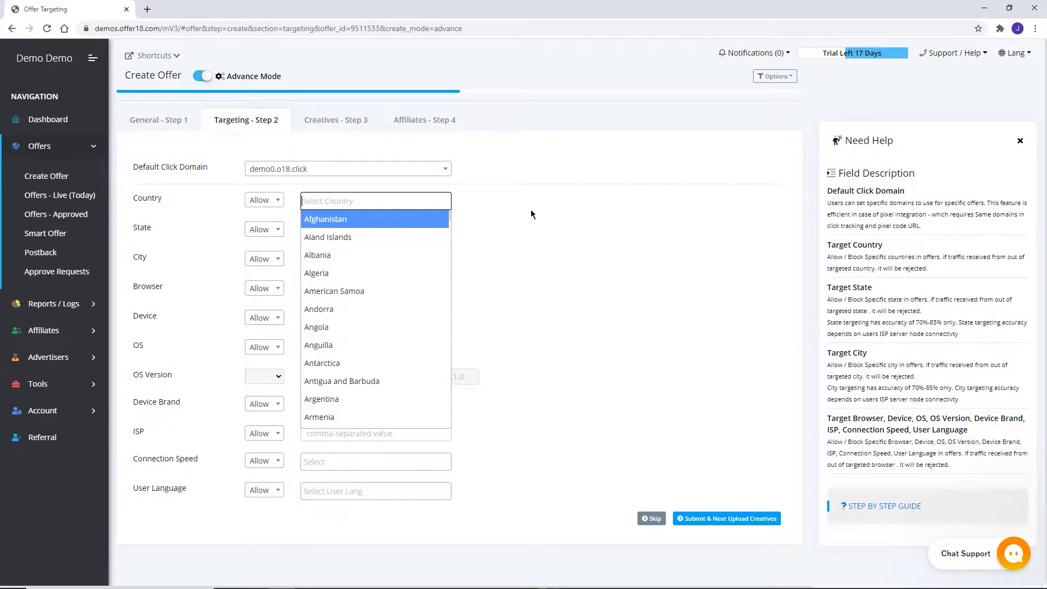
pyautogui.click(336, 119)
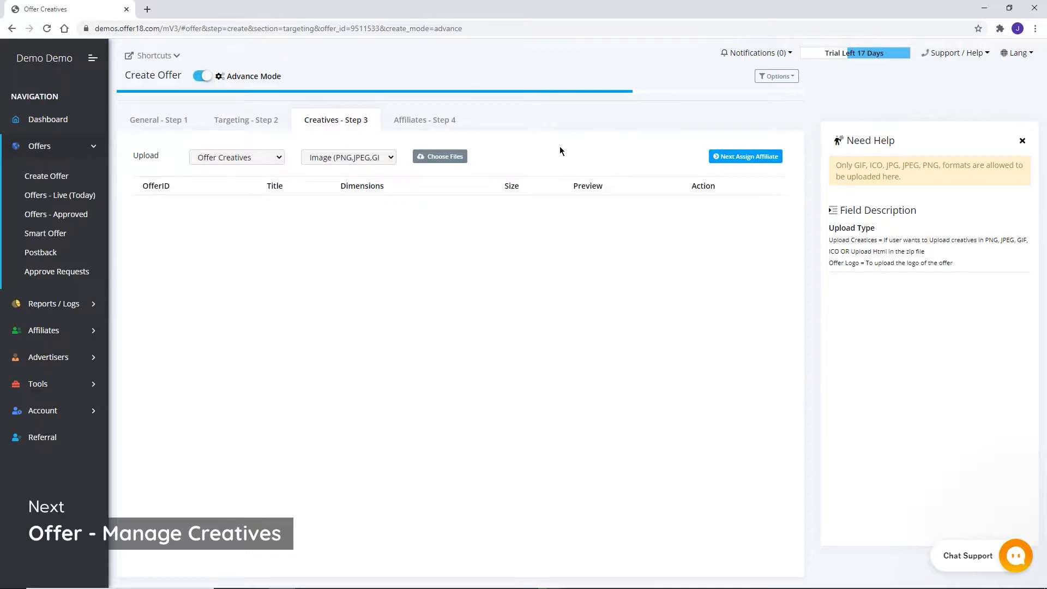
# - Keep Image (PNG, JPEG, GIF, ICO) format and switch the upload to Offer Logo (Single File)
pyautogui.click(348, 157)
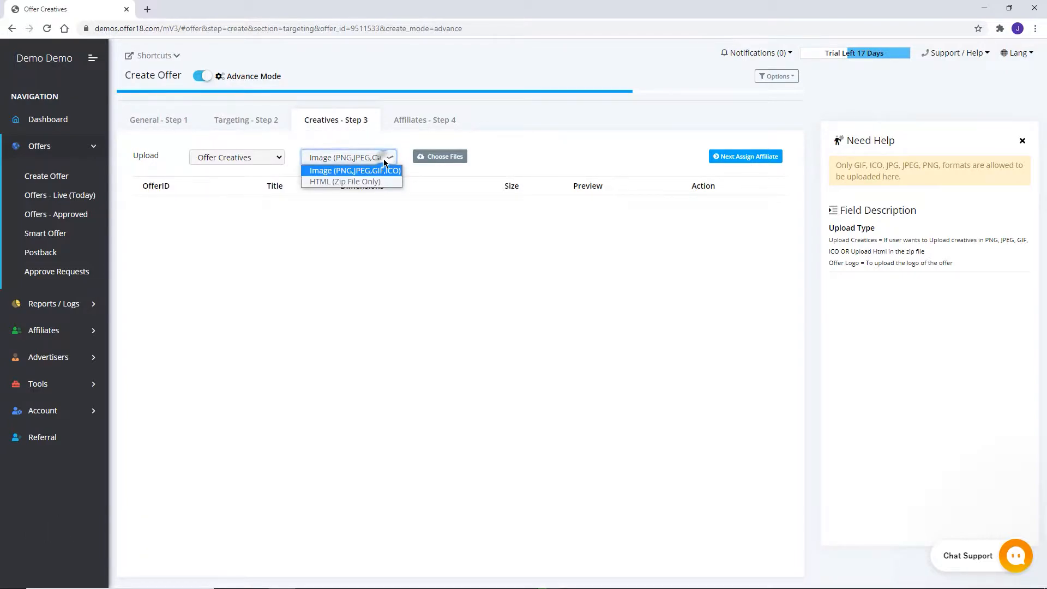
pyautogui.click(354, 170)
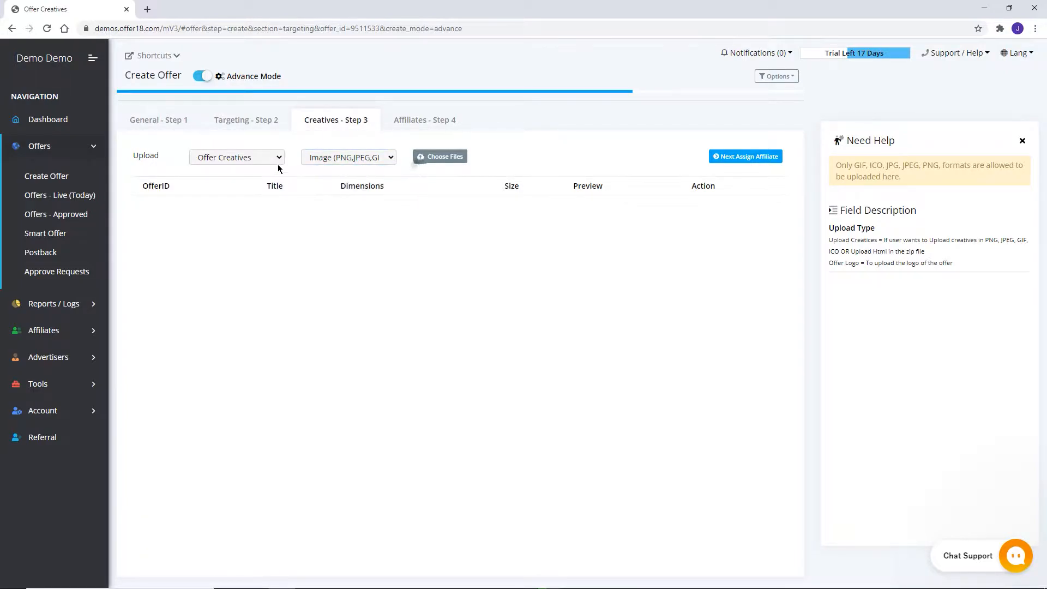
pyautogui.click(236, 157)
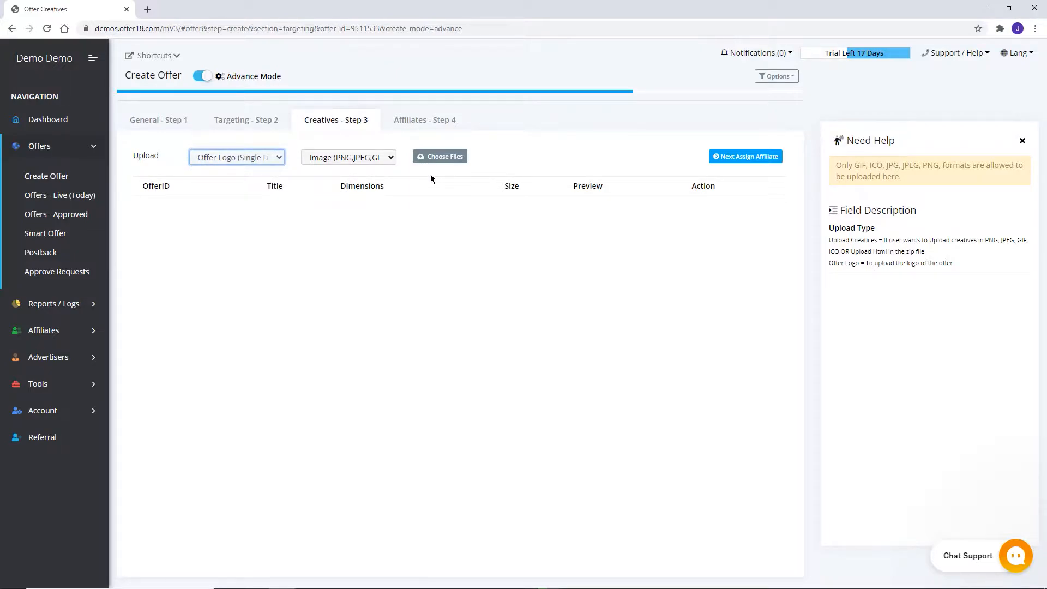
pyautogui.click(745, 157)
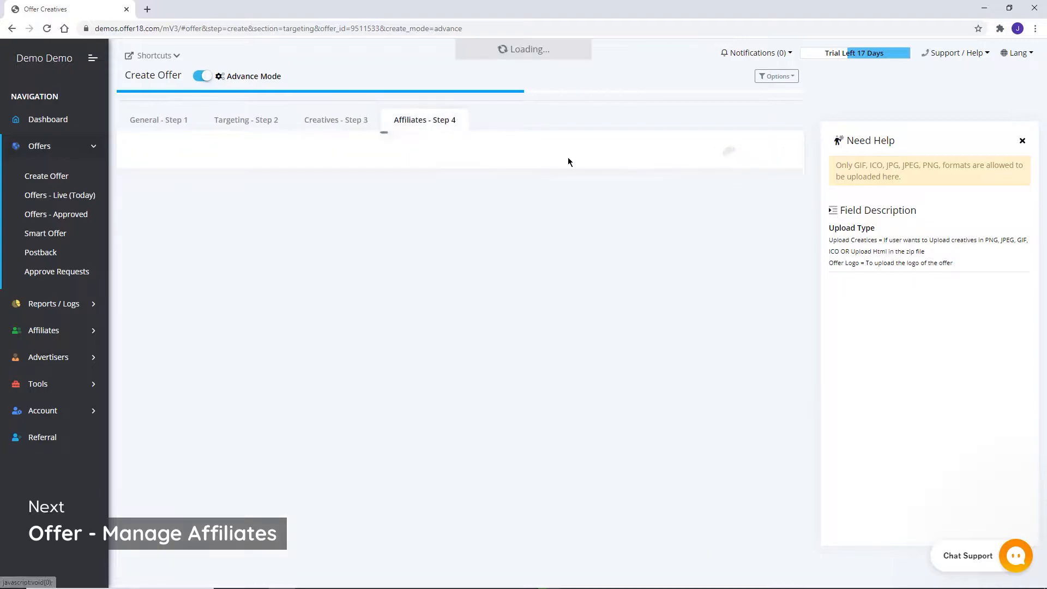
pyautogui.click(425, 120)
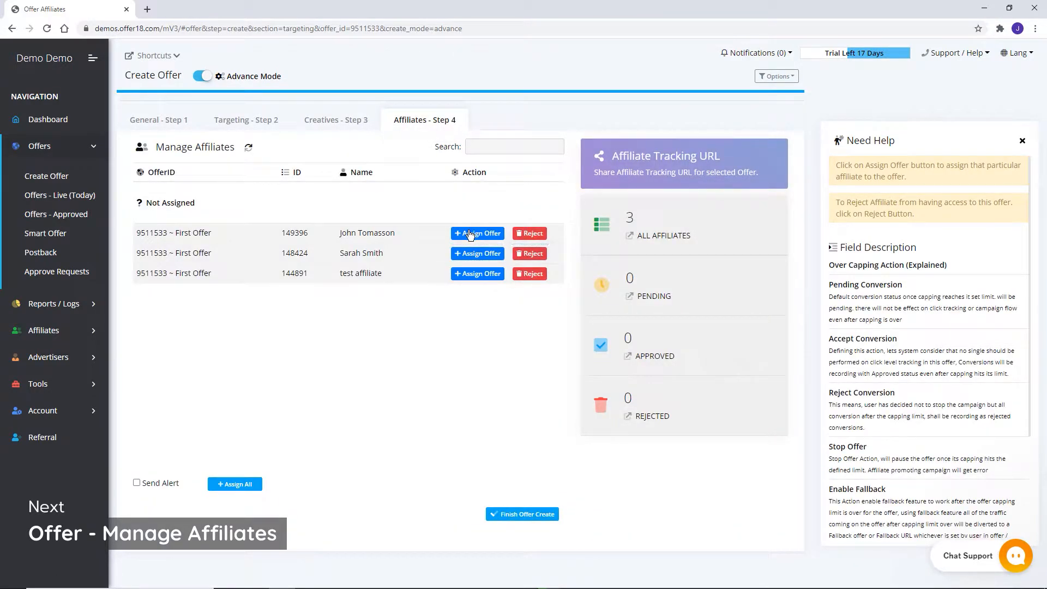
pyautogui.click(477, 233)
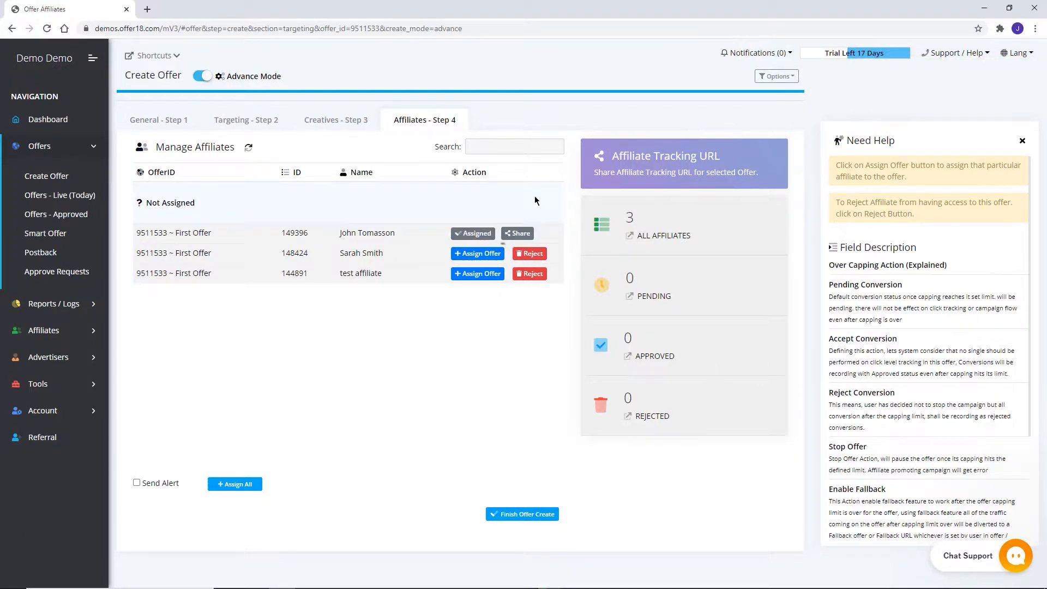
pyautogui.click(517, 233)
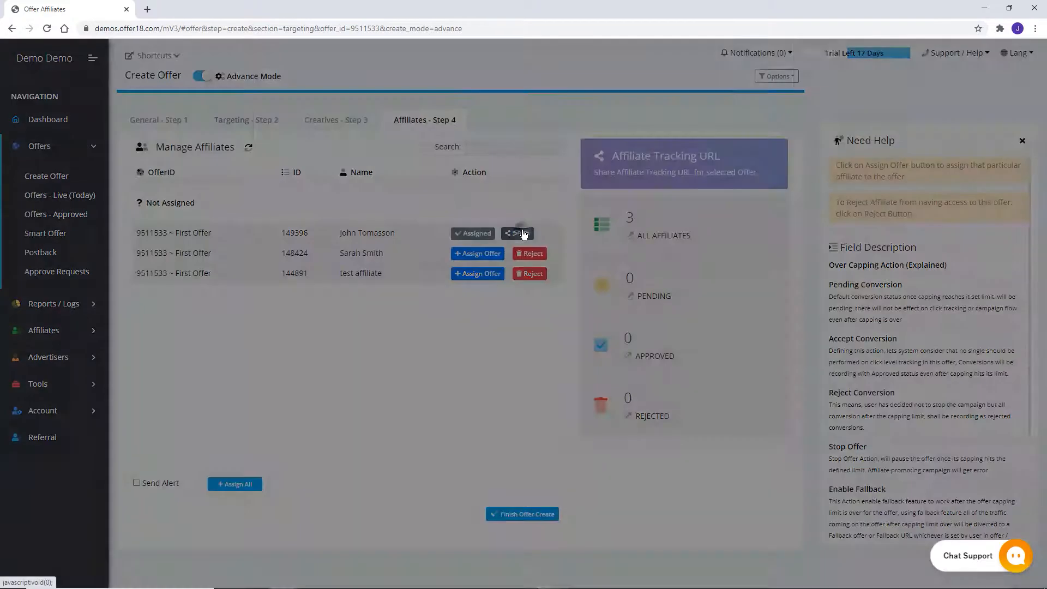
# - Add Aff Click ID and Sub Affiliate ID tokens to the tracking link and toggle Impression URL
pyautogui.click(517, 233)
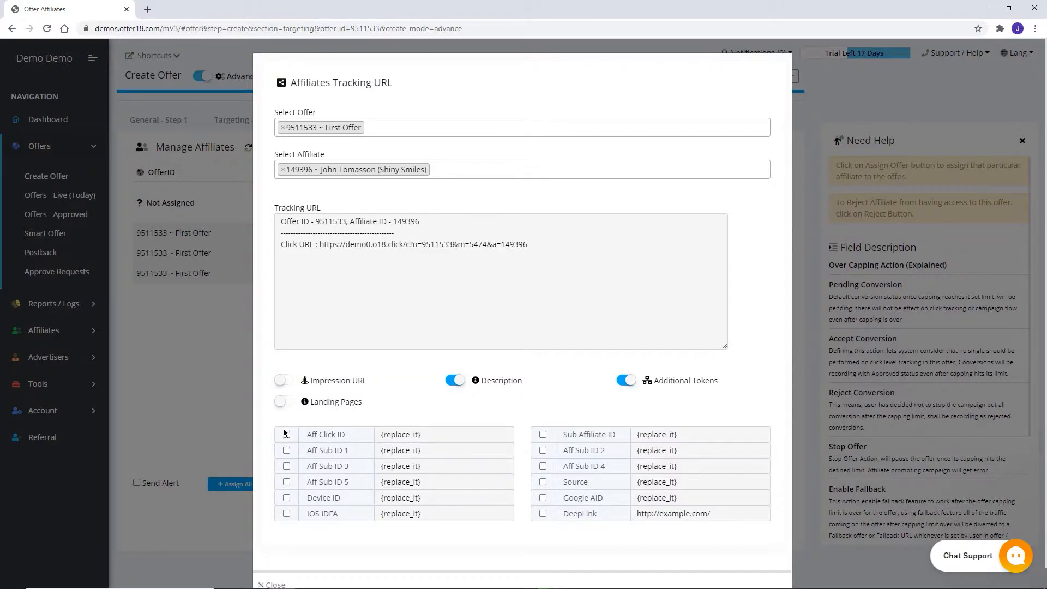
pyautogui.click(286, 434)
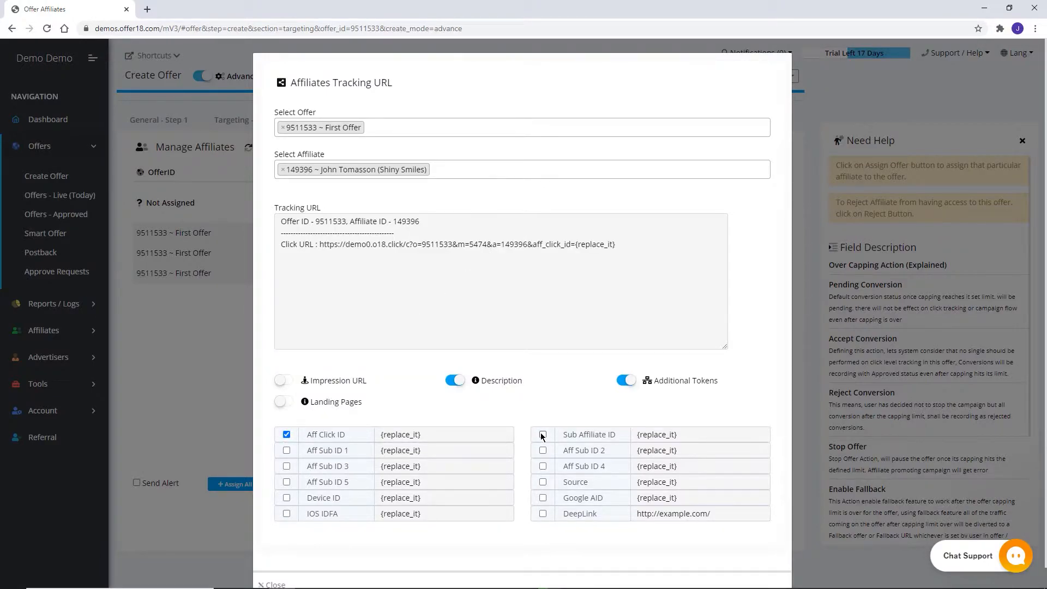
pyautogui.click(542, 434)
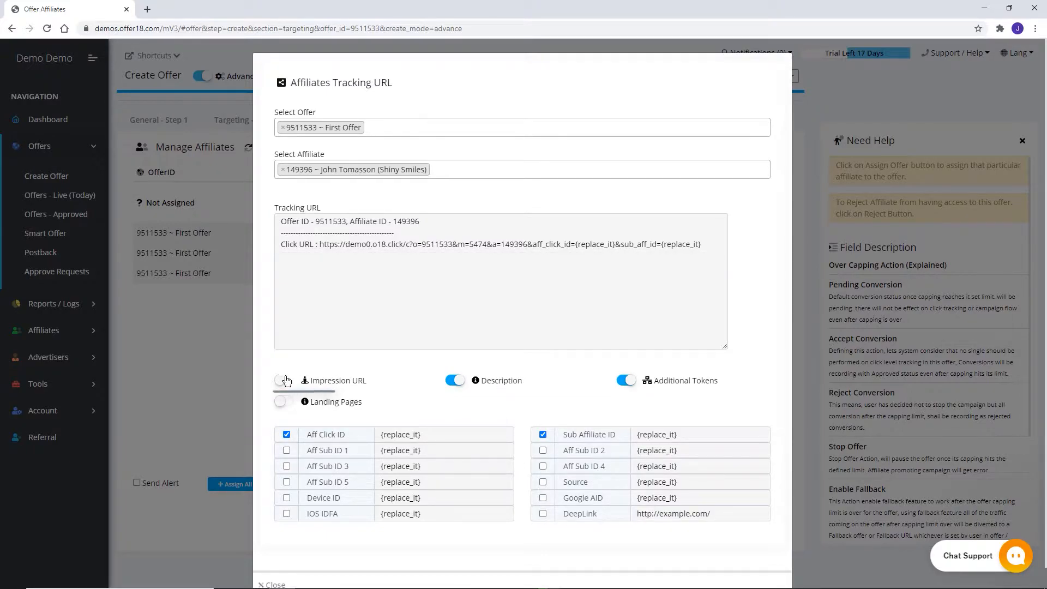
pyautogui.click(284, 380)
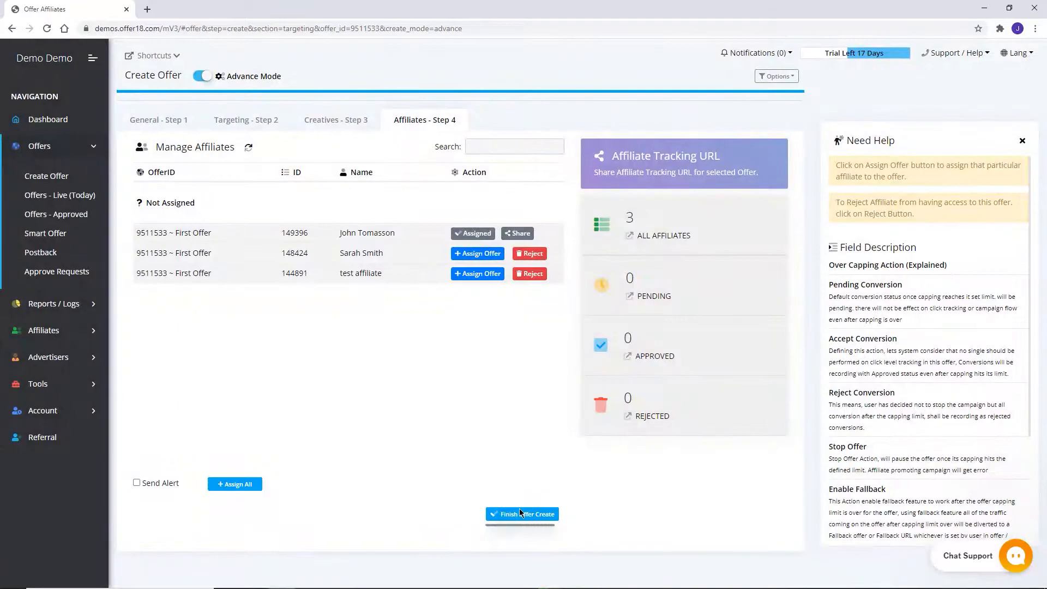
# - Finish creating offer 9511533 and look through its Targeting and Creatives tabs
pyautogui.click(521, 513)
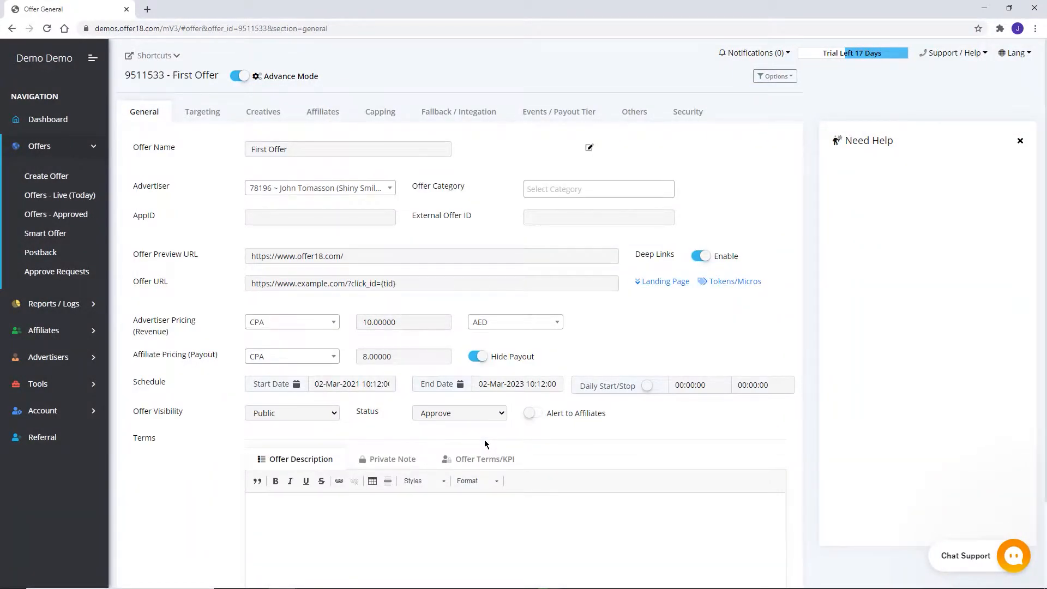
pyautogui.moveTo(197, 128)
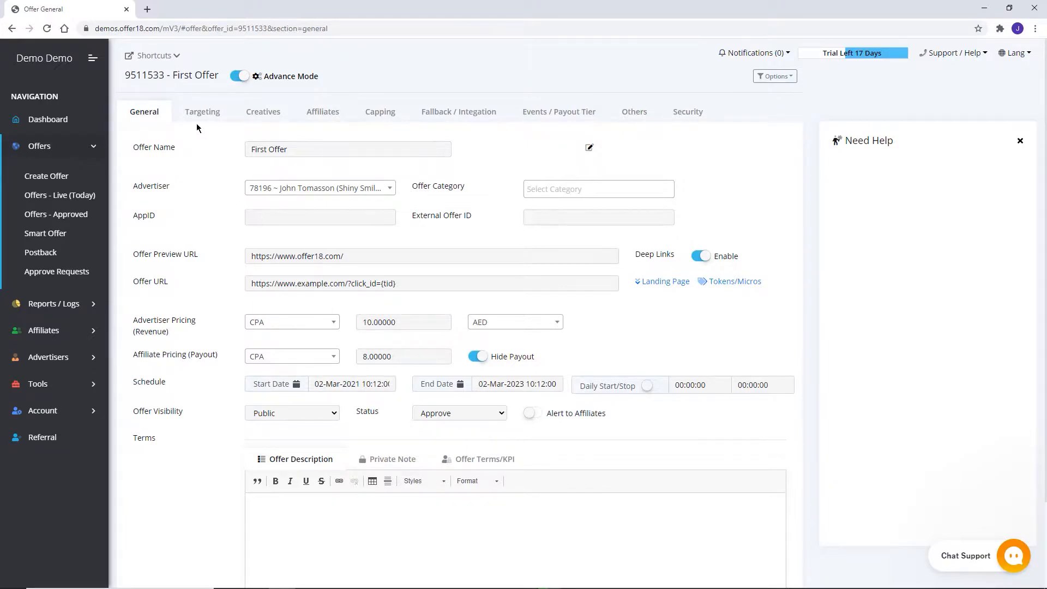
pyautogui.click(202, 111)
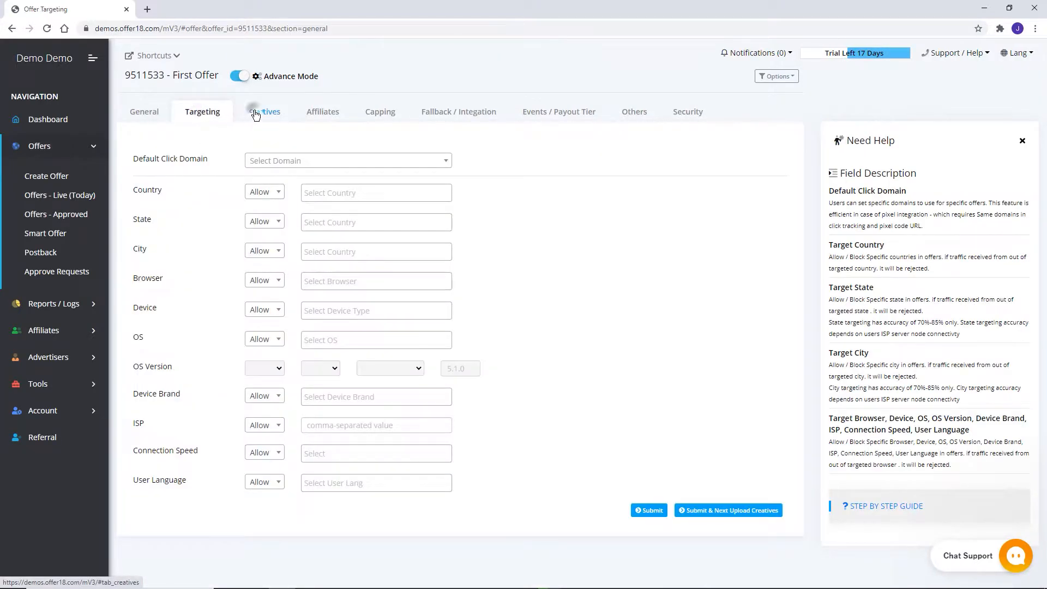
pyautogui.click(322, 111)
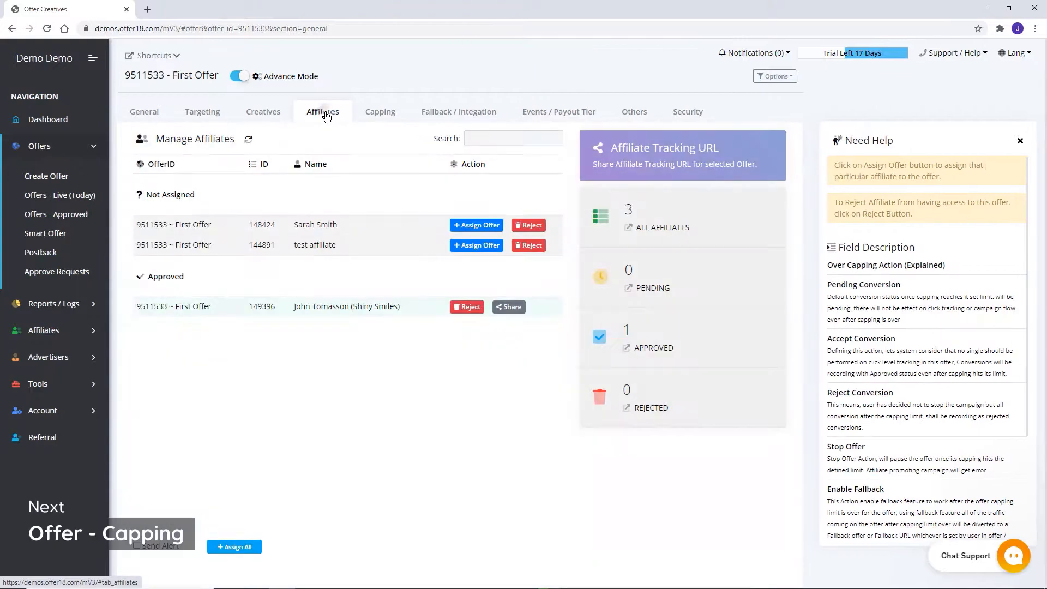
# - Set First Offer's capping timezone to GMT-6 Central Time and over-capping action to Affiliate Conversion Pending
pyautogui.click(380, 111)
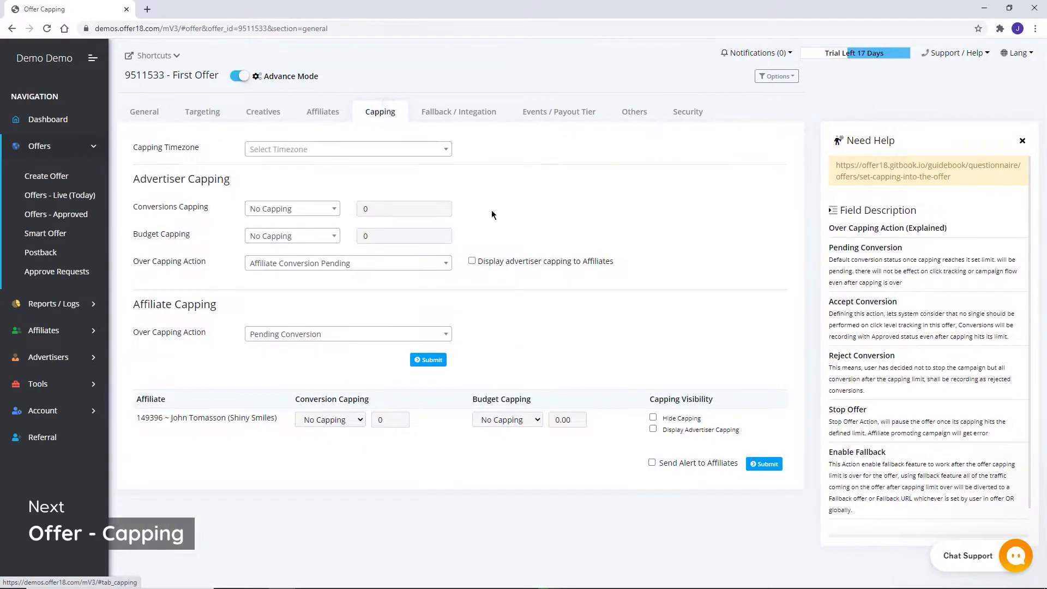
pyautogui.moveTo(515, 212)
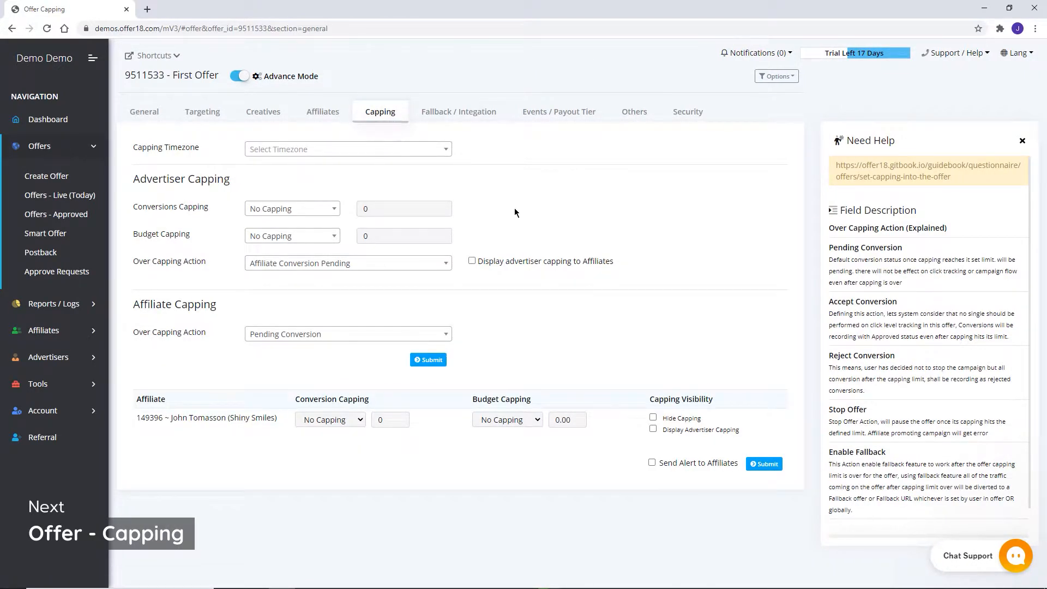
pyautogui.click(347, 149)
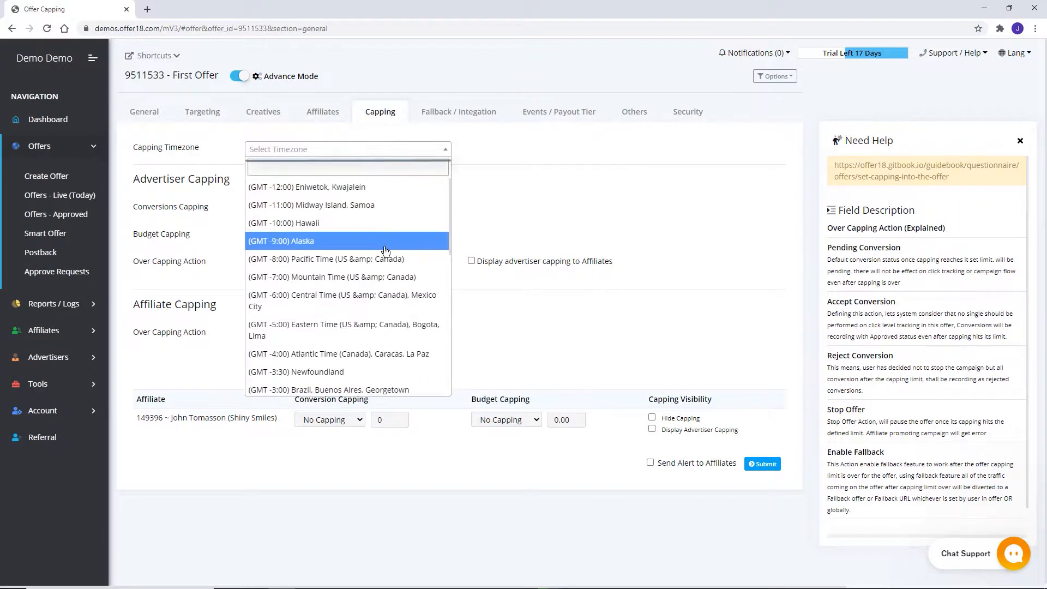
pyautogui.click(342, 300)
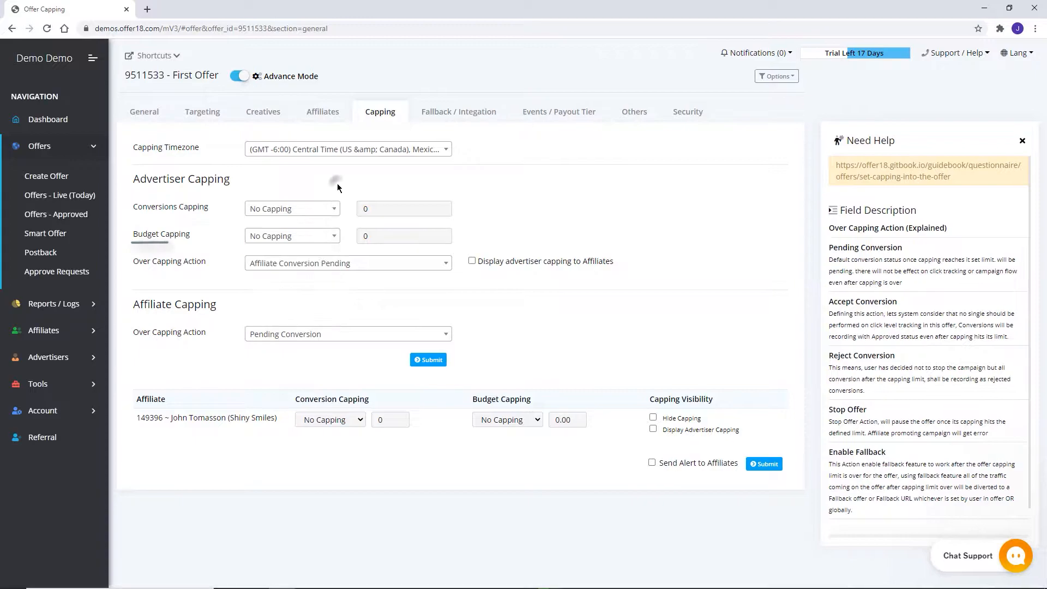
pyautogui.click(292, 235)
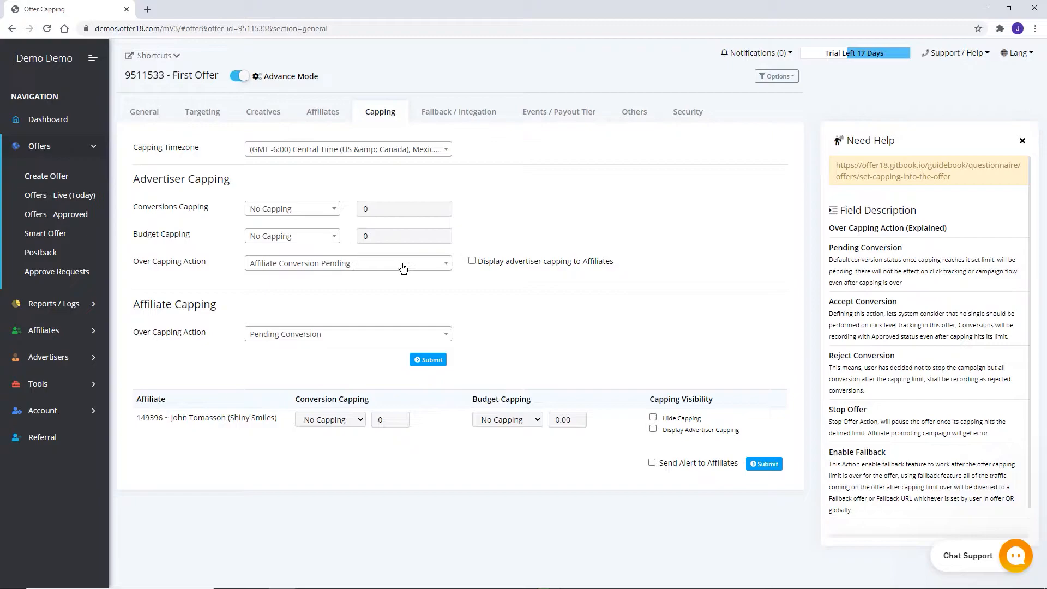
pyautogui.click(347, 262)
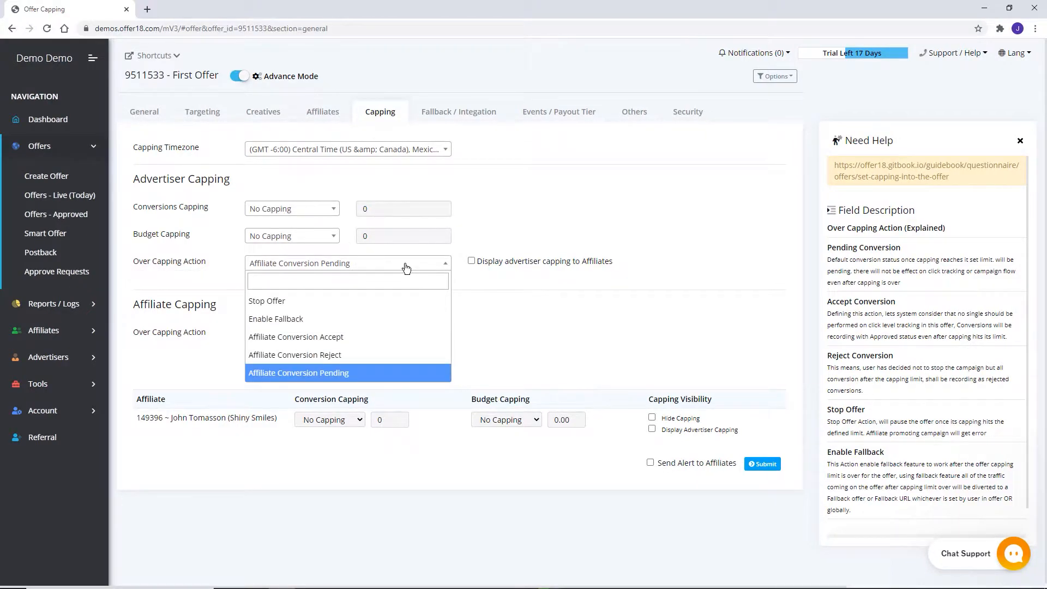
pyautogui.moveTo(381, 318)
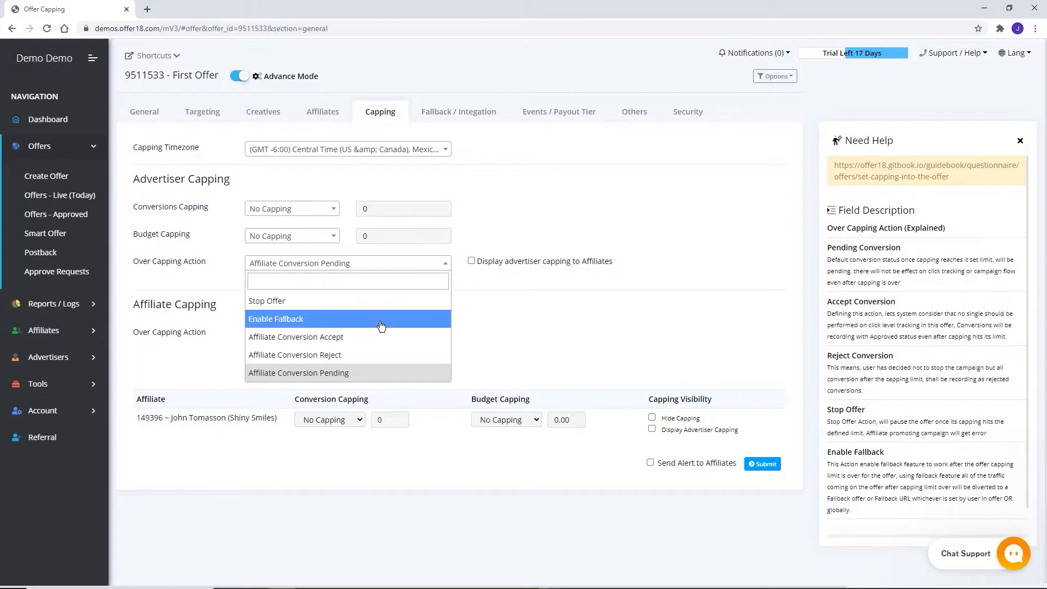
pyautogui.moveTo(374, 336)
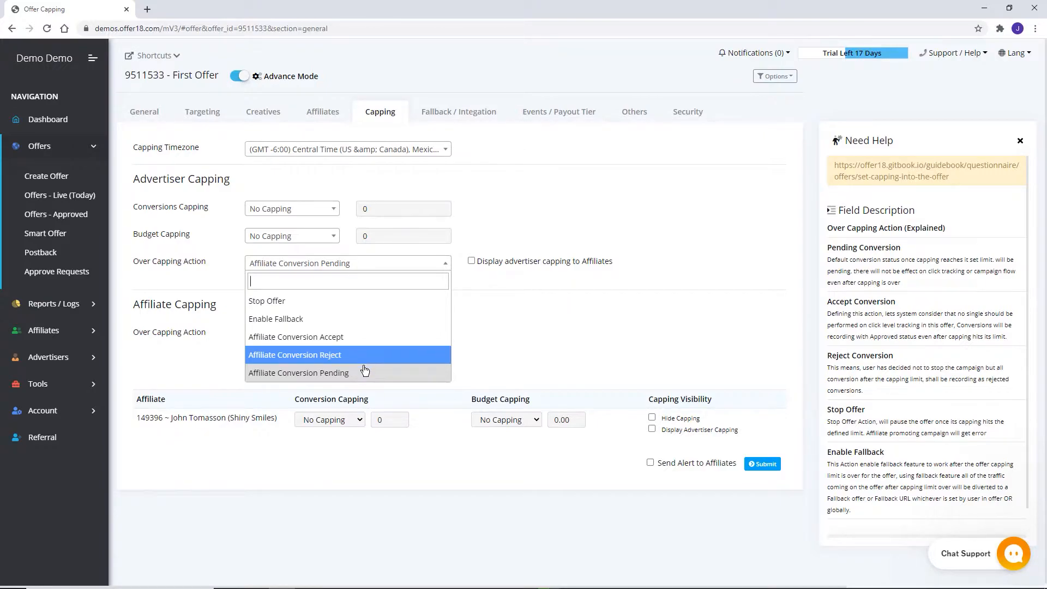
pyautogui.click(298, 372)
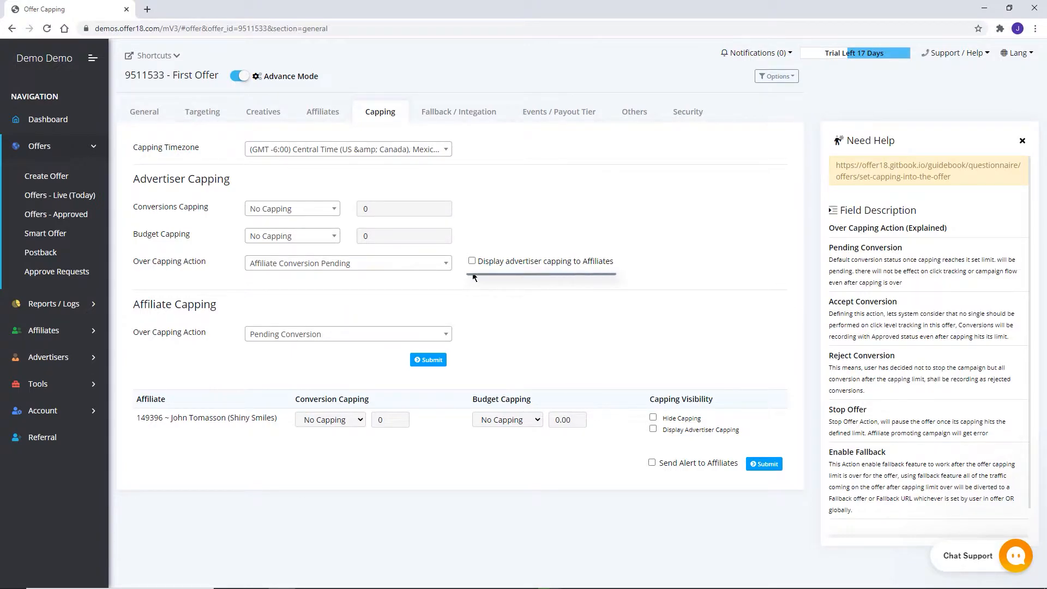
# - Show advertiser capping to affiliates; tick Hide Capping, Display Advertiser Capping and Send Alert for the affiliate
pyautogui.click(471, 261)
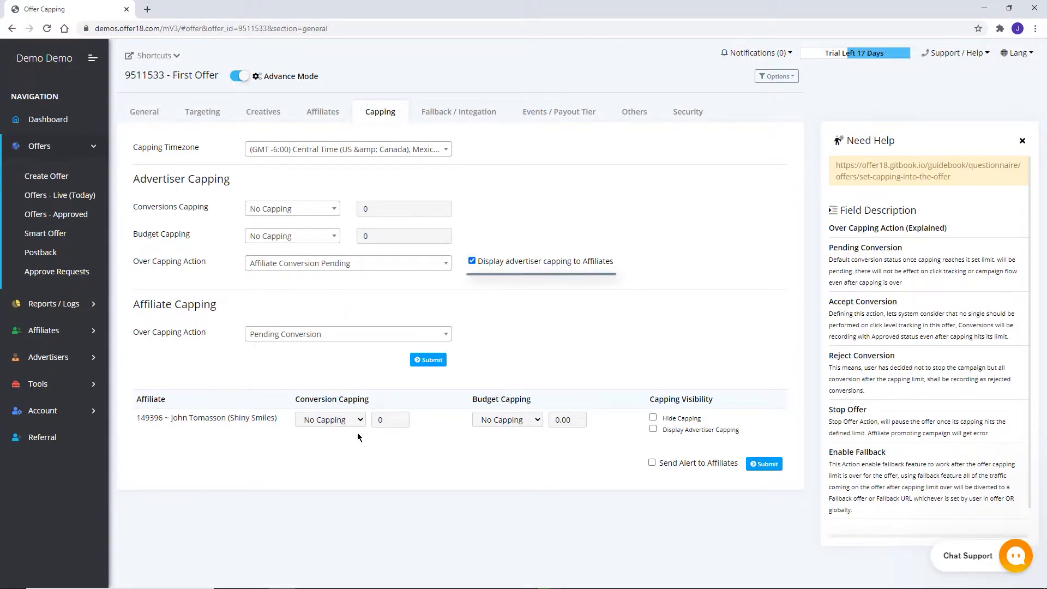
pyautogui.click(330, 420)
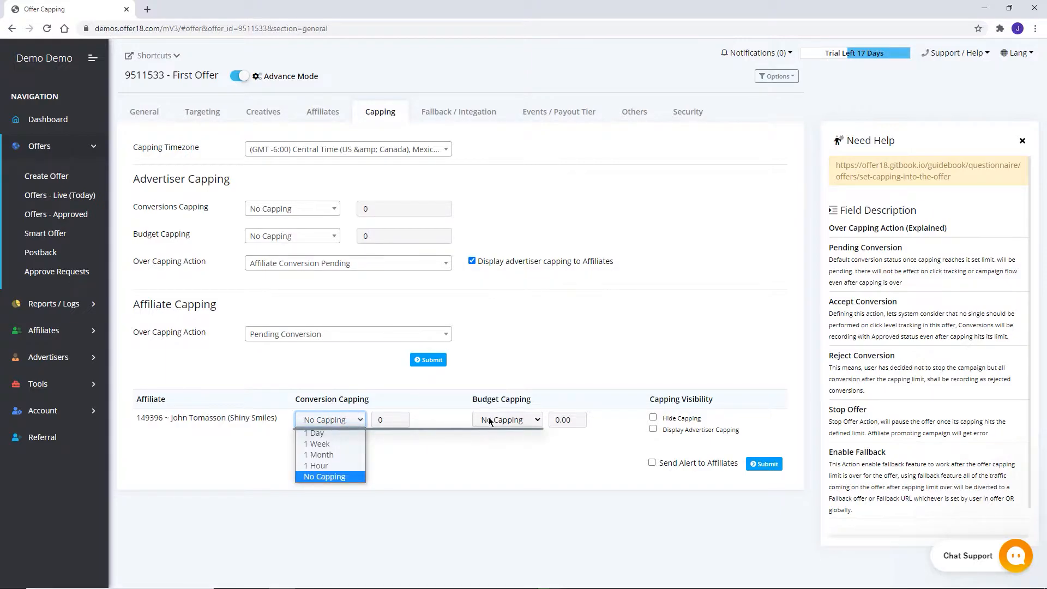
pyautogui.click(348, 334)
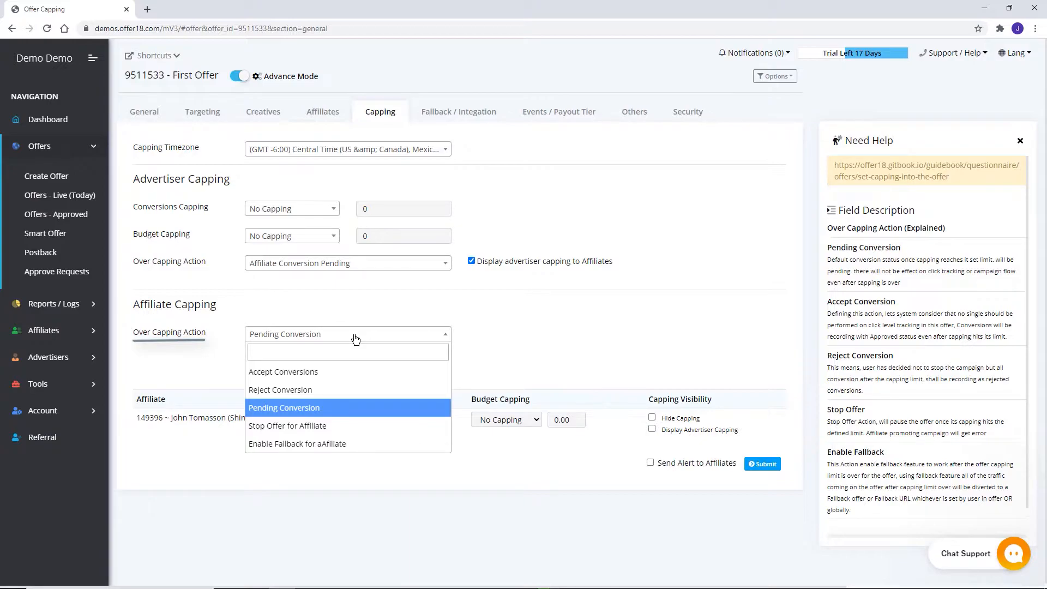
pyautogui.click(283, 408)
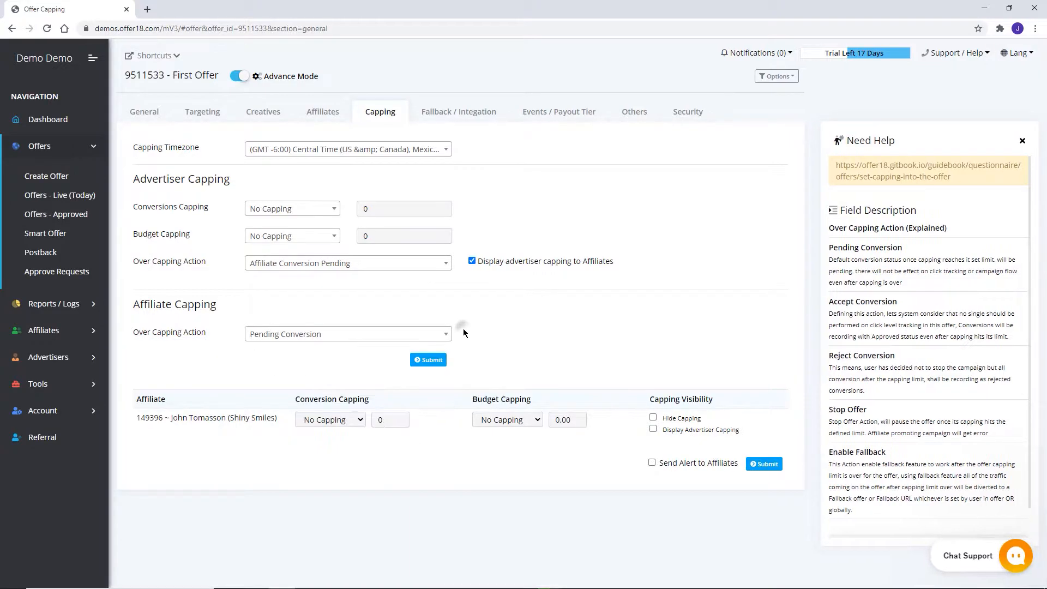
pyautogui.click(652, 417)
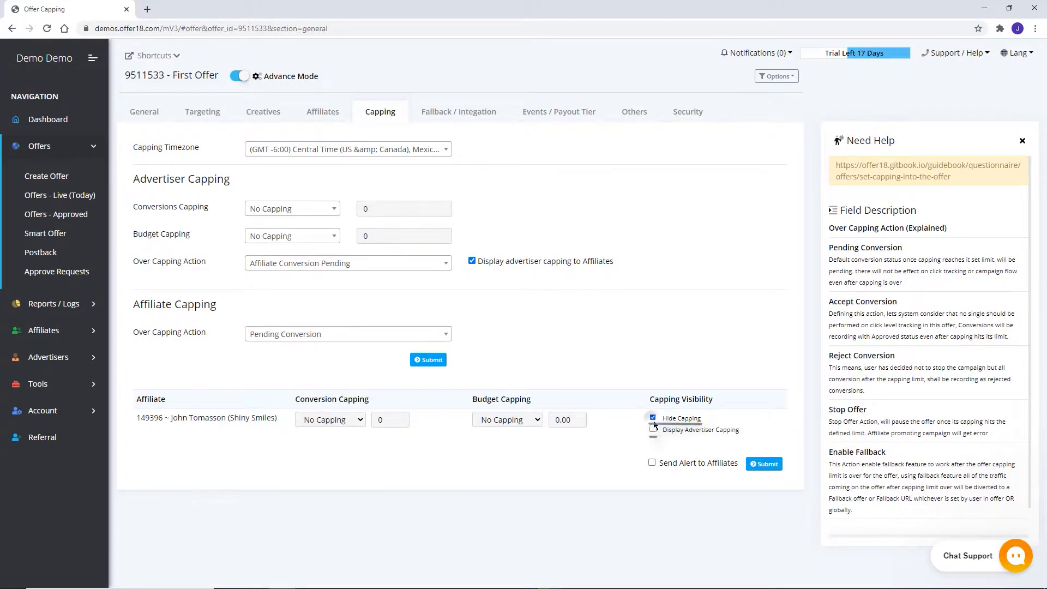
pyautogui.click(653, 429)
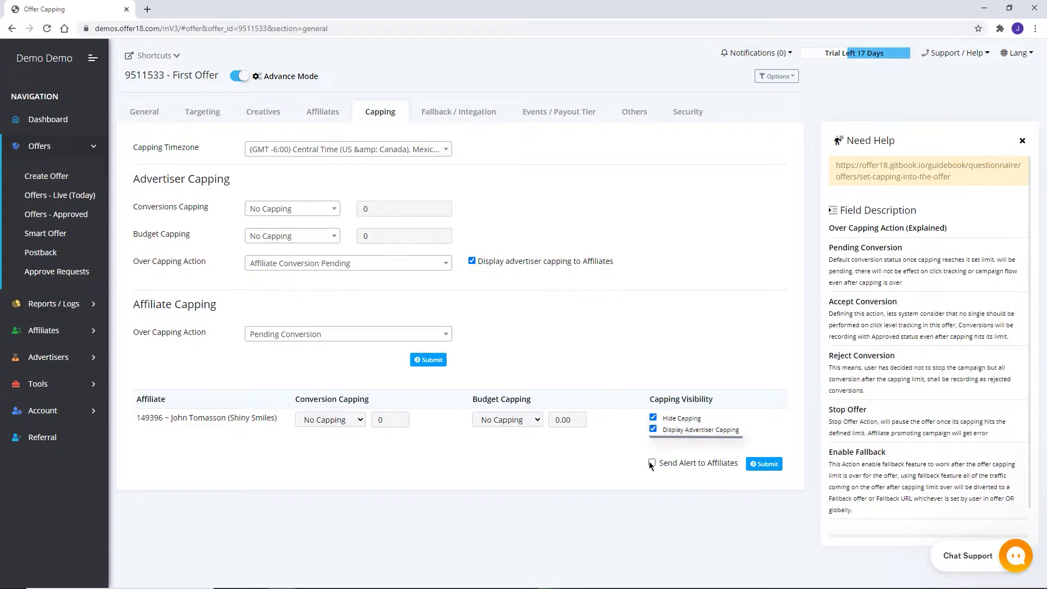
pyautogui.click(651, 462)
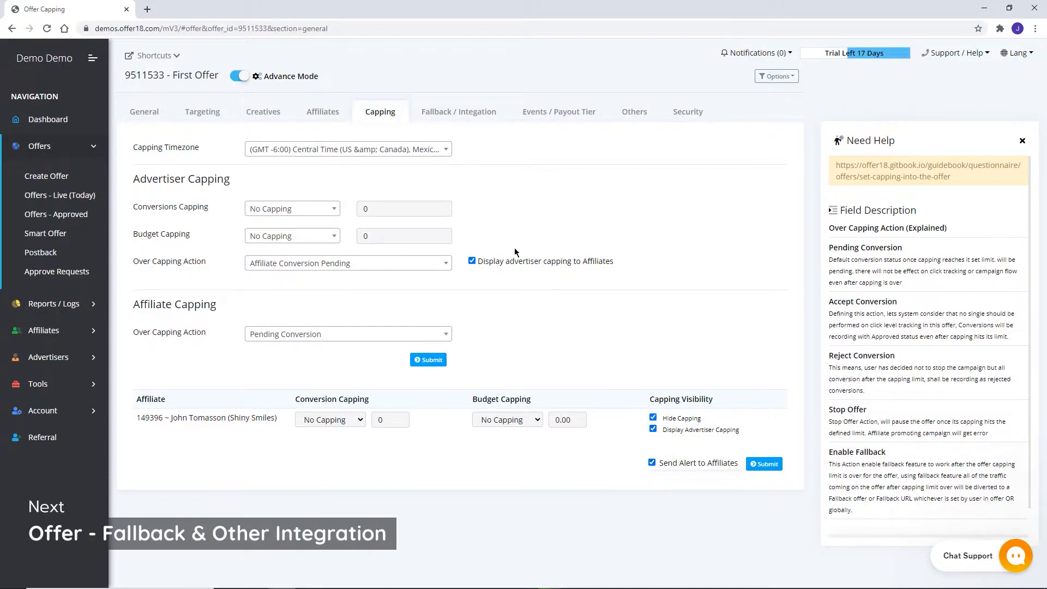
# - Enable fallback with 9511533 ~ First Offer as fallback offer, keeping fallback reports Disabled
pyautogui.click(459, 111)
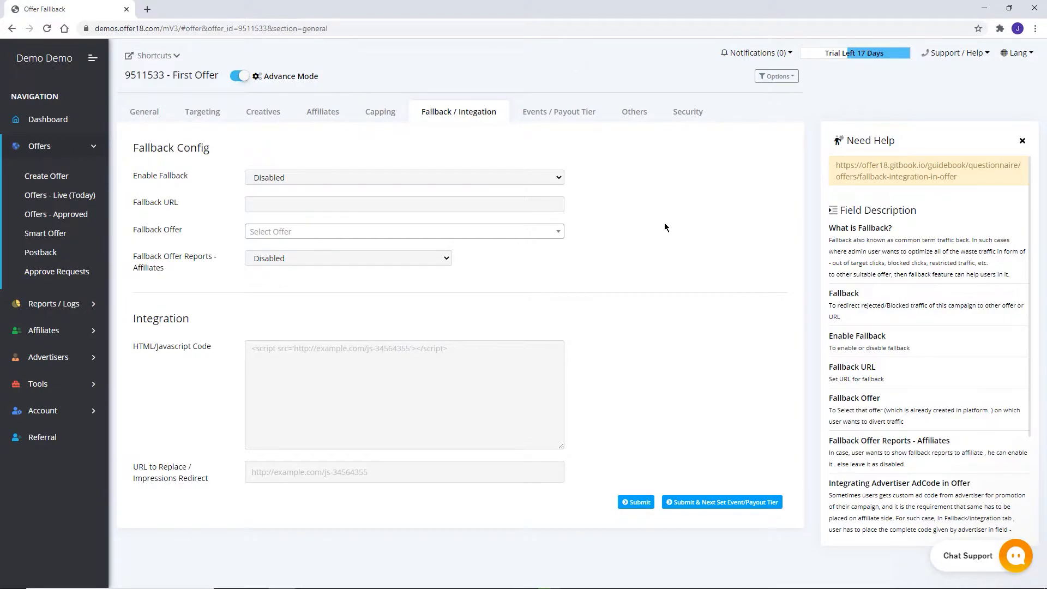
pyautogui.click(403, 177)
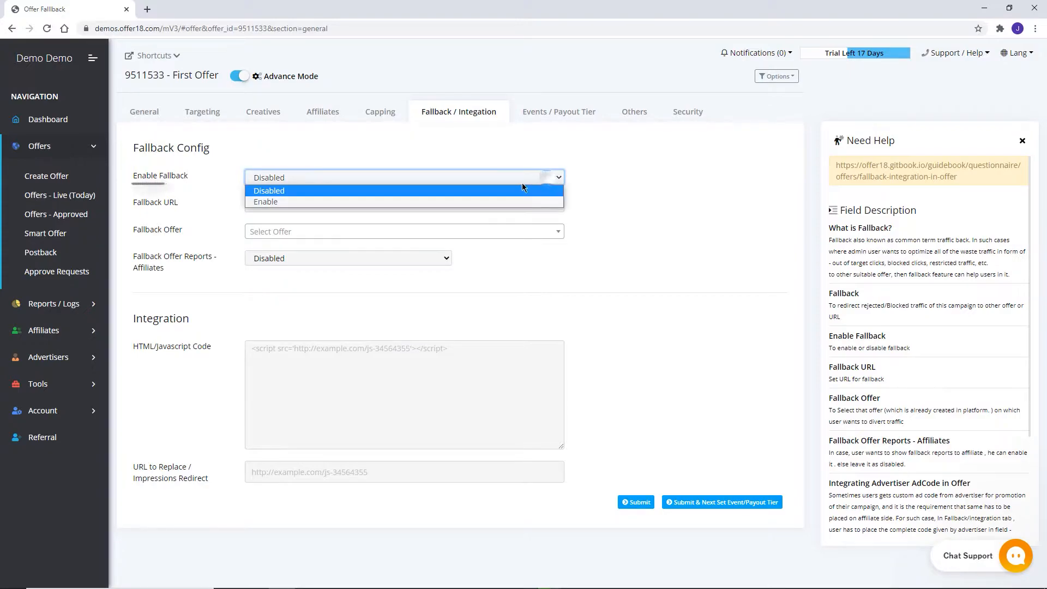
pyautogui.click(265, 201)
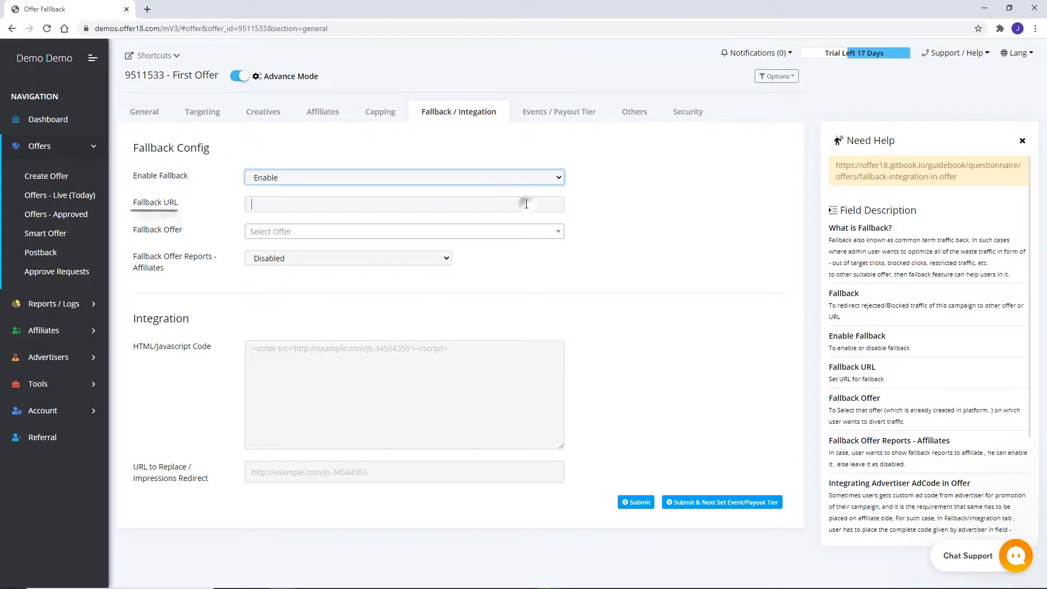
pyautogui.click(404, 231)
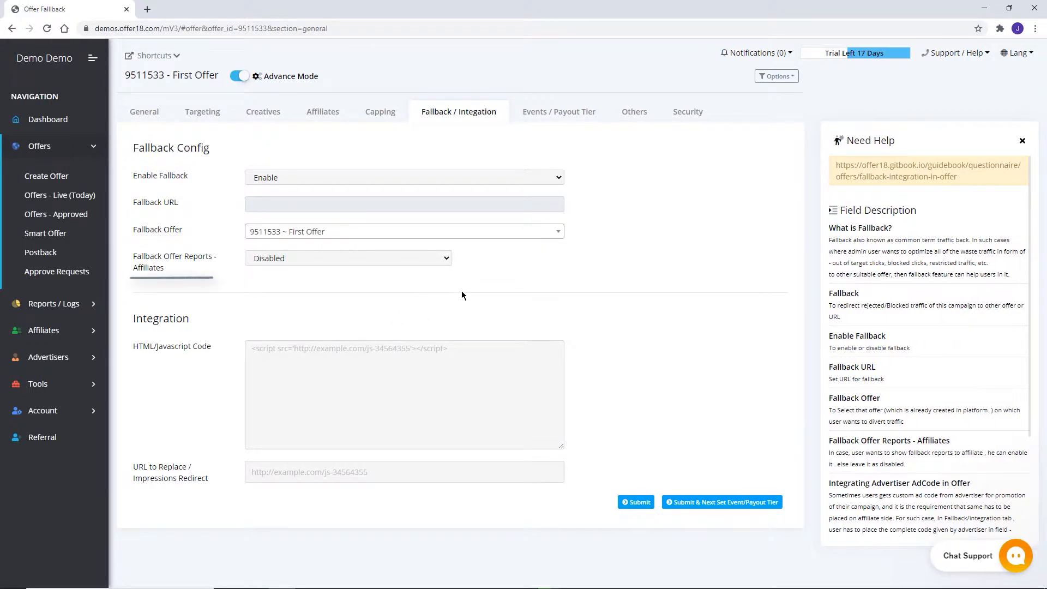
pyautogui.click(348, 258)
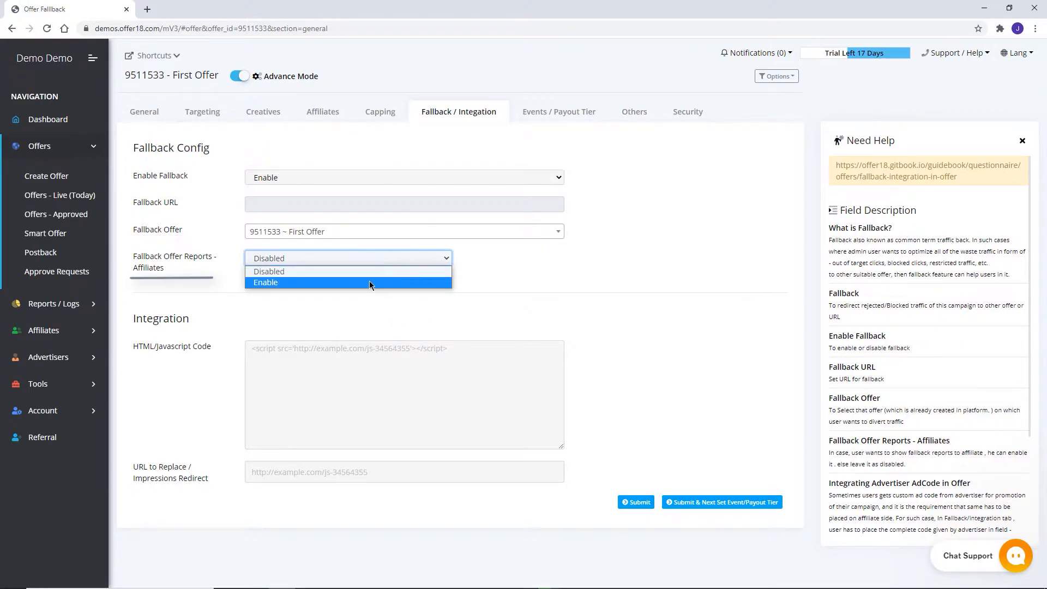
pyautogui.click(269, 271)
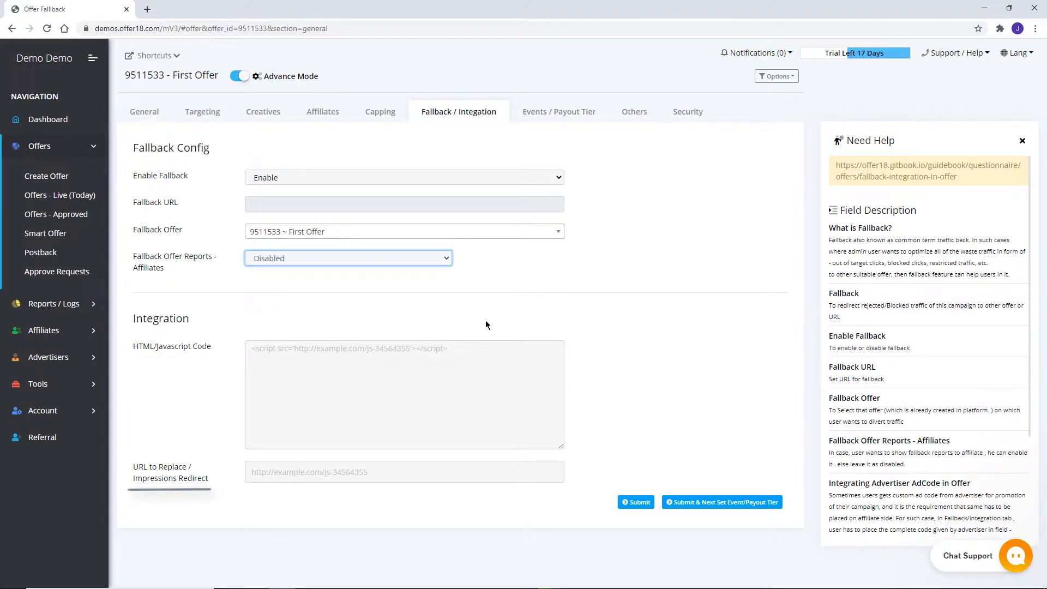
# - On Events / Payout Tier, set Multi Conversion to No and Conversion Approval to Manually
pyautogui.click(559, 111)
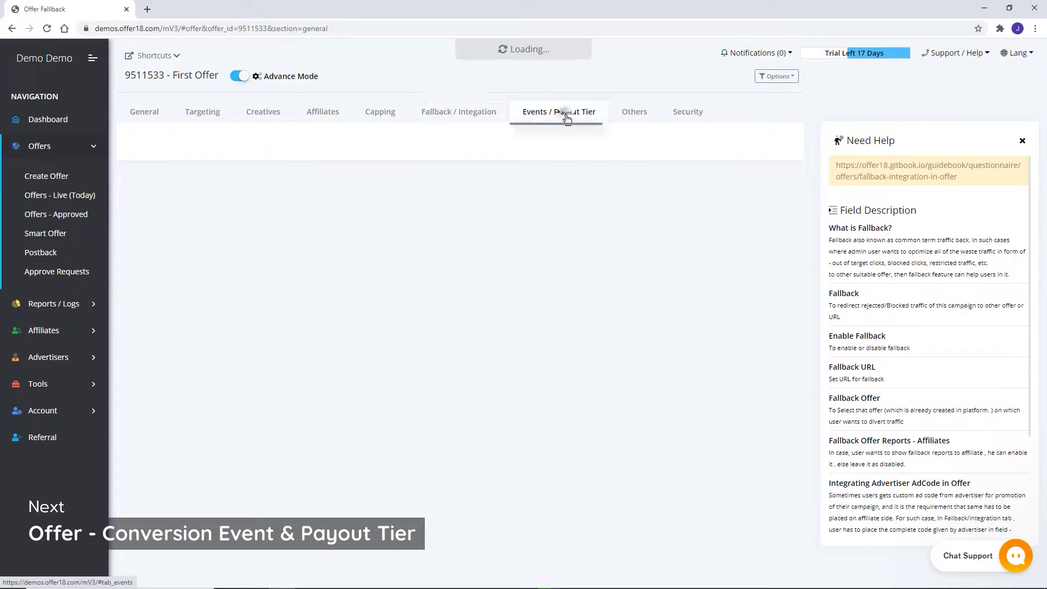
pyautogui.click(558, 111)
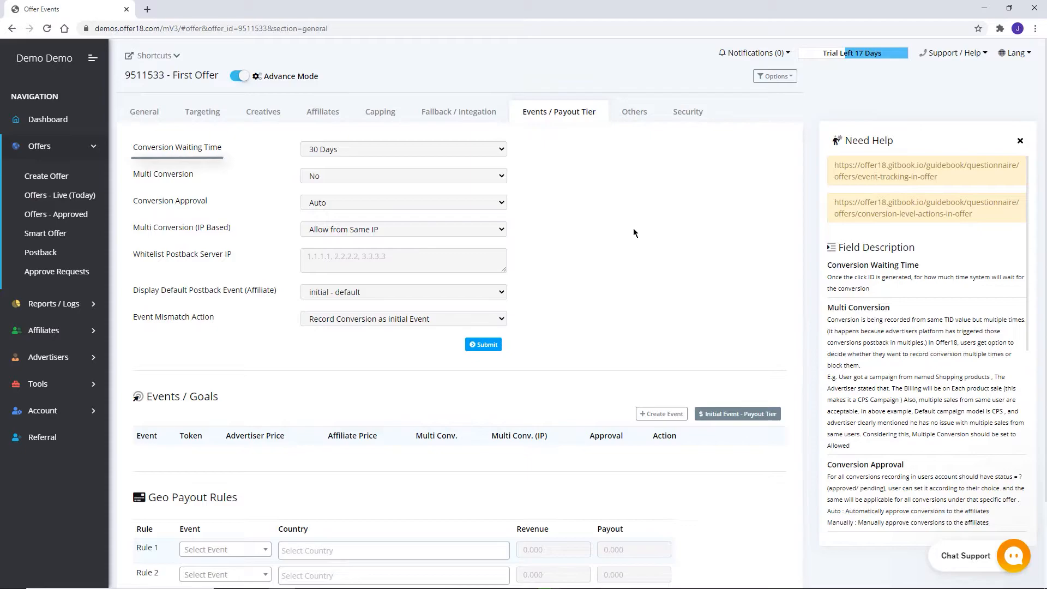
pyautogui.click(403, 149)
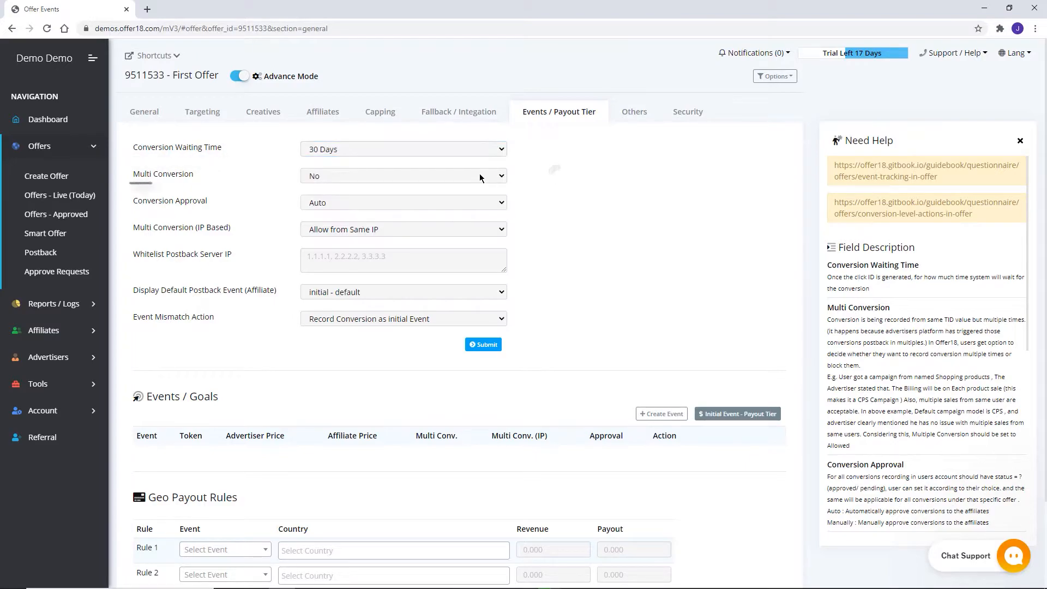
pyautogui.click(404, 176)
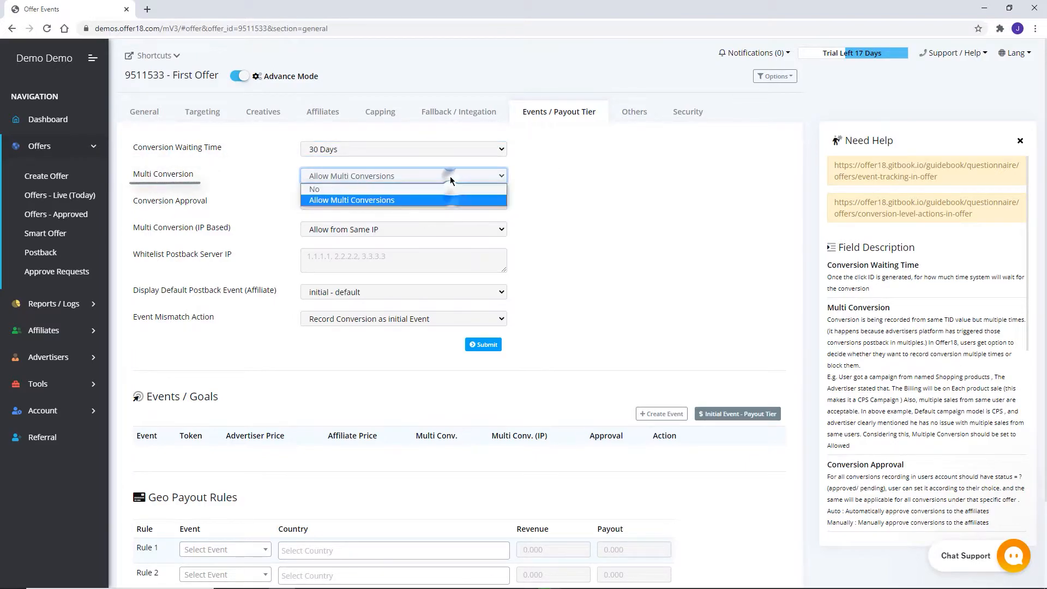
pyautogui.click(314, 189)
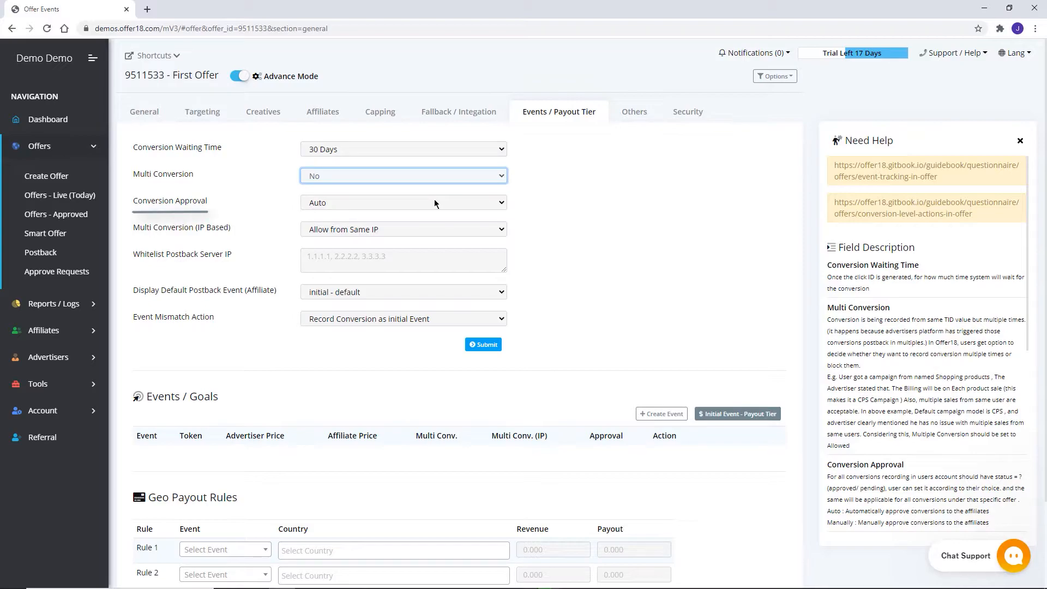
pyautogui.click(402, 202)
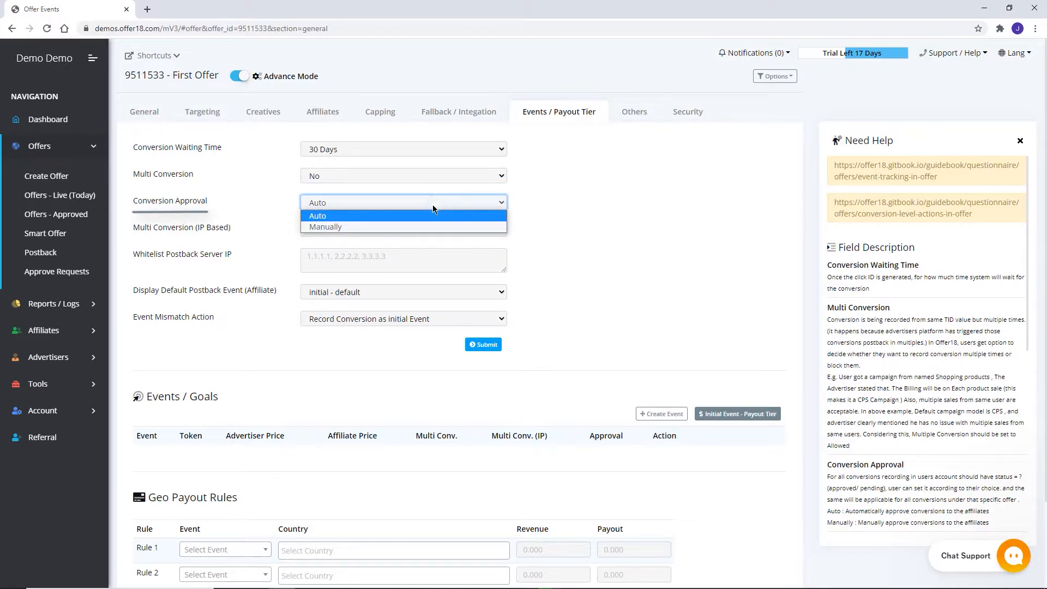
pyautogui.click(325, 226)
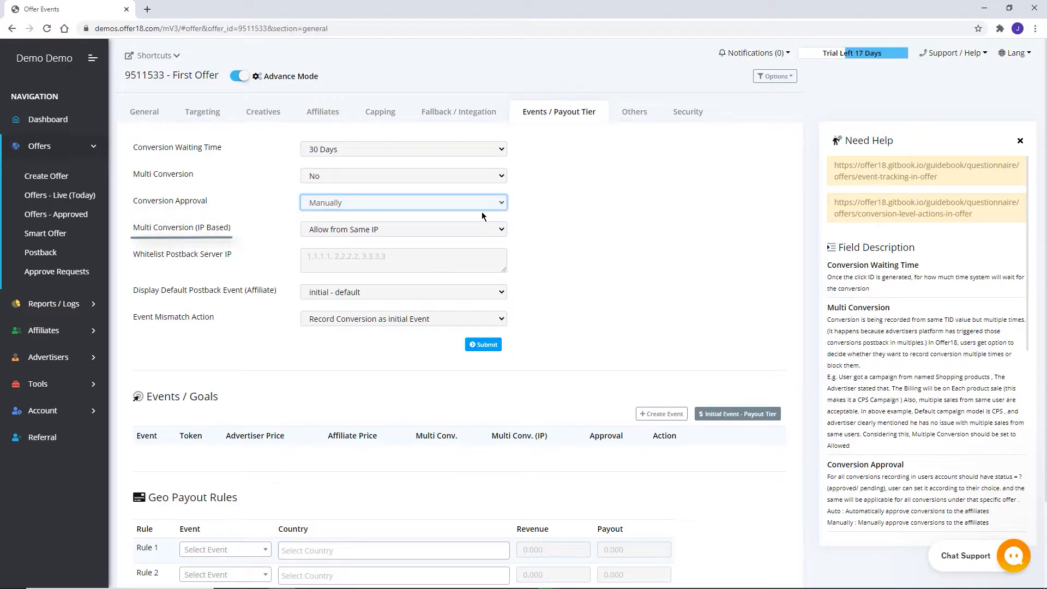
# - Keep same-IP multi conversions allowed and record mismatched events as the initial event
pyautogui.click(403, 229)
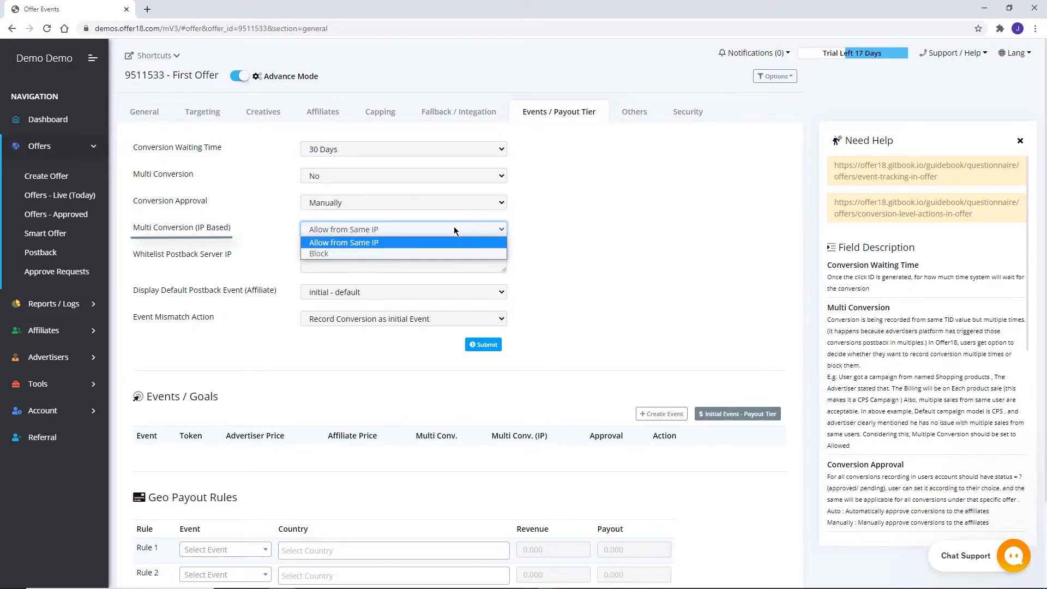
pyautogui.click(319, 253)
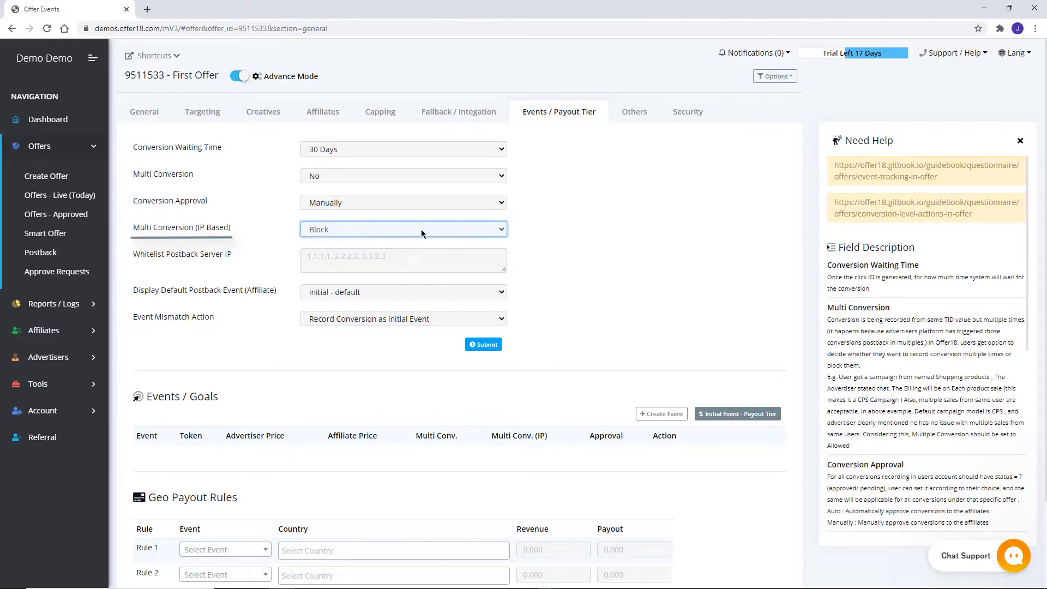
pyautogui.click(403, 229)
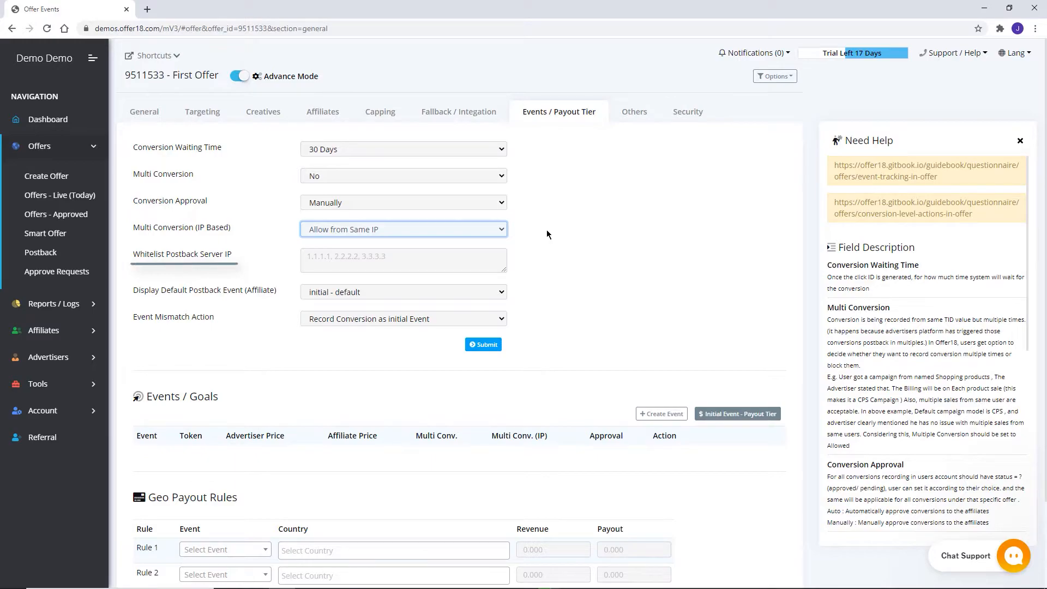
pyautogui.click(403, 260)
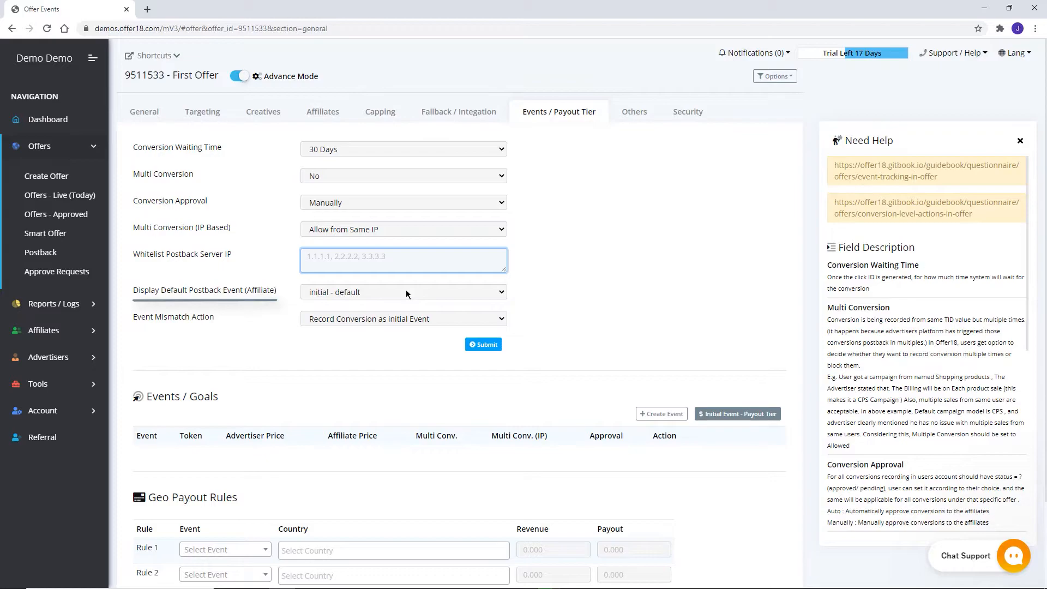
pyautogui.click(402, 292)
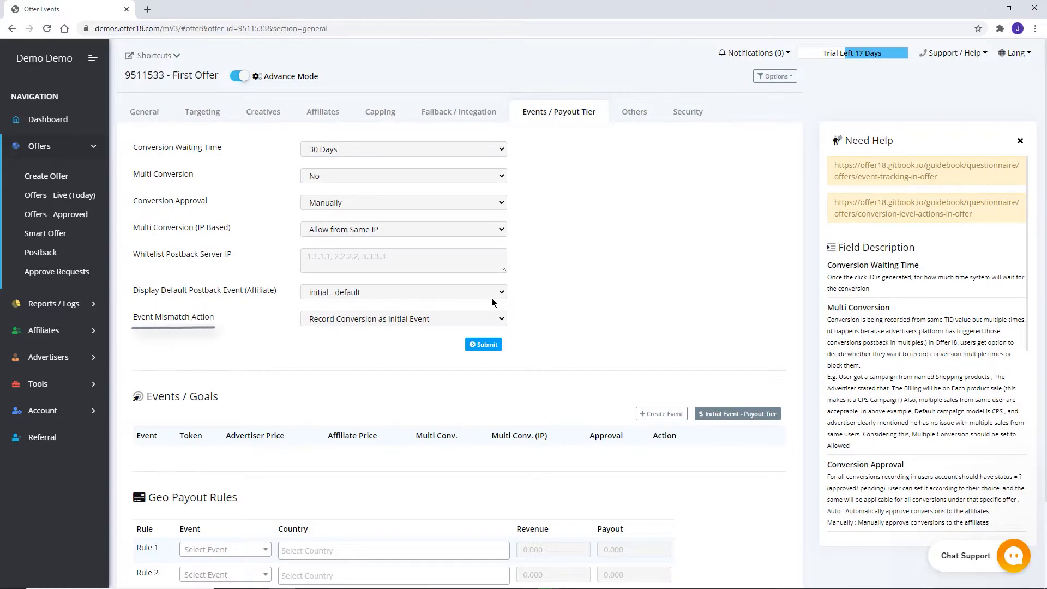
pyautogui.click(402, 318)
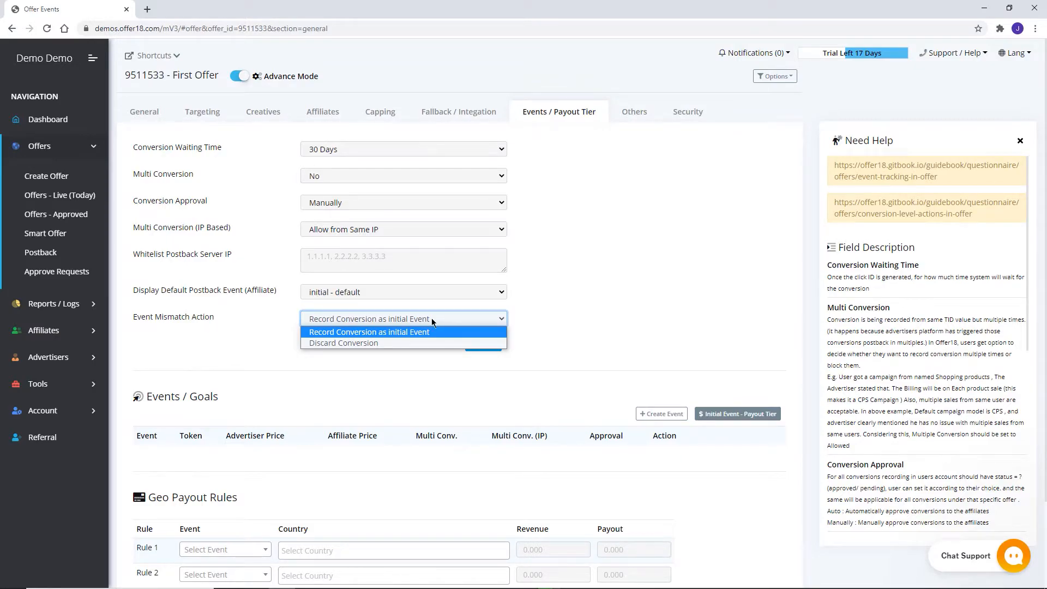
pyautogui.click(342, 342)
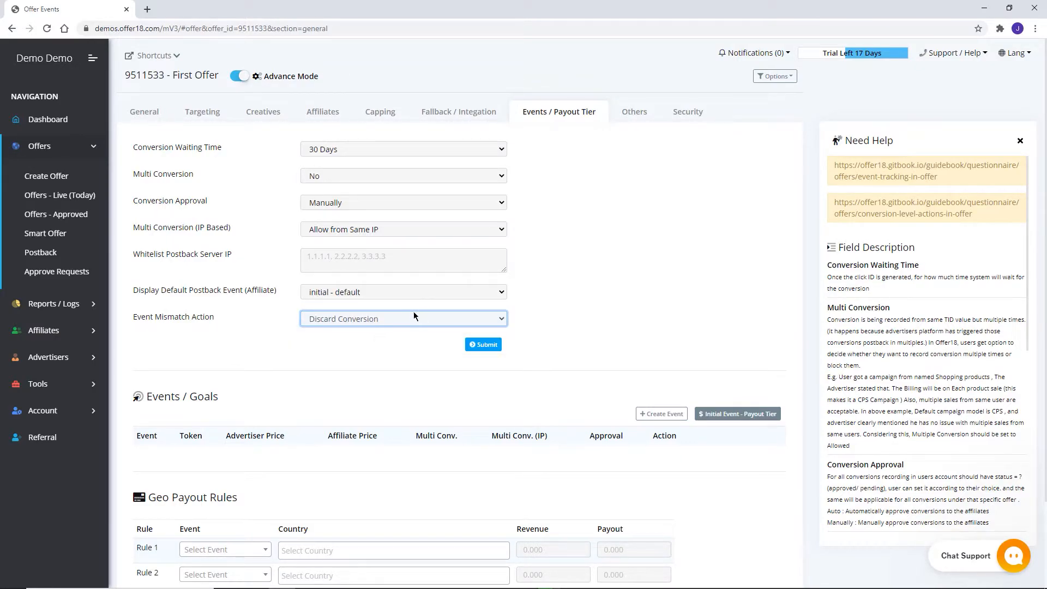
pyautogui.click(404, 318)
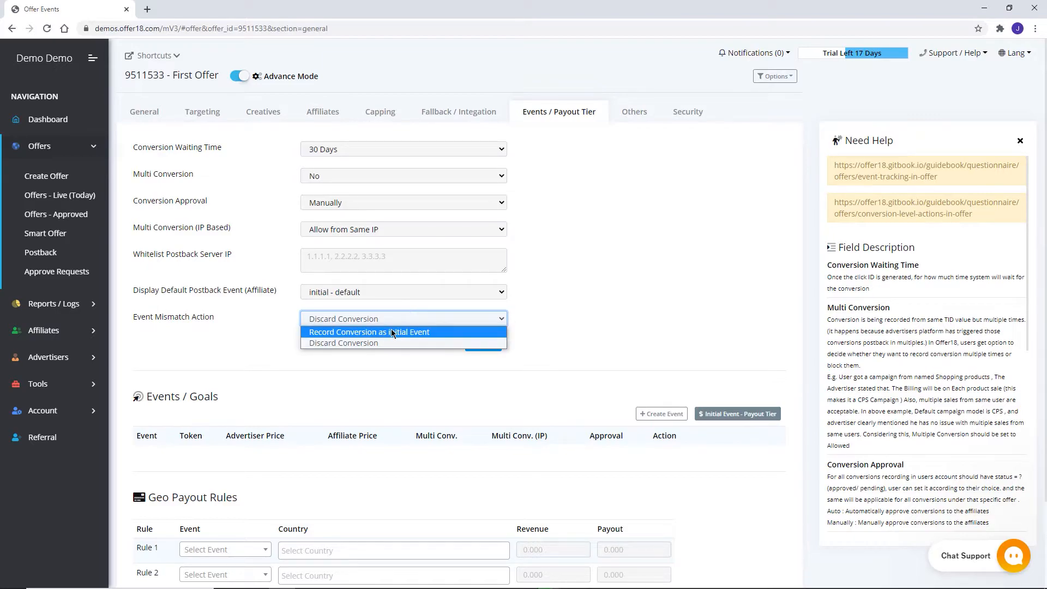
pyautogui.click(369, 332)
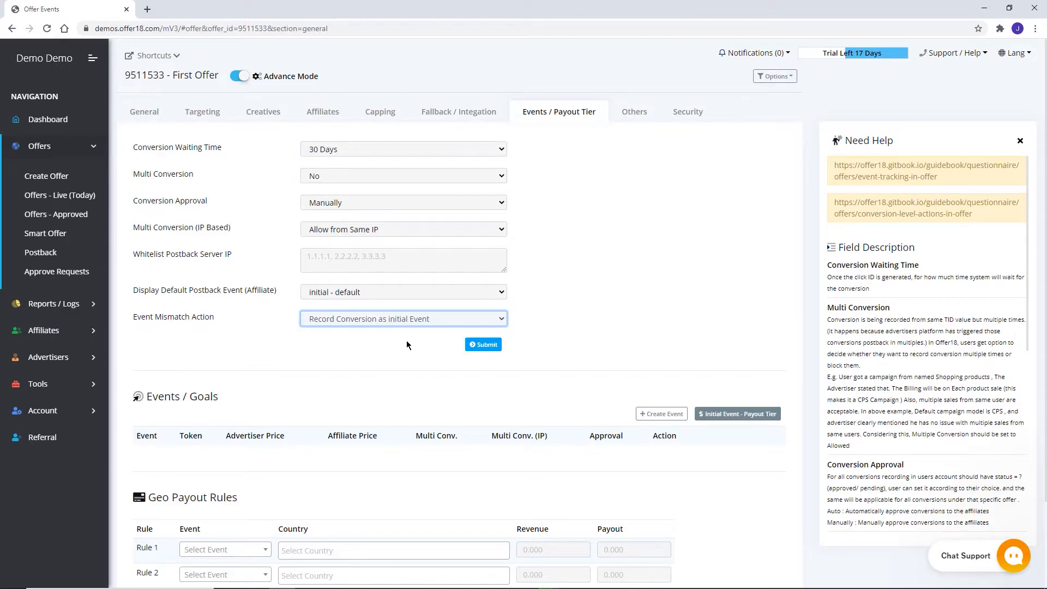
# - Create the 'initial' event with advertiser price 8 and affiliate price 10, then view Payout Tier
pyautogui.click(660, 413)
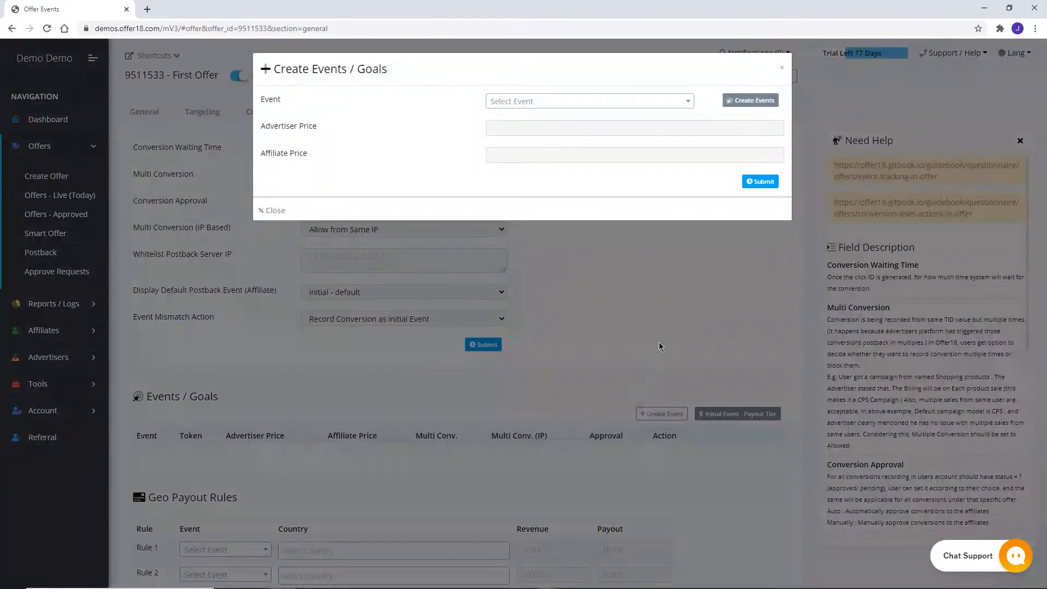
pyautogui.click(587, 101)
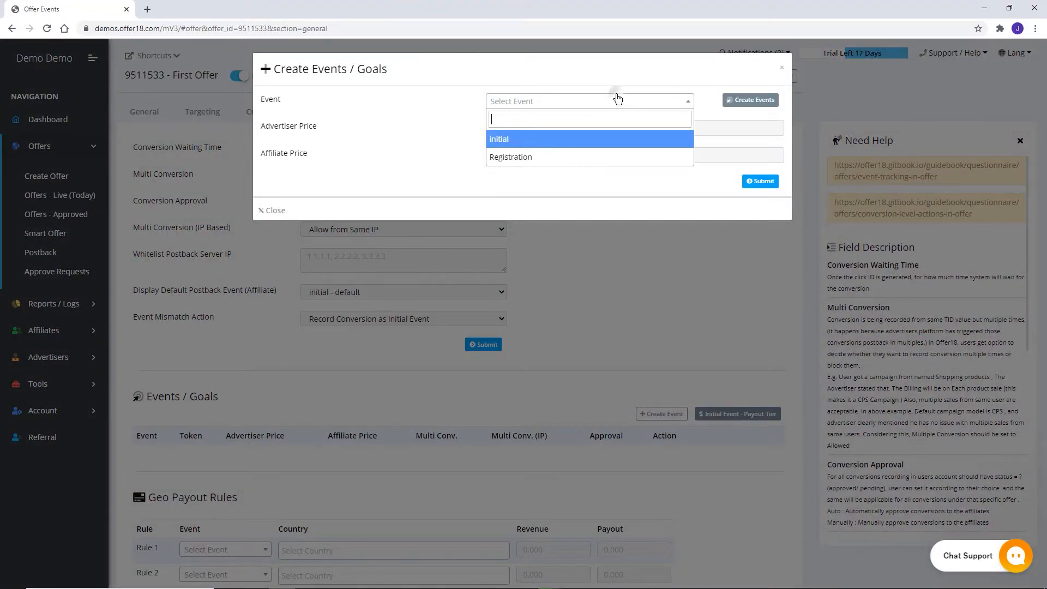
pyautogui.click(499, 139)
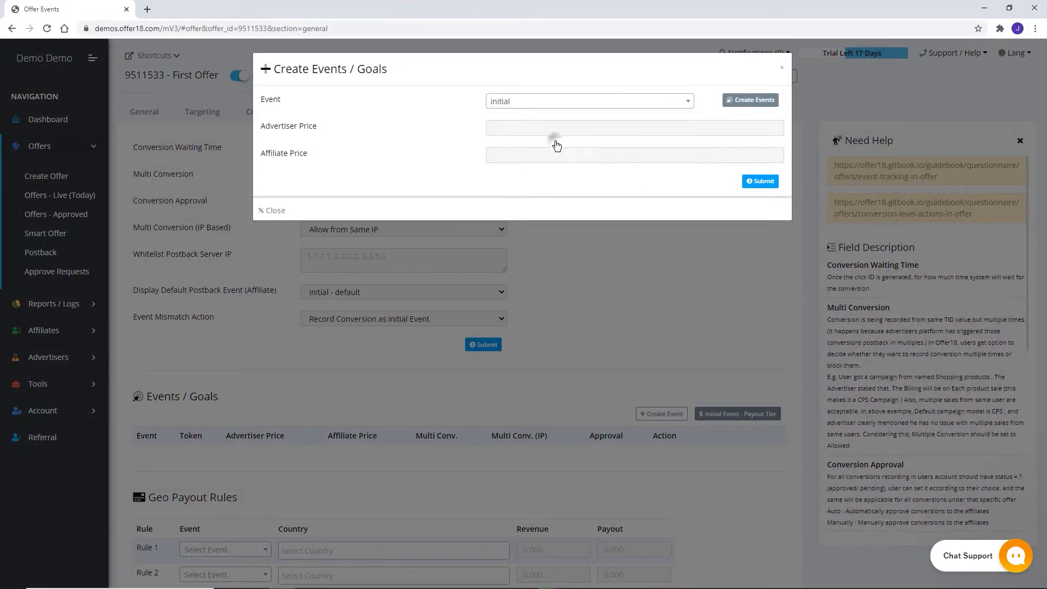
pyautogui.click(634, 127)
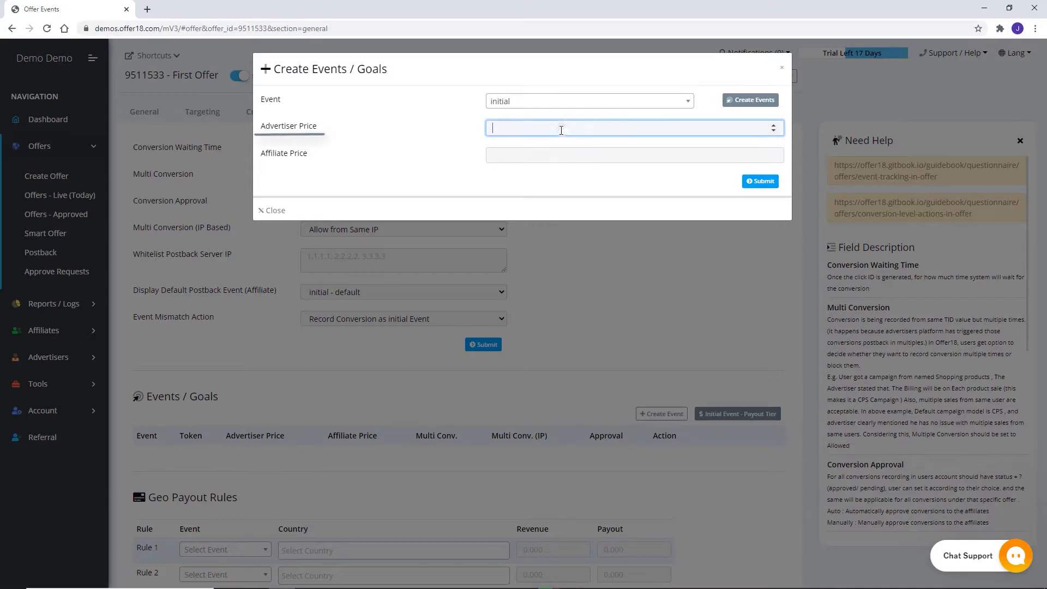
pyautogui.write('10')
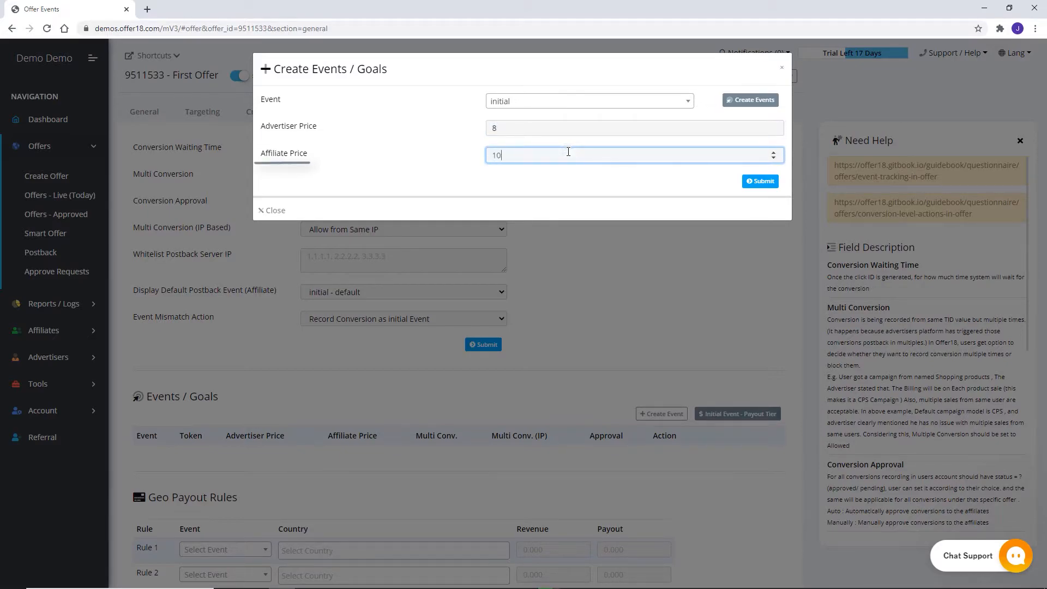
pyautogui.click(759, 181)
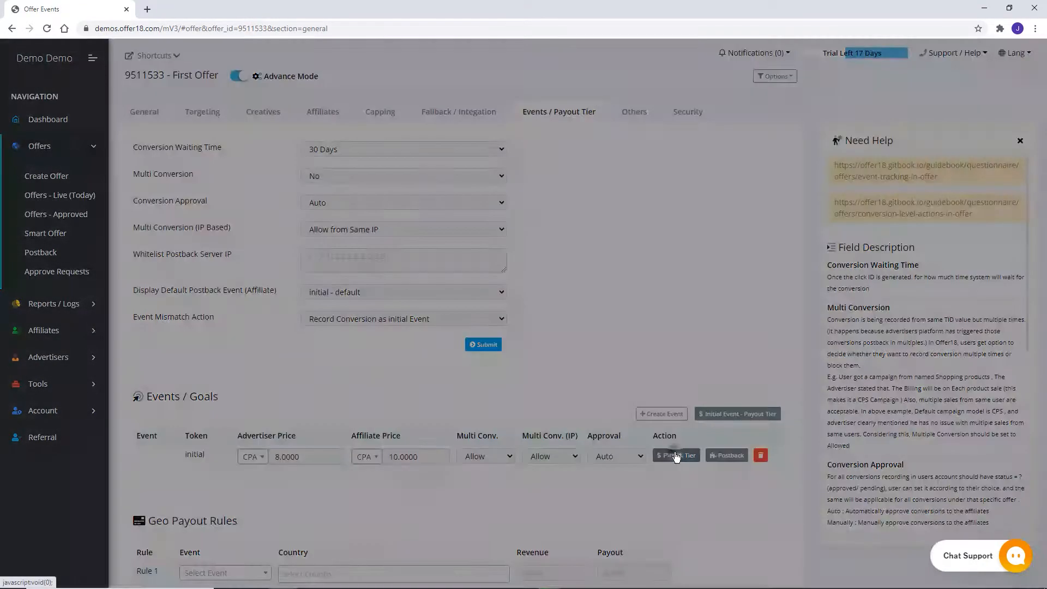
pyautogui.click(675, 455)
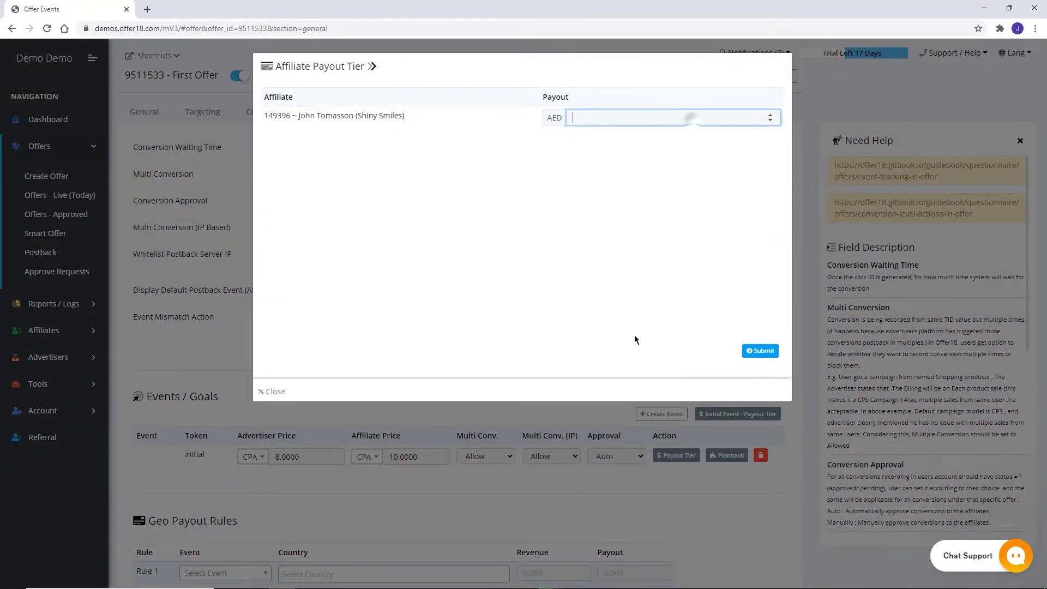
pyautogui.click(274, 392)
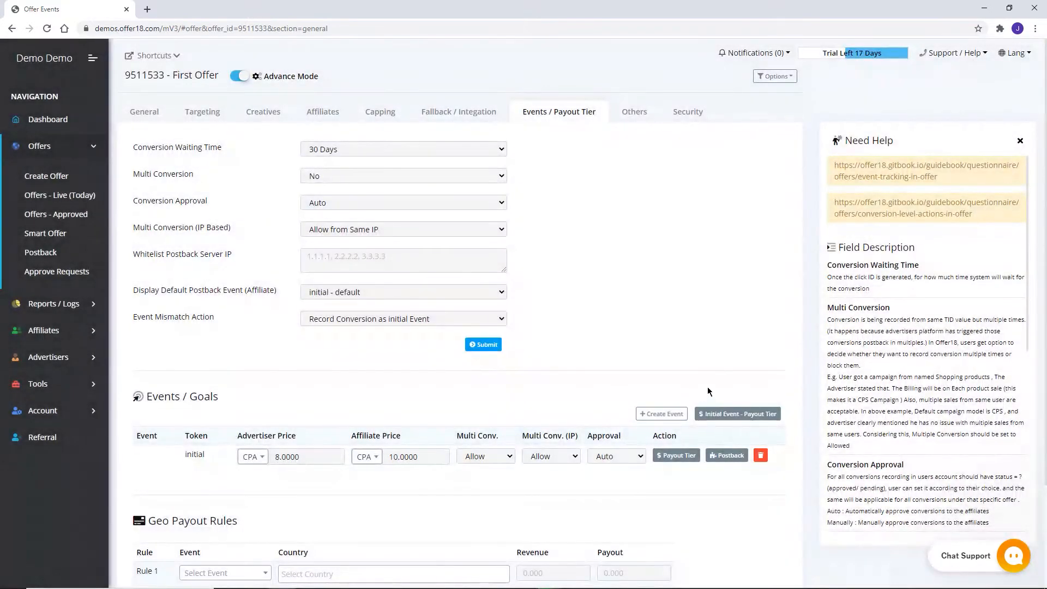
# - Set Geo Payout Rule 1 to the initial event with Argentina as its country
pyautogui.scroll(-3)
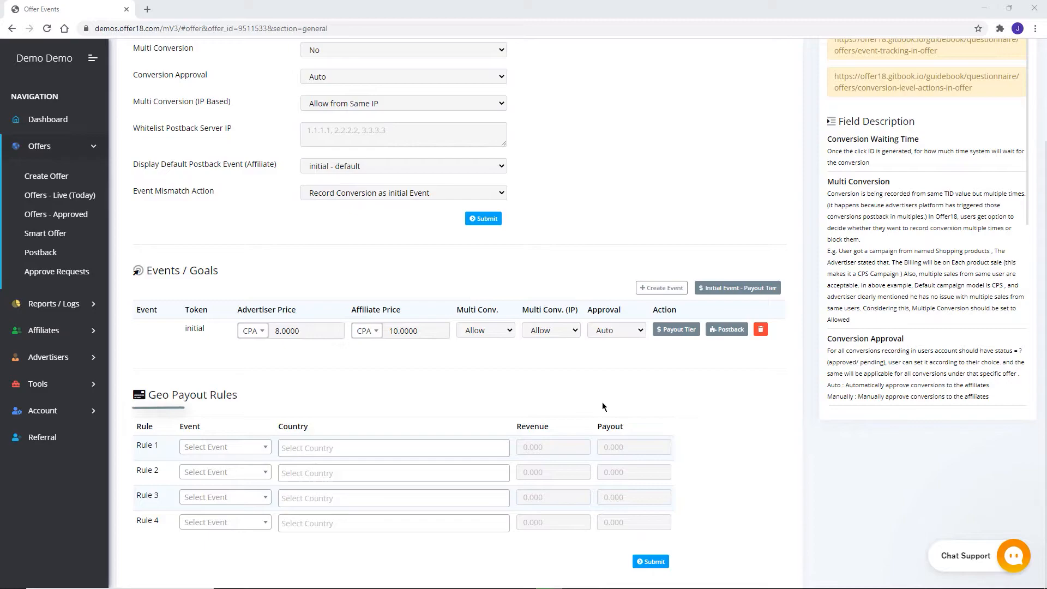
pyautogui.click(226, 447)
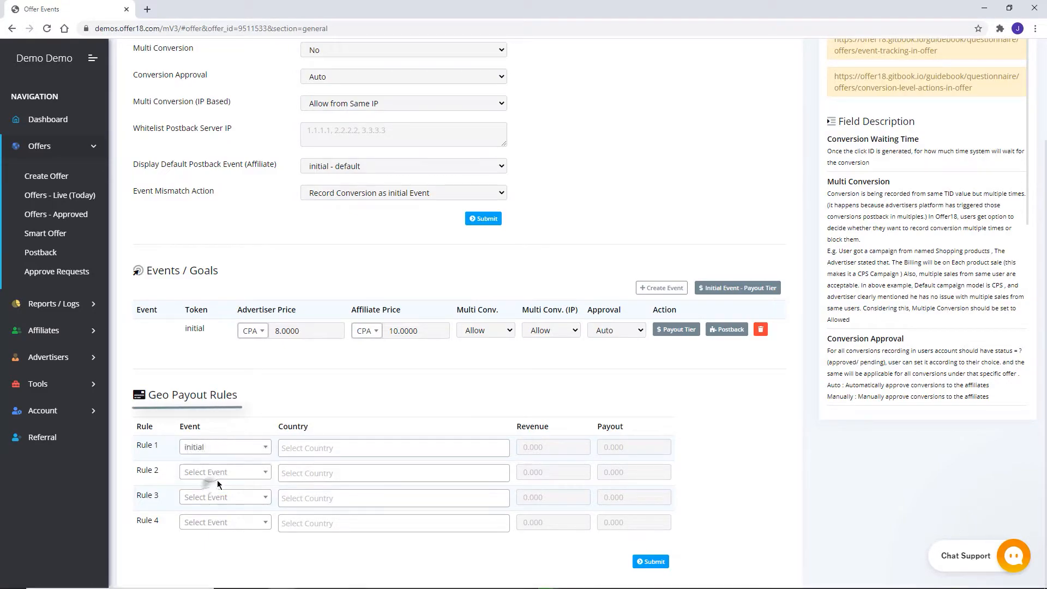
pyautogui.click(393, 449)
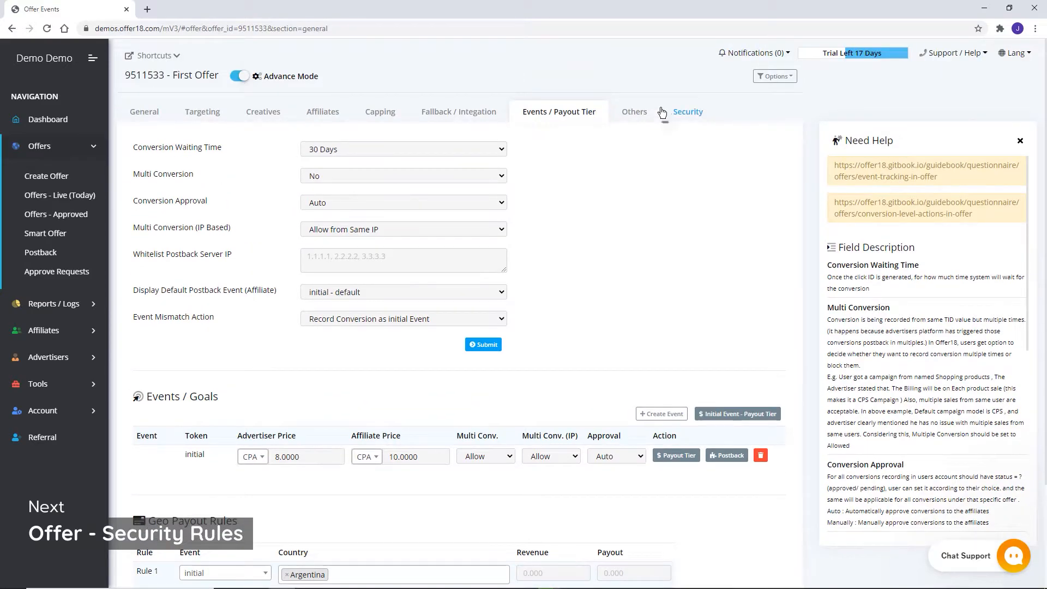
# - Open First Offer's Security tab and scroll through click block, conversion validation and click limits
pyautogui.click(687, 111)
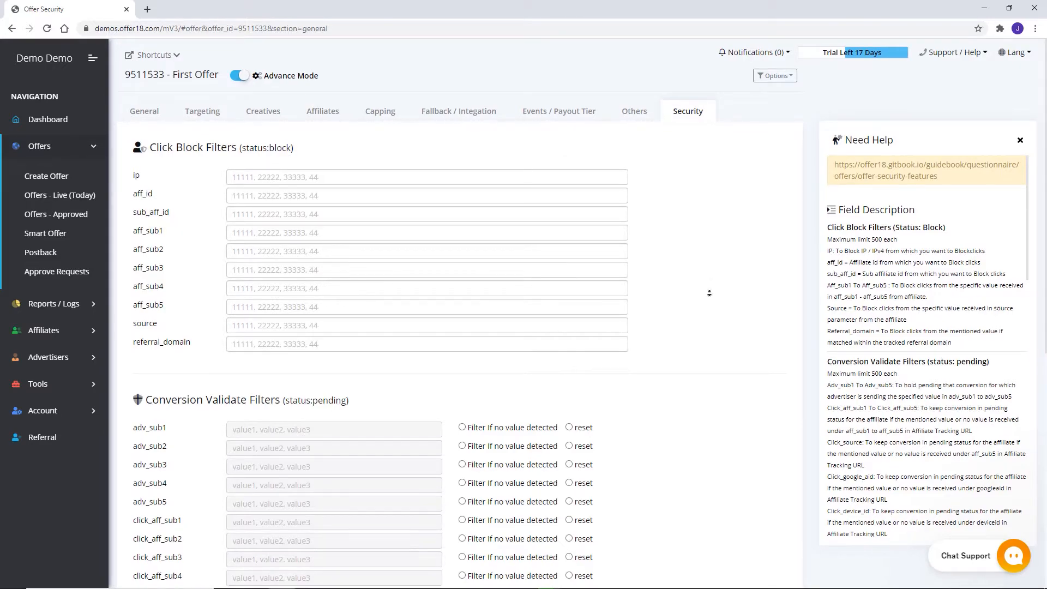
pyautogui.scroll(-3)
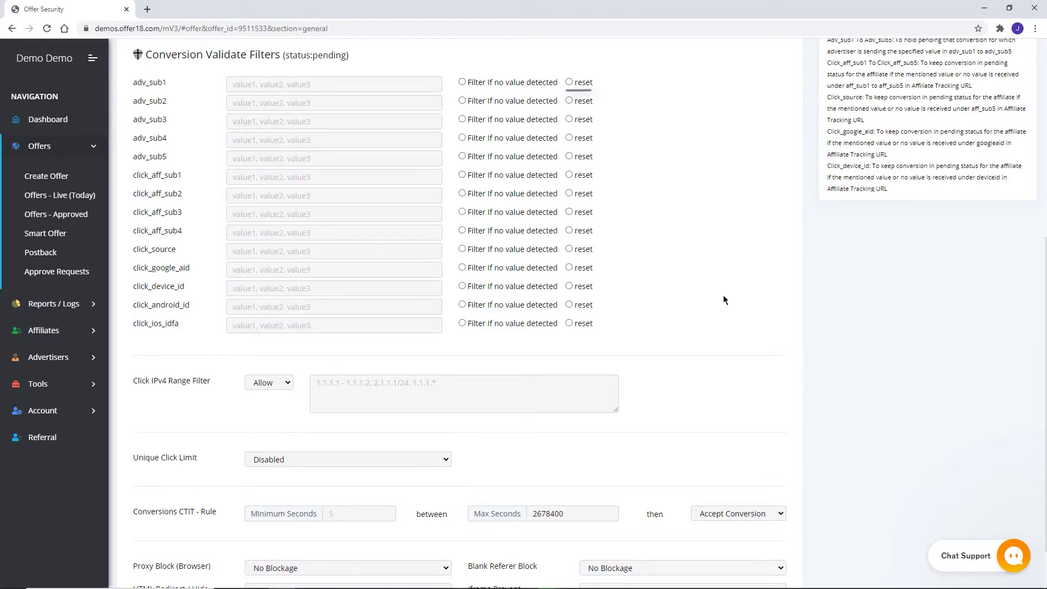
pyautogui.scroll(-3)
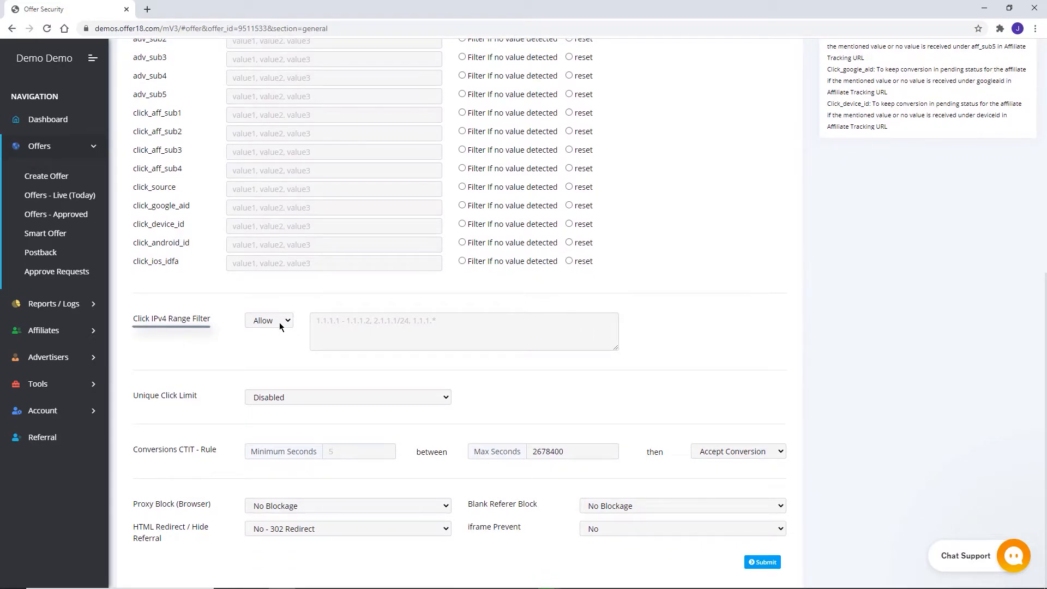
# - Set the IPv4 range filter to Block and the unique click limit to 1 click
pyautogui.click(268, 321)
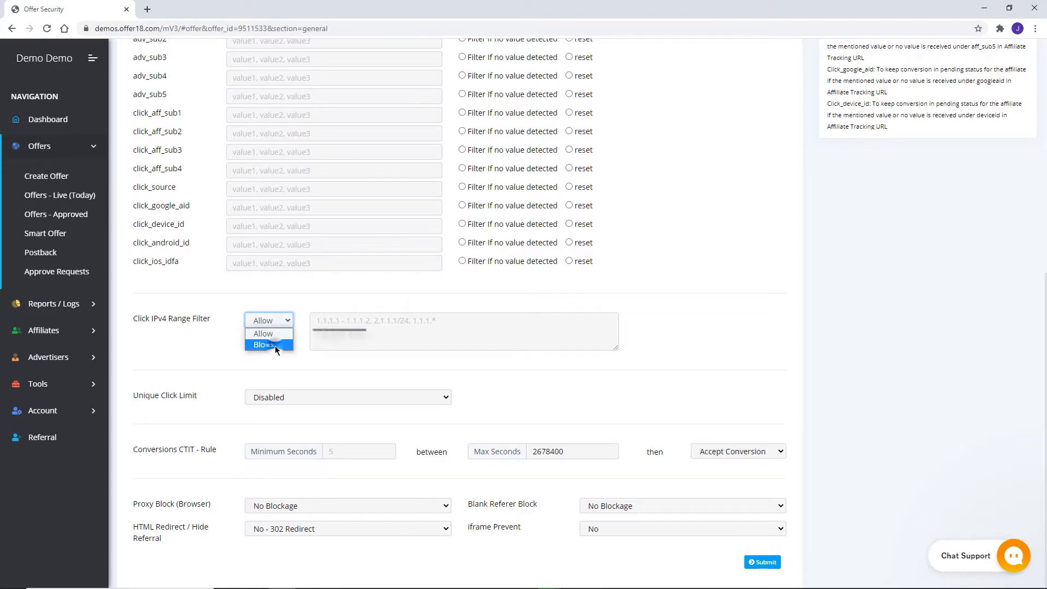
pyautogui.click(260, 345)
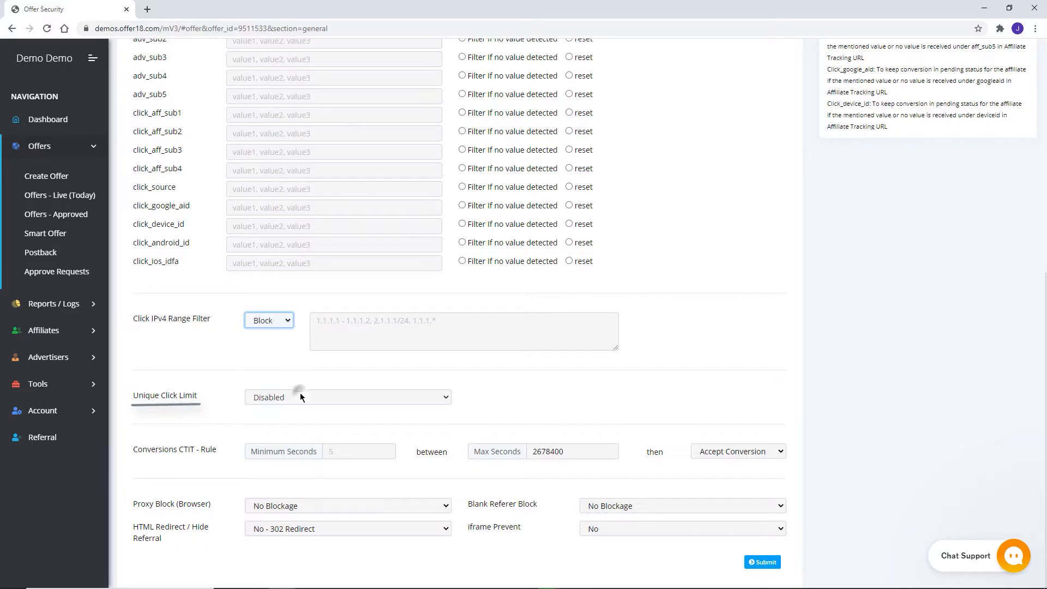
pyautogui.click(347, 397)
pyautogui.write('5')
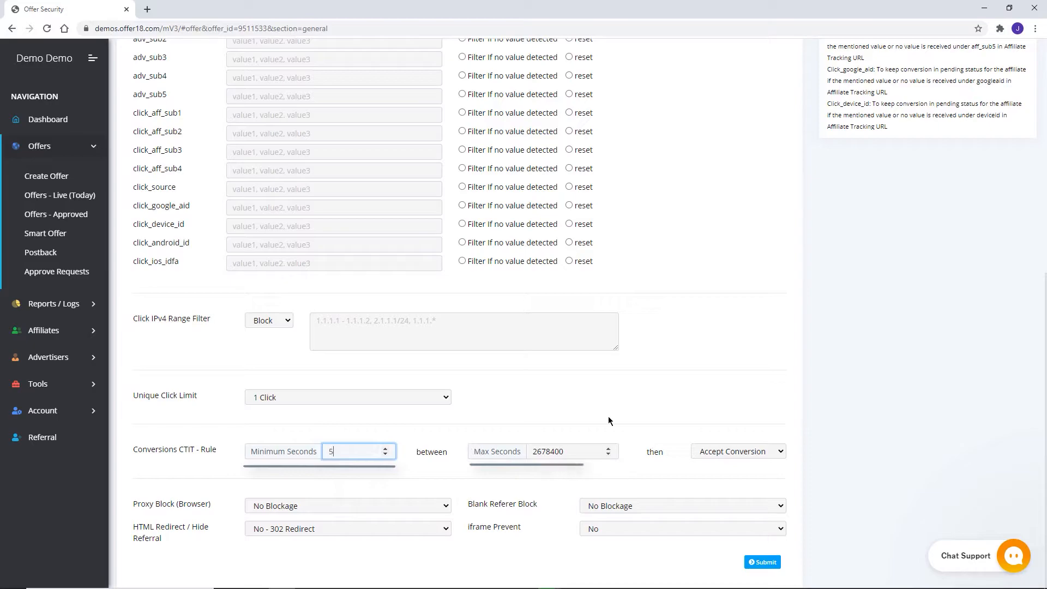
pyautogui.click(566, 451)
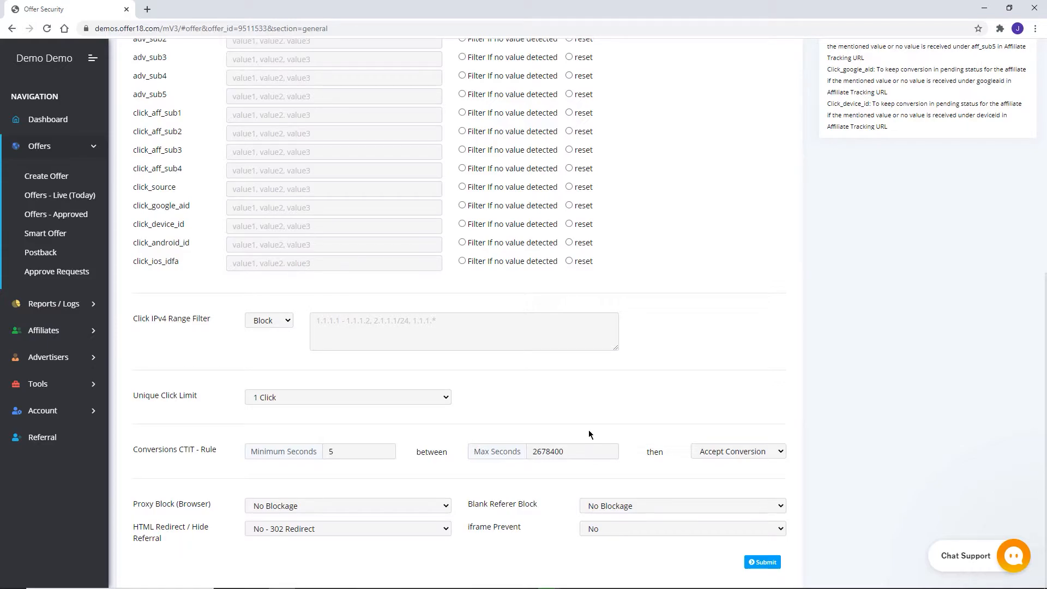
pyautogui.moveTo(666, 433)
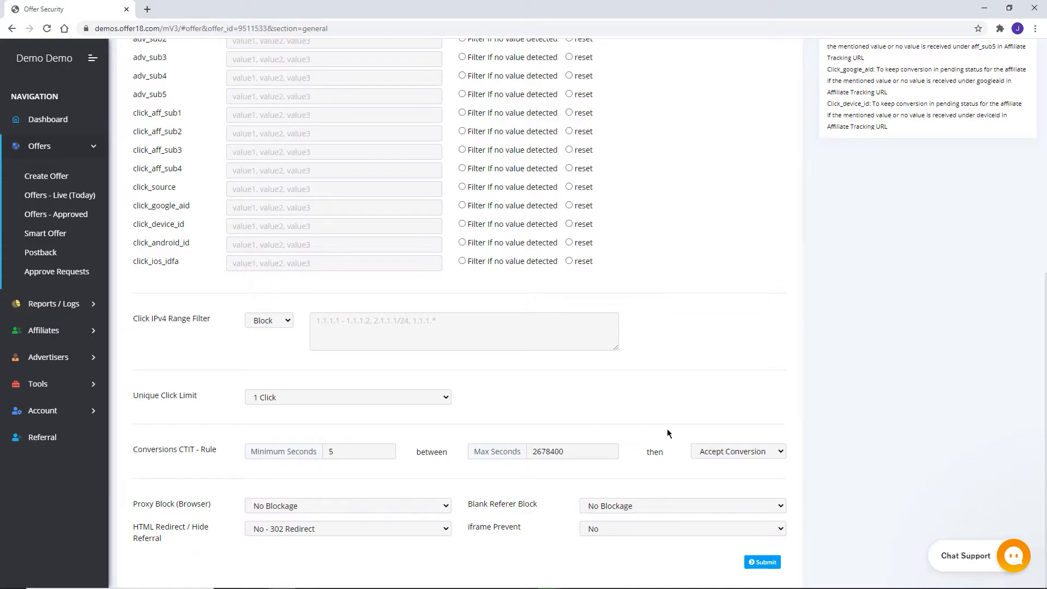
pyautogui.click(738, 451)
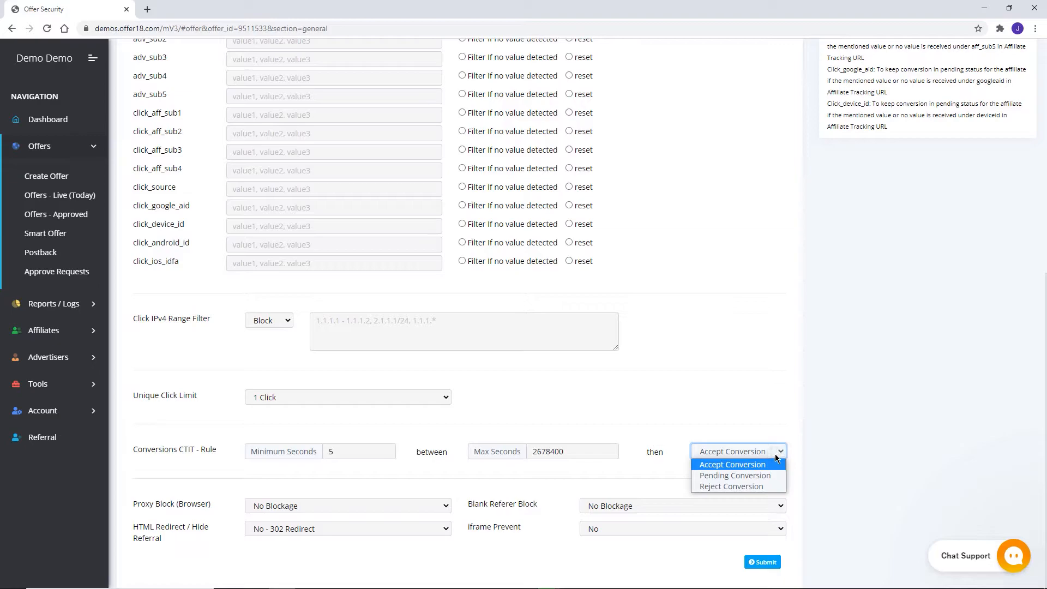
pyautogui.moveTo(662, 477)
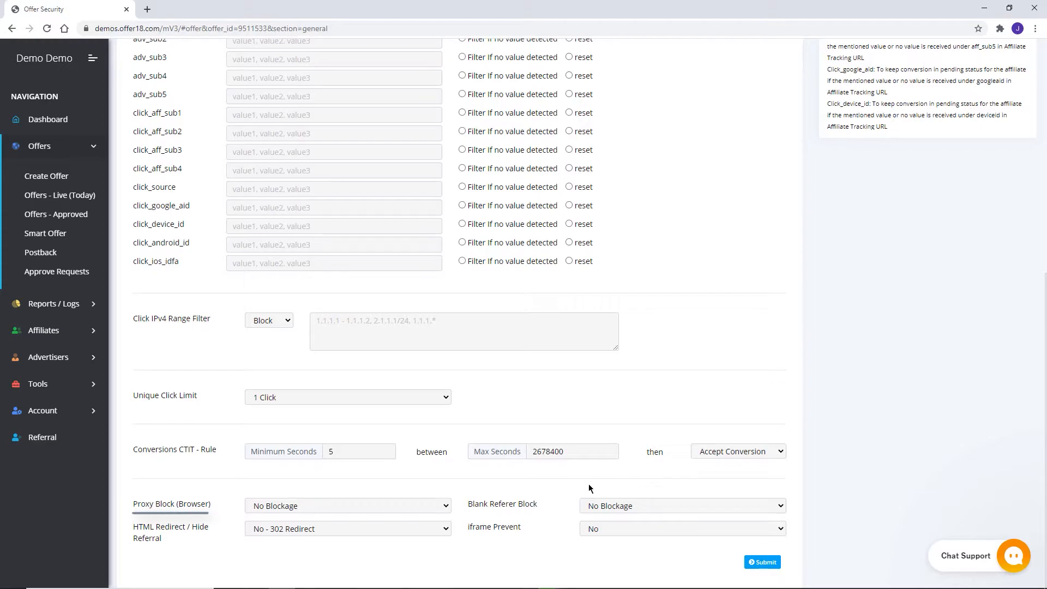
# - Block proxies and blank referers, use Send Referral 302 redirect, and break iframes
pyautogui.click(347, 506)
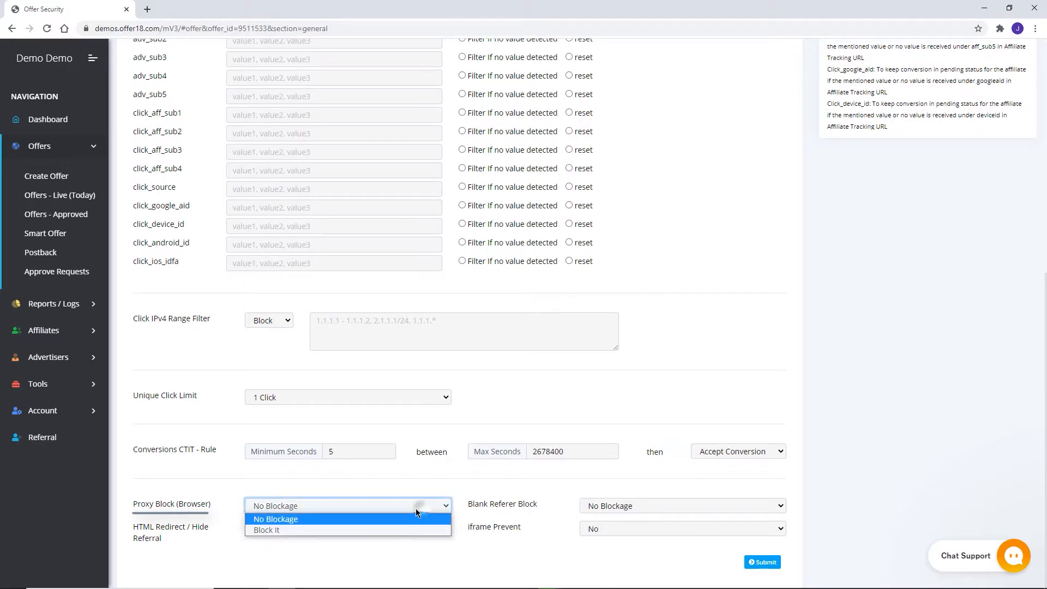
pyautogui.click(266, 530)
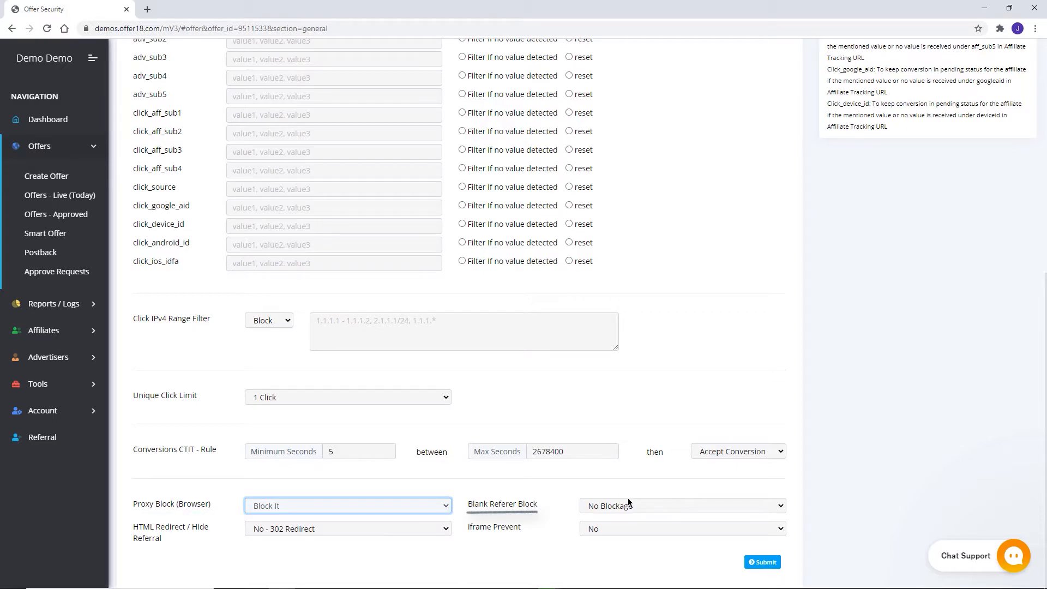
pyautogui.click(681, 505)
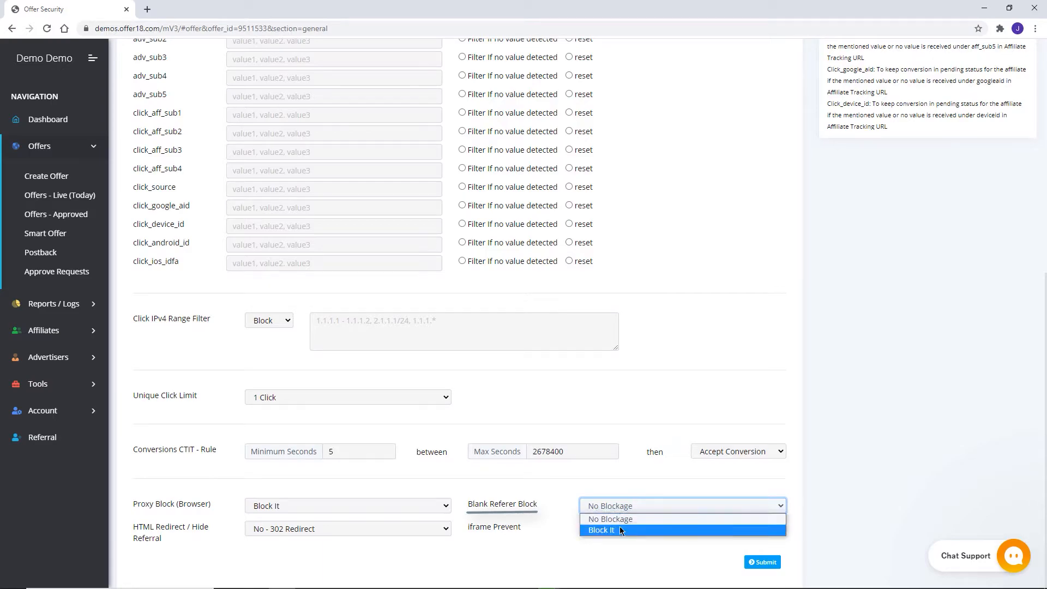
pyautogui.click(600, 530)
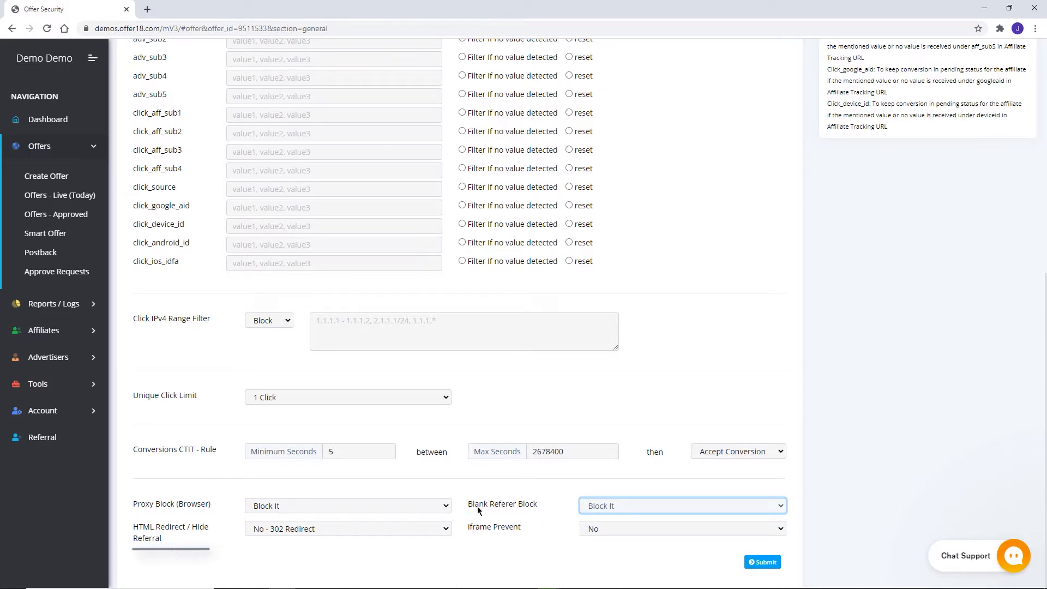
pyautogui.click(347, 529)
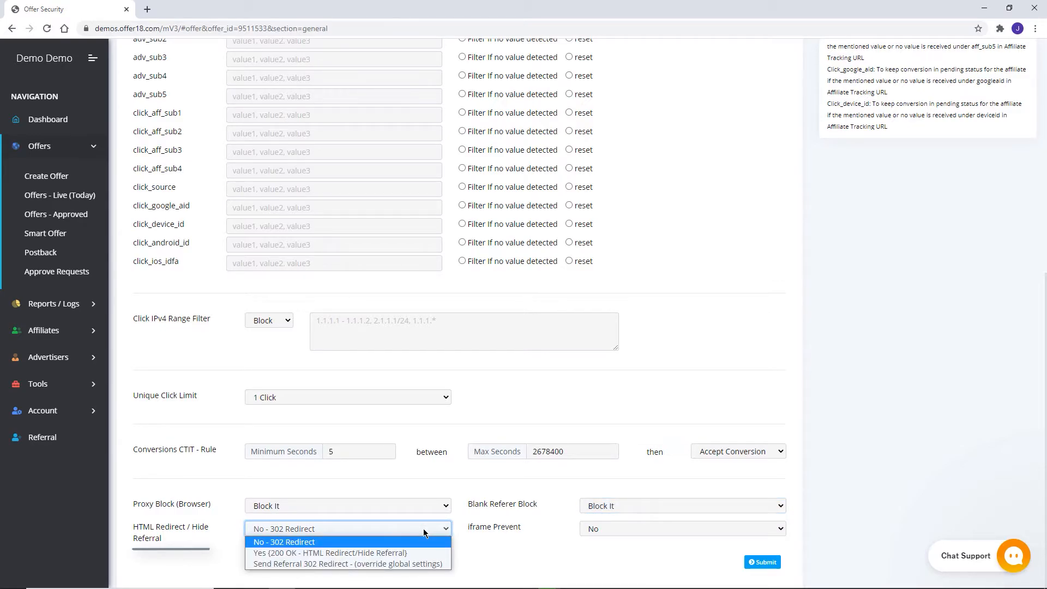
pyautogui.moveTo(330, 553)
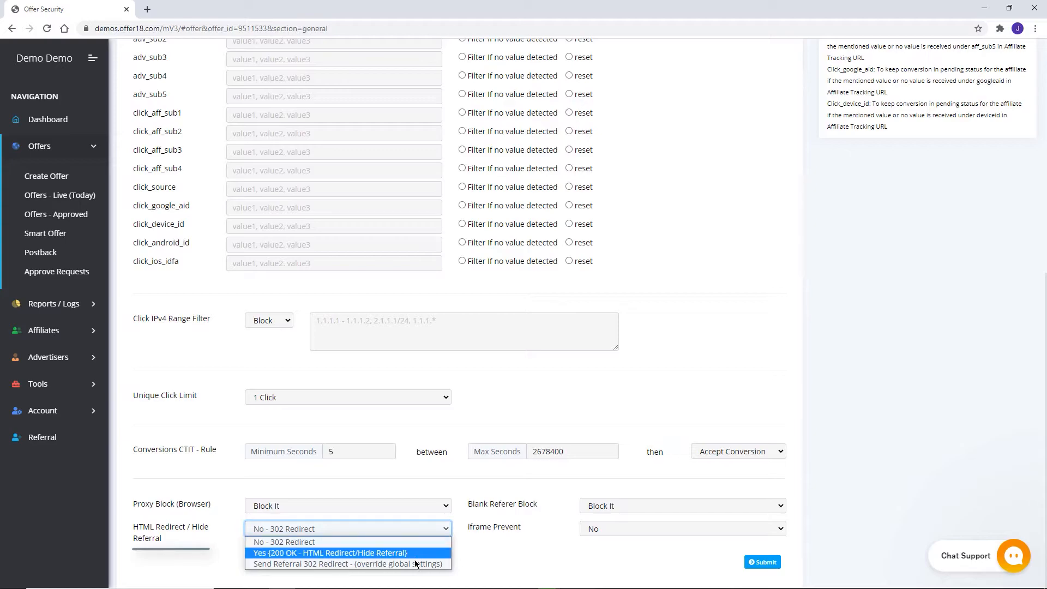
pyautogui.click(347, 563)
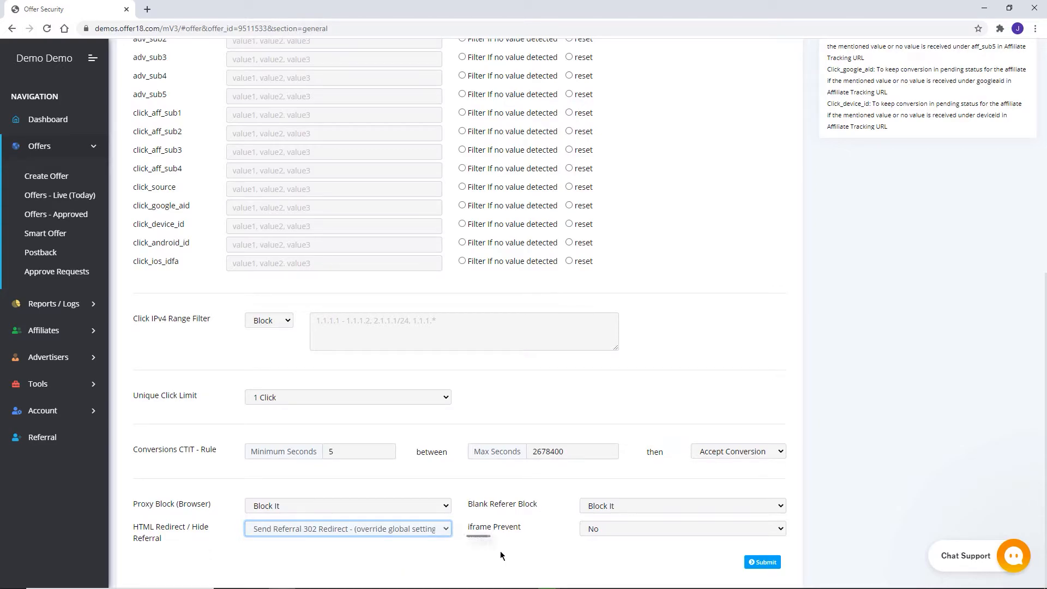
pyautogui.click(680, 529)
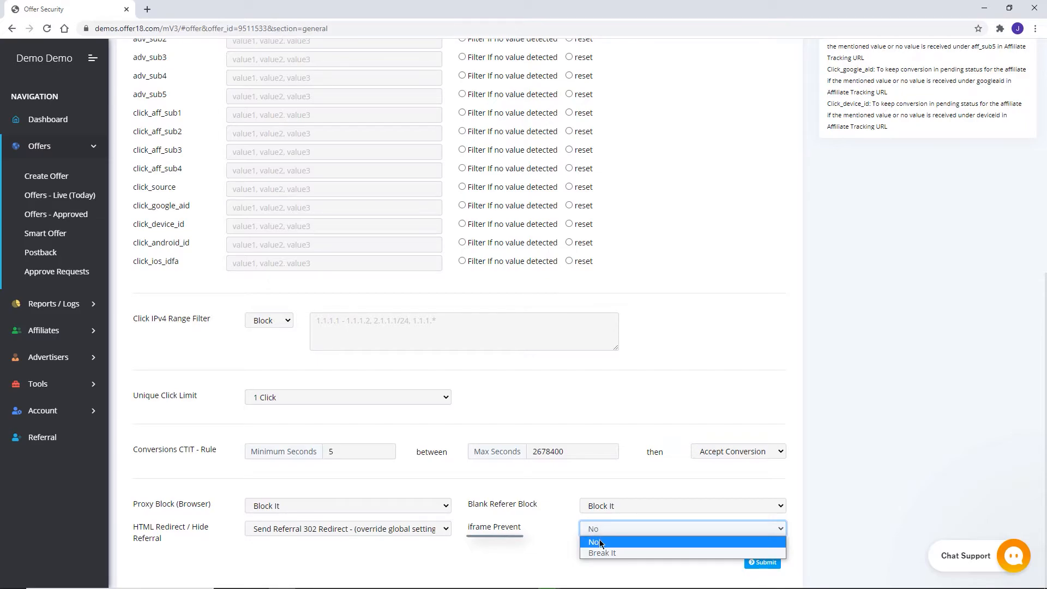
pyautogui.click(601, 553)
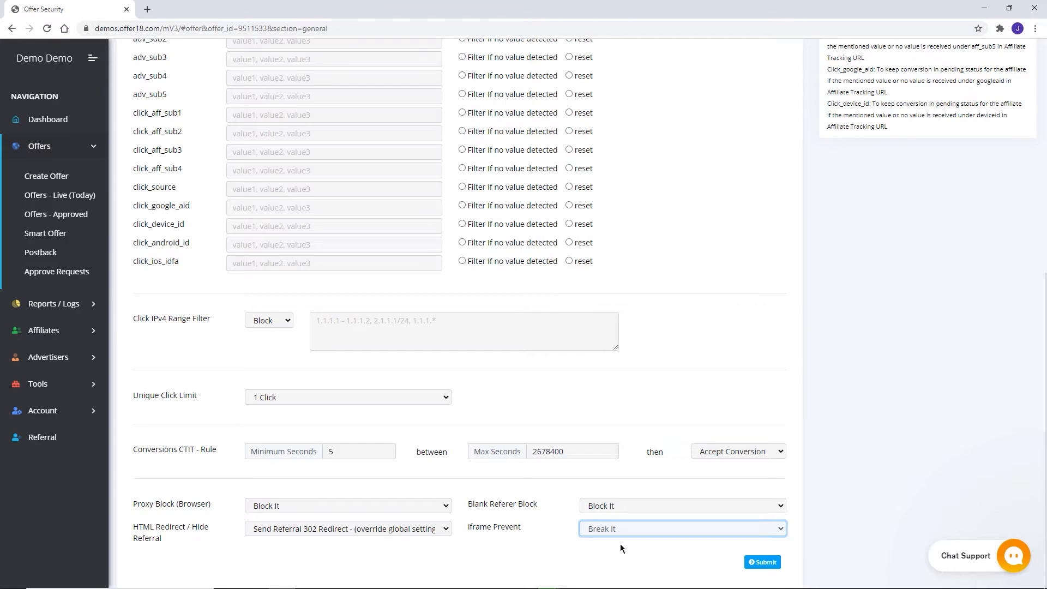
pyautogui.moveTo(825, 490)
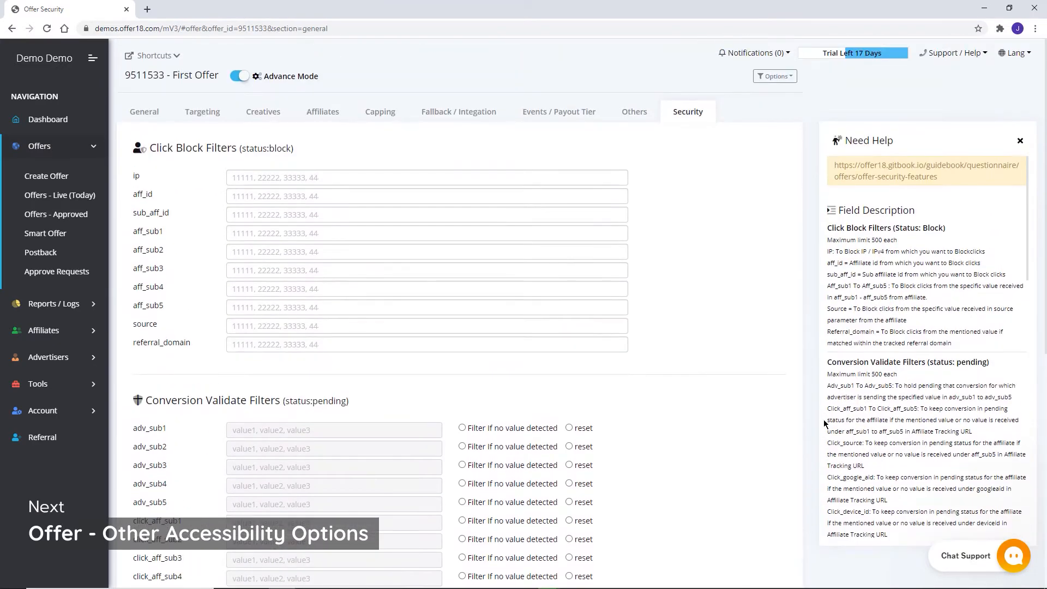
pyautogui.click(633, 111)
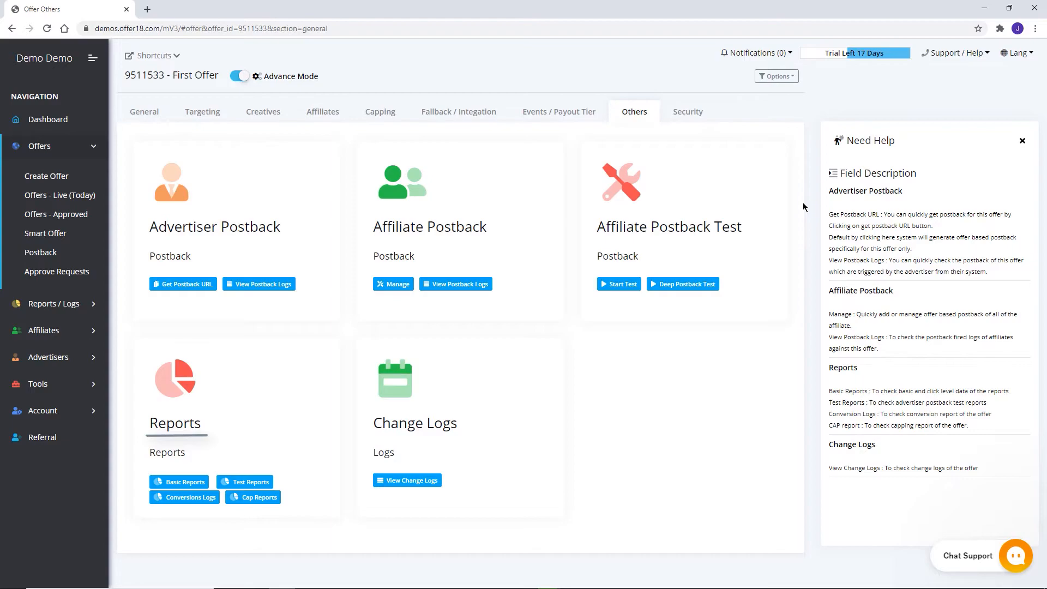
pyautogui.moveTo(760, 207)
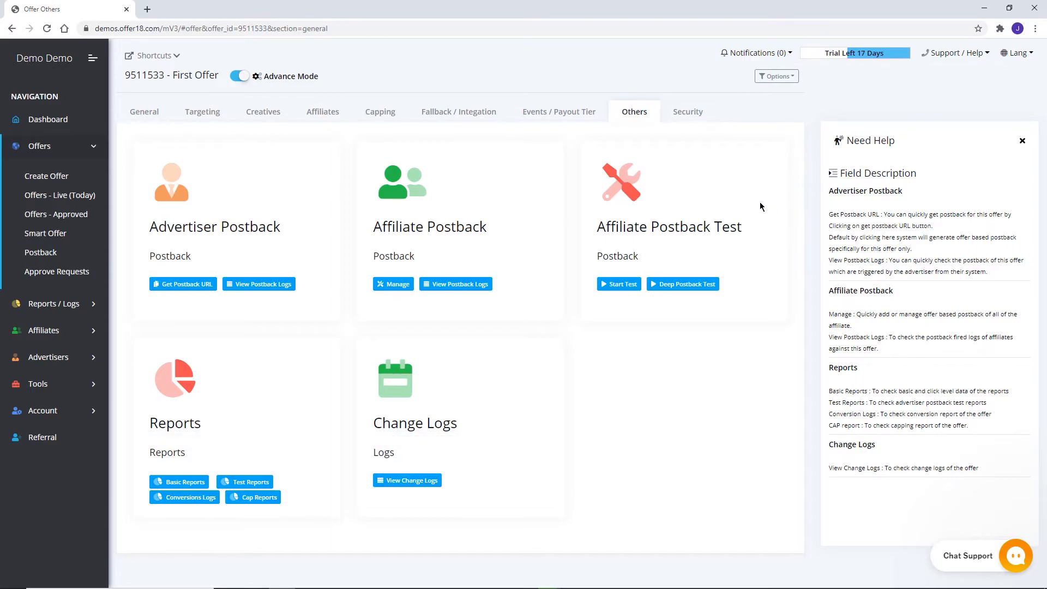
pyautogui.moveTo(160, 60)
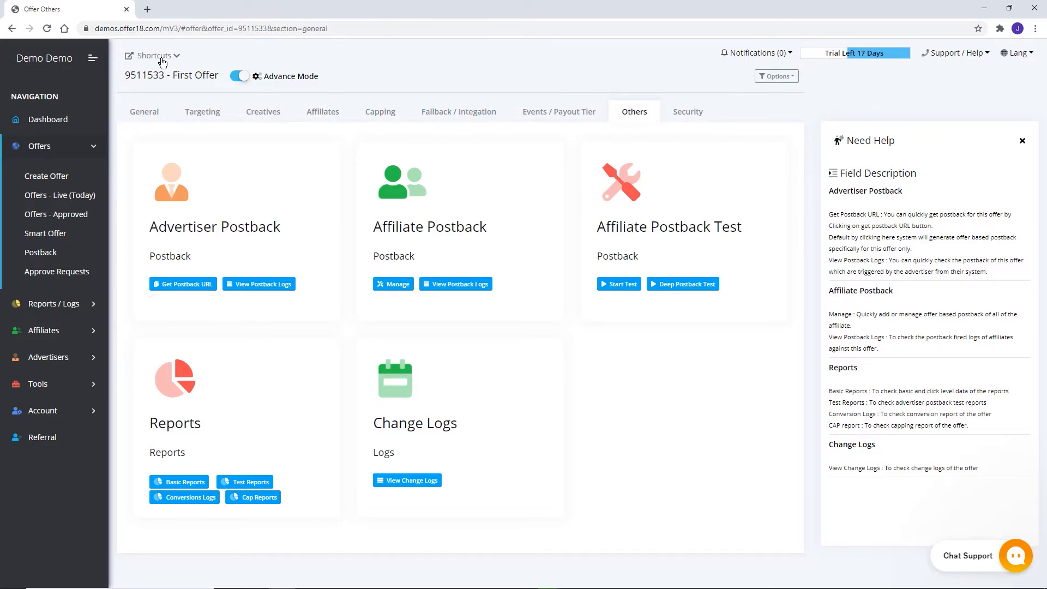
pyautogui.click(155, 56)
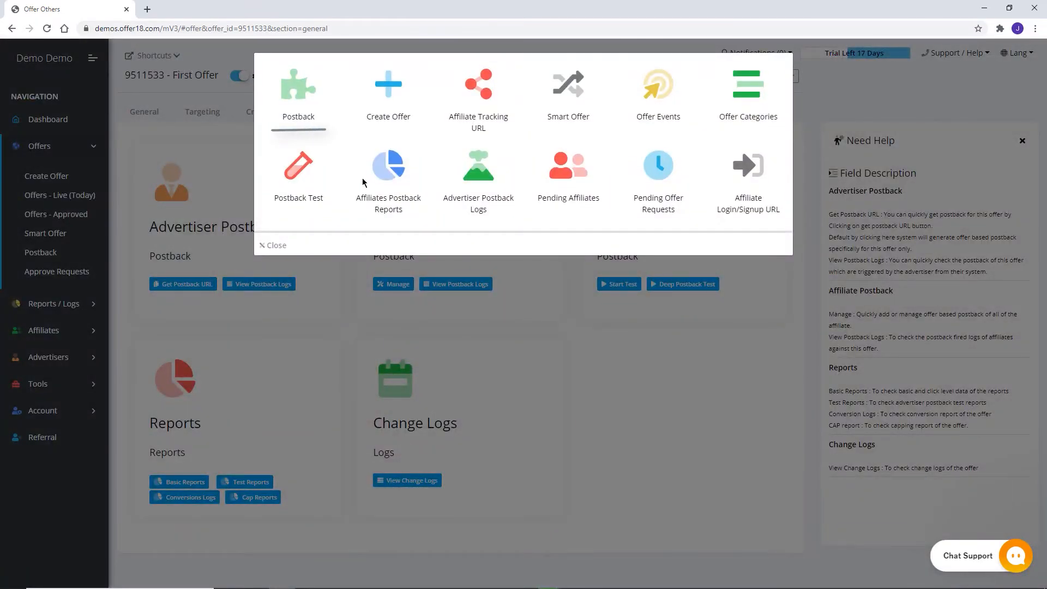
pyautogui.click(271, 245)
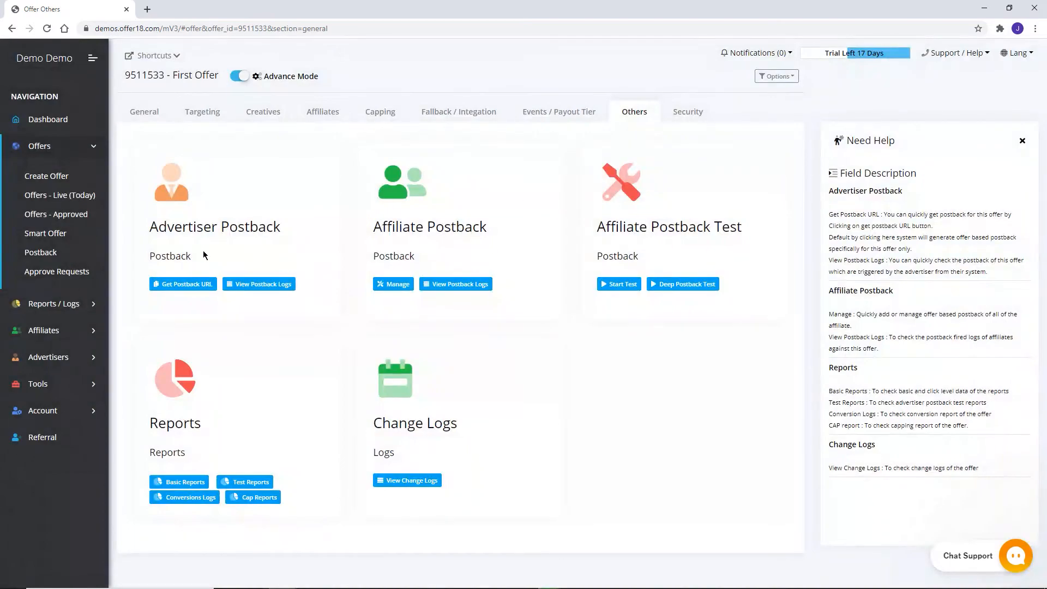
# - View First Offer's advertiser postback URL, toggling between Google Tag Manager and S2S types
pyautogui.click(182, 284)
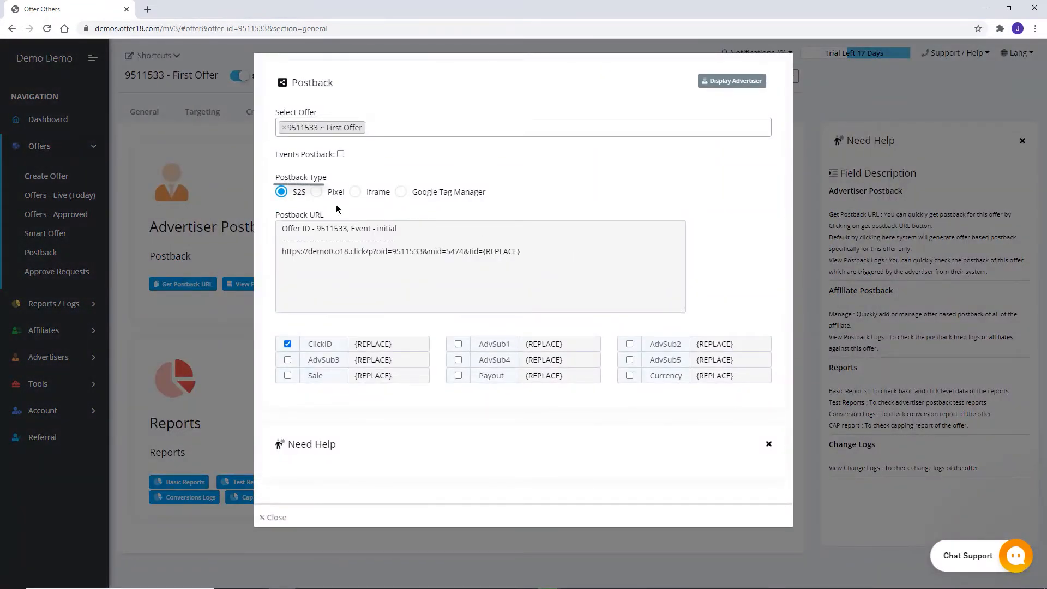
pyautogui.click(401, 191)
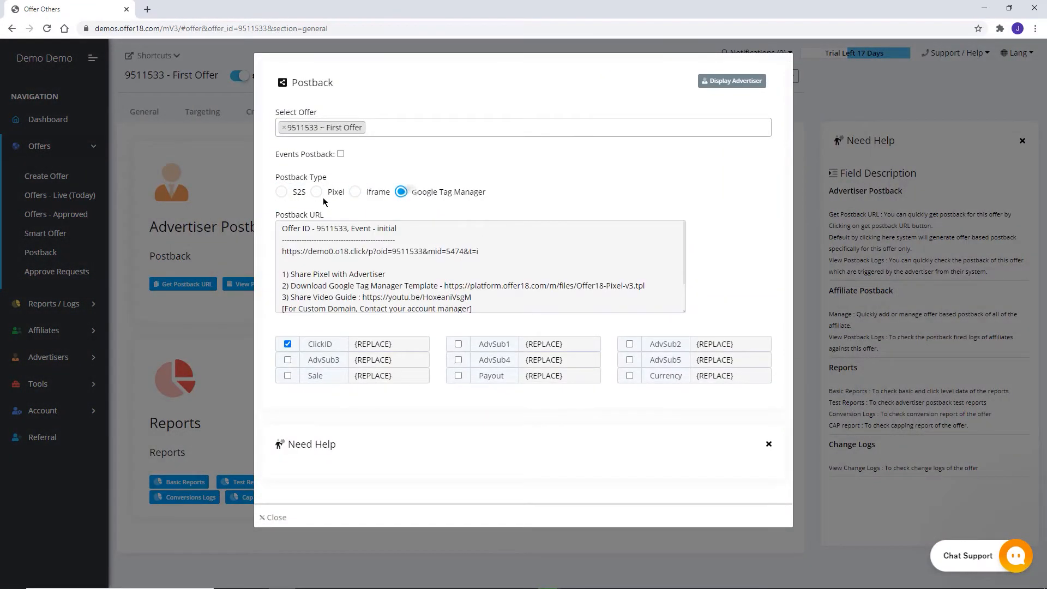
pyautogui.click(282, 191)
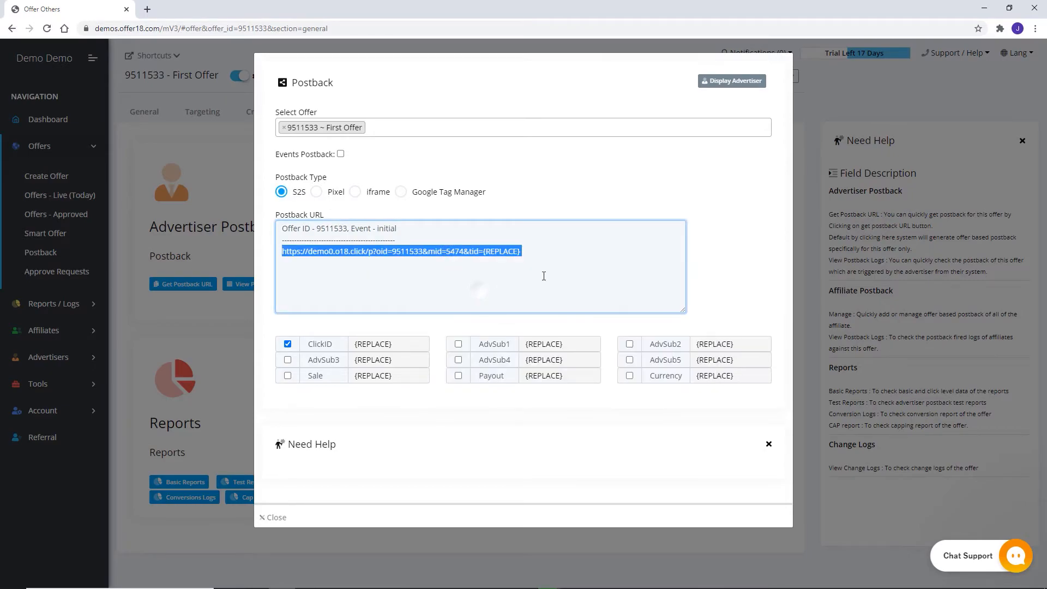
pyautogui.click(543, 276)
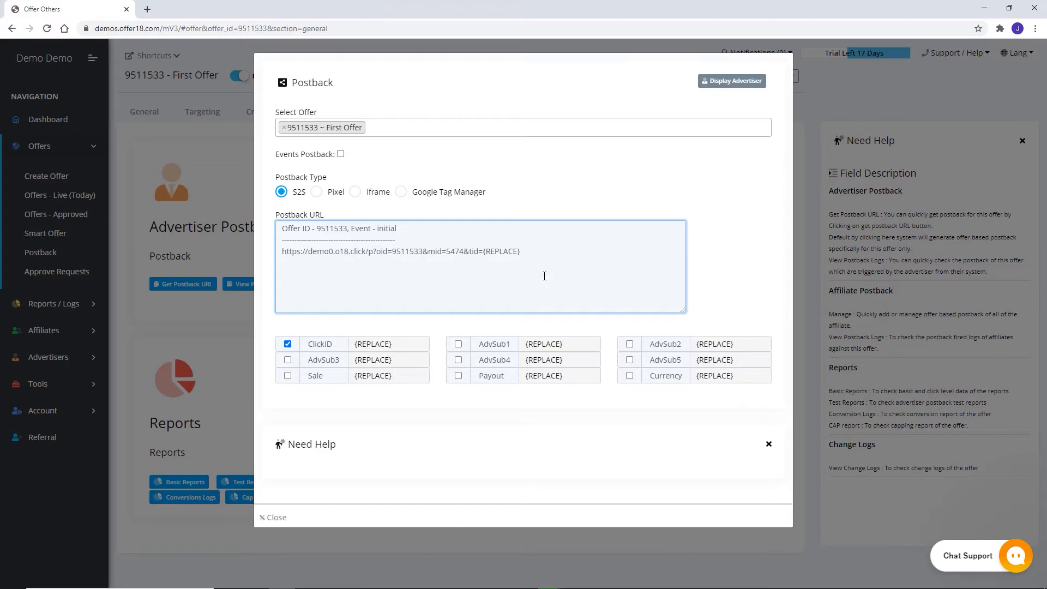
pyautogui.moveTo(613, 249)
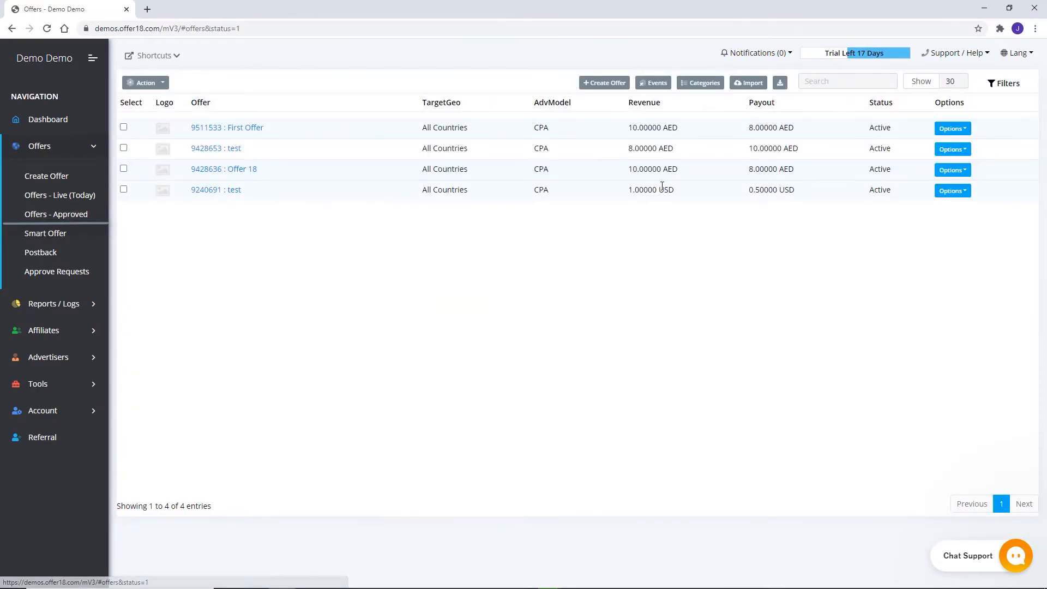
# - Reopen First Offer's configuration from its Options dropdown in the offers list
pyautogui.click(951, 129)
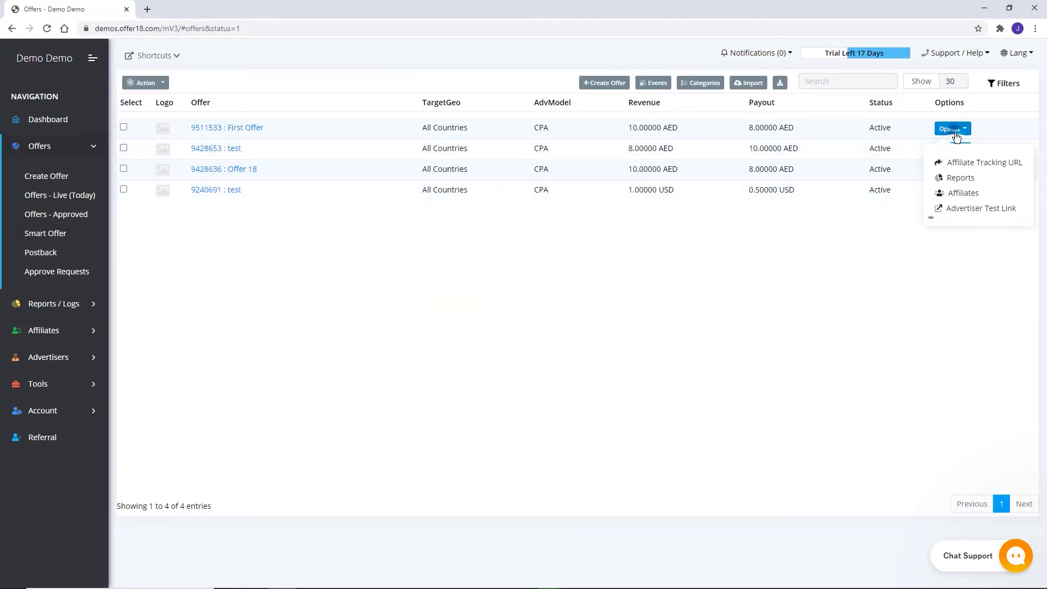
pyautogui.click(980, 208)
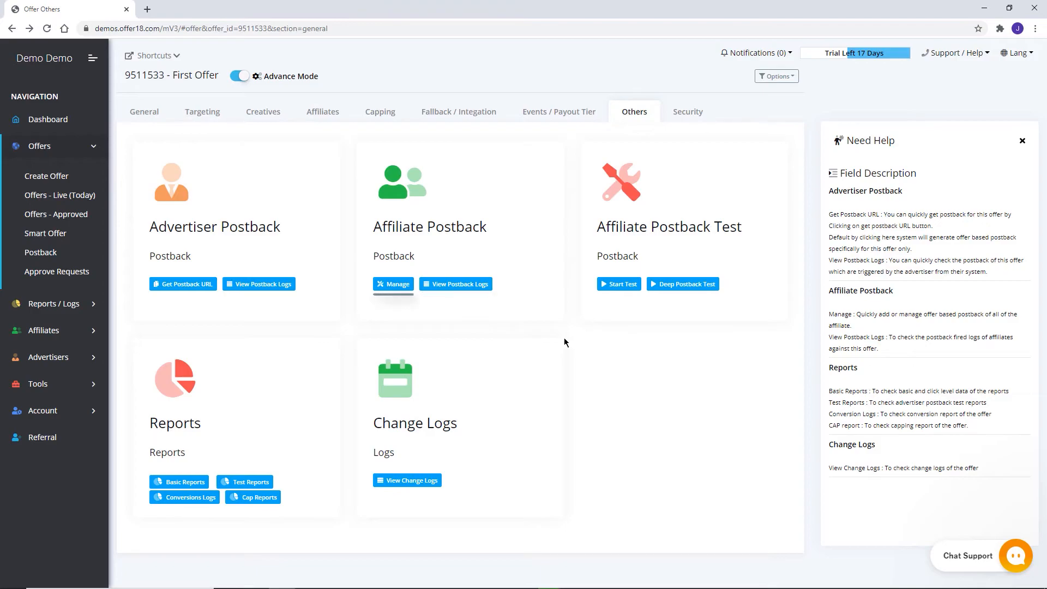
pyautogui.click(393, 283)
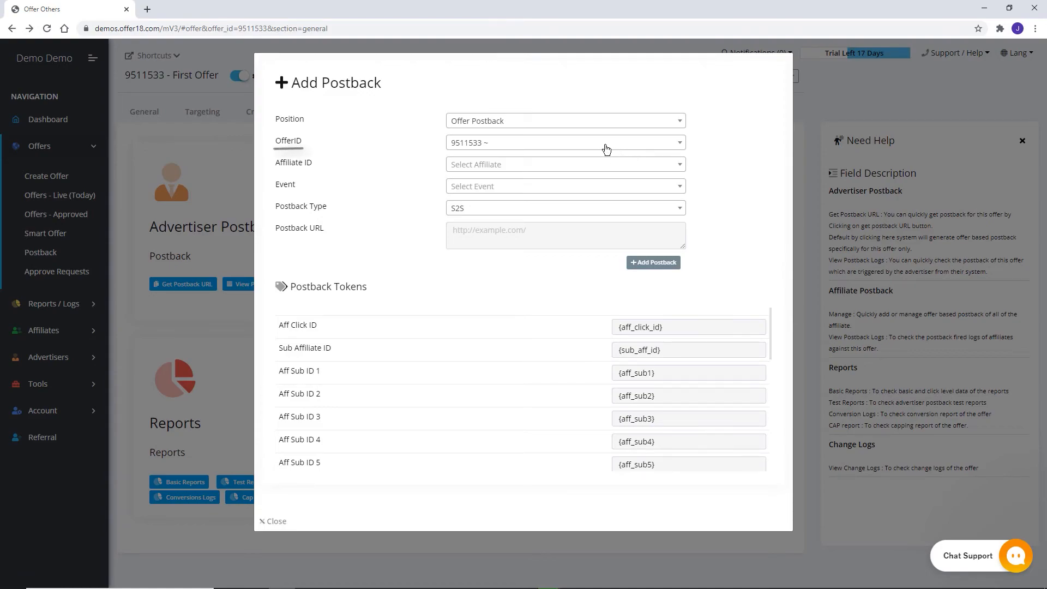
pyautogui.click(564, 142)
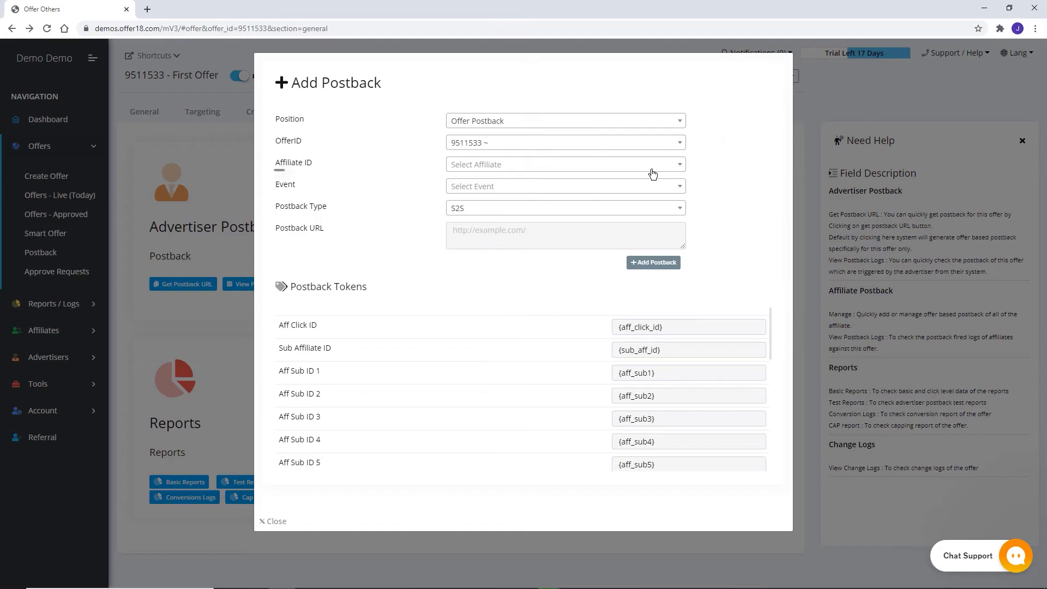
pyautogui.click(565, 164)
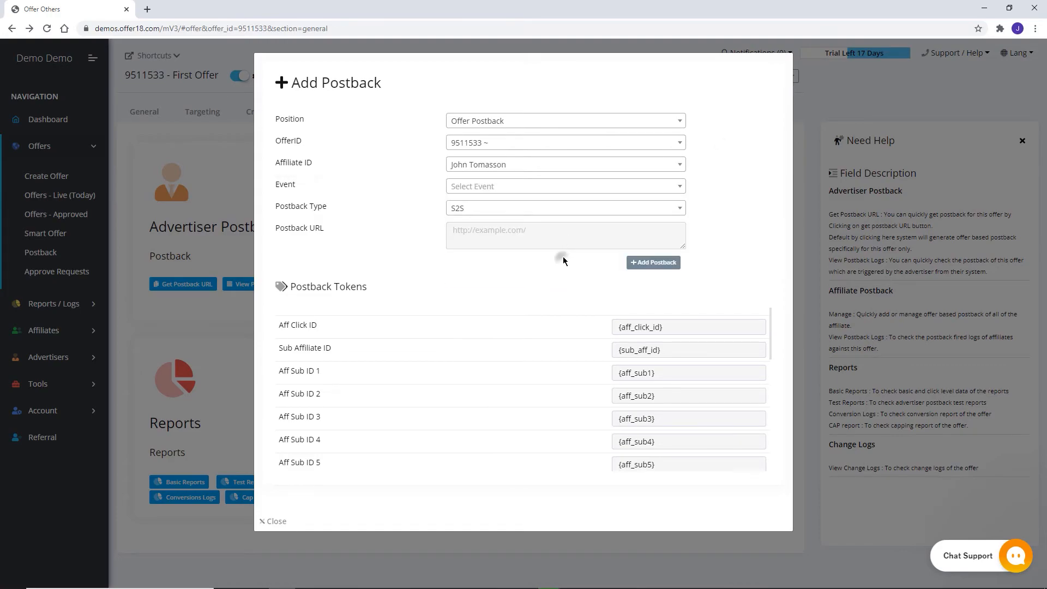
pyautogui.click(564, 185)
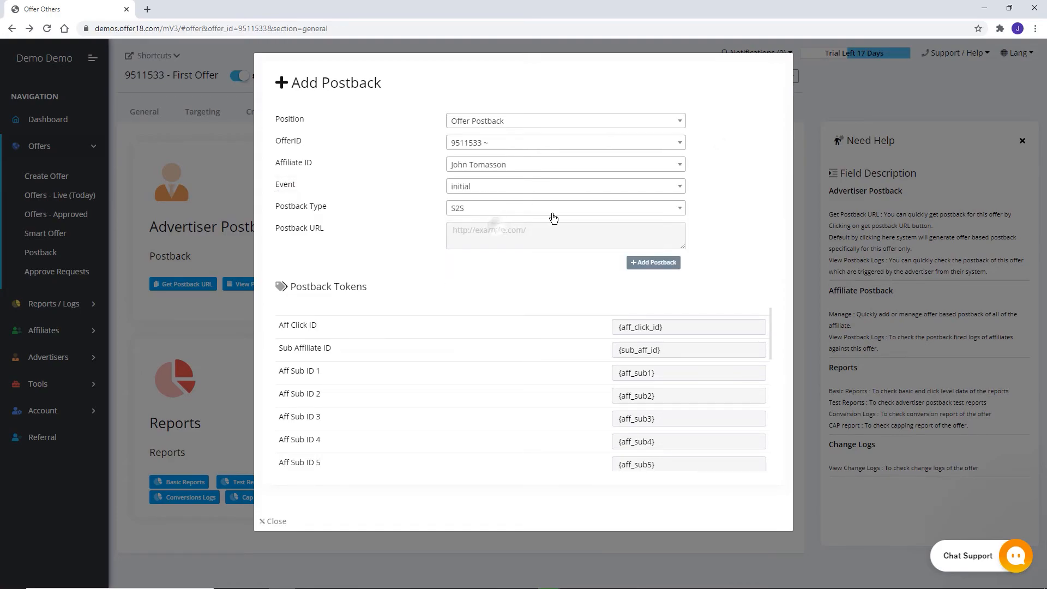
pyautogui.click(564, 208)
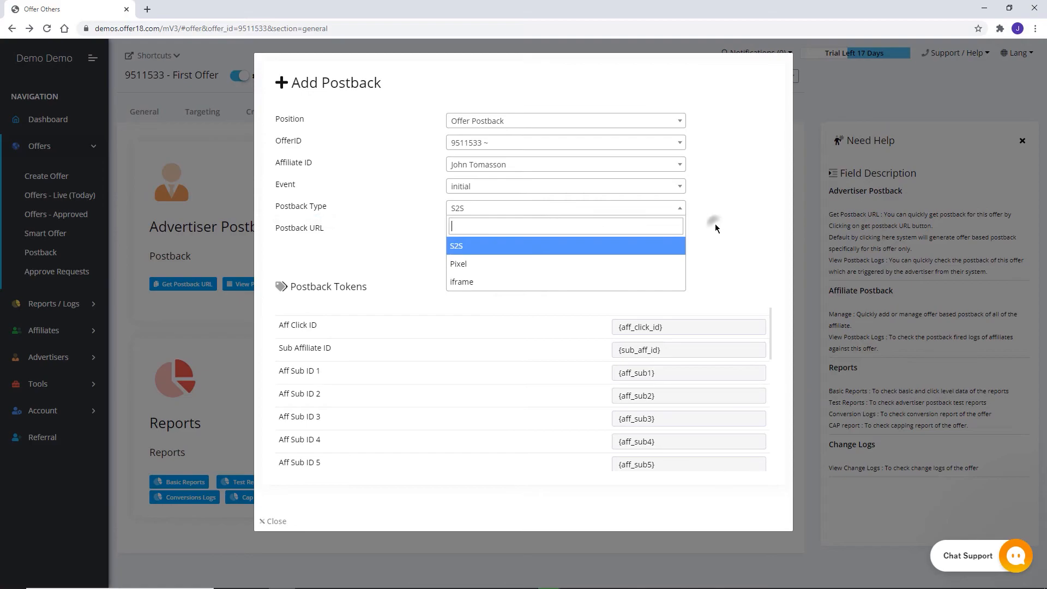
pyautogui.click(456, 246)
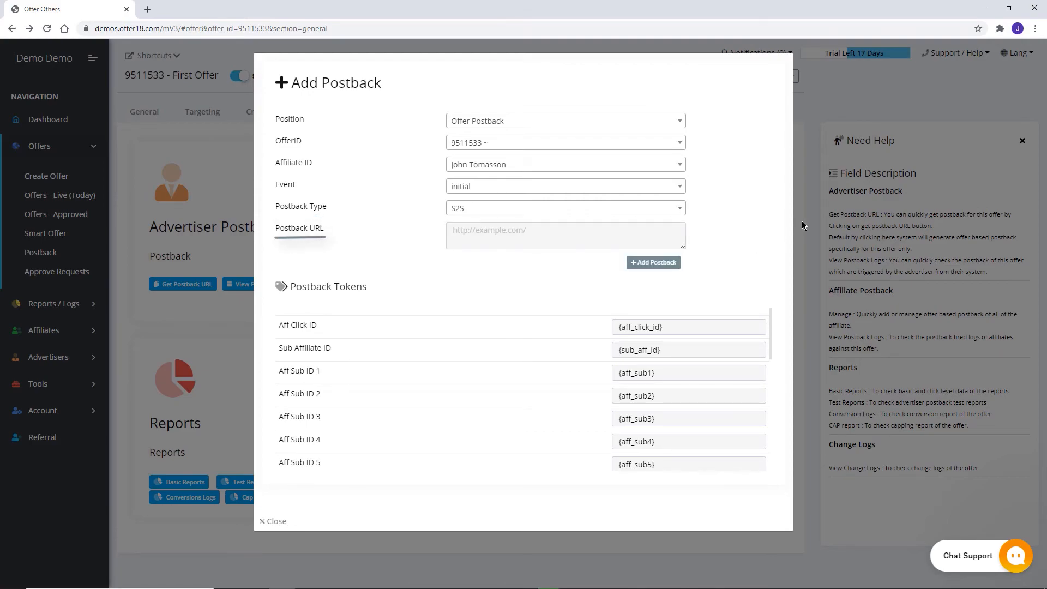
pyautogui.click(274, 523)
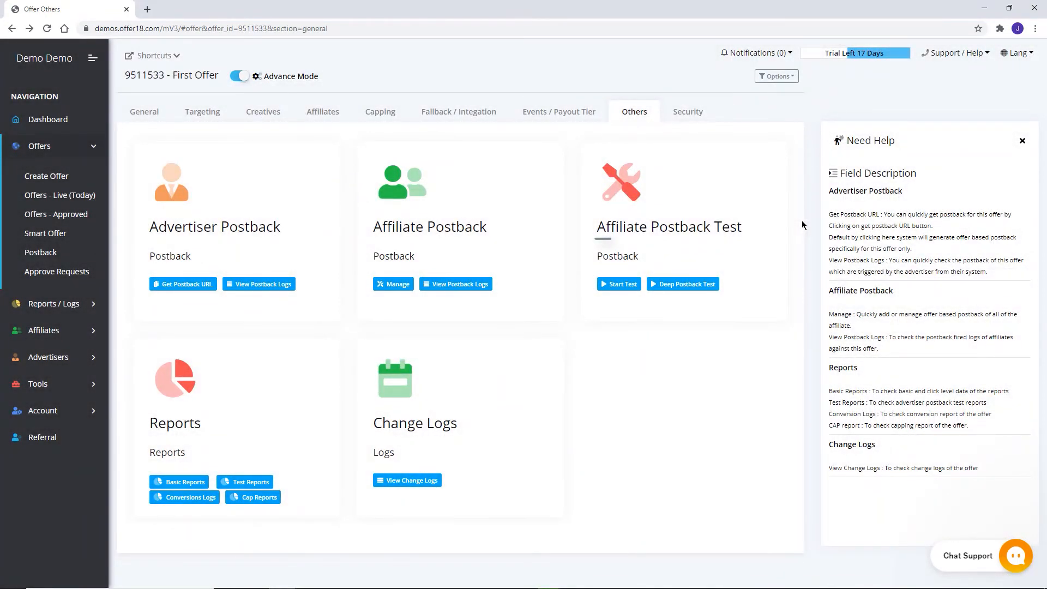
pyautogui.moveTo(667, 226)
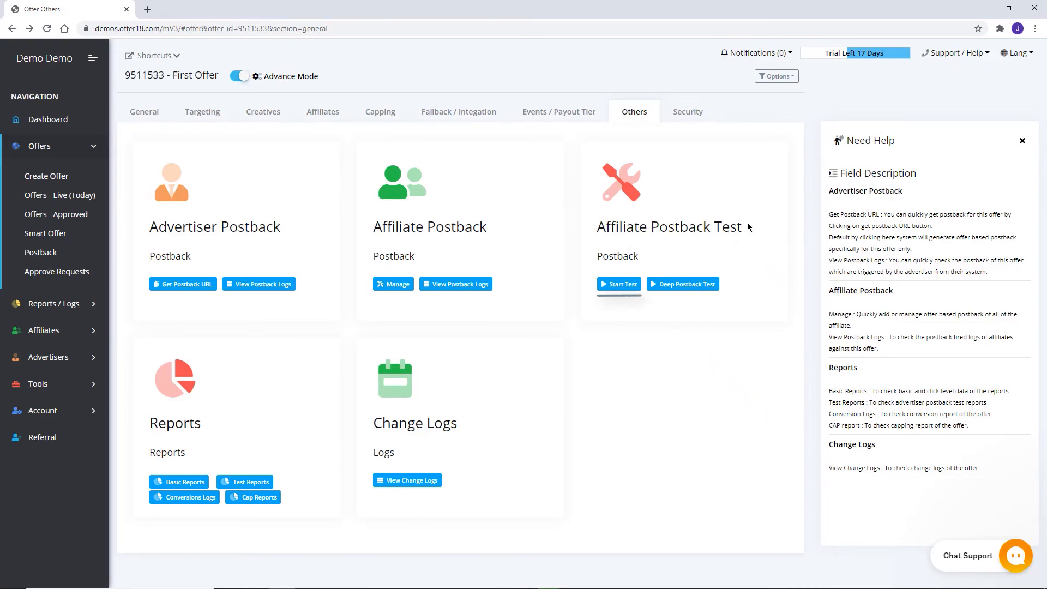
pyautogui.click(618, 283)
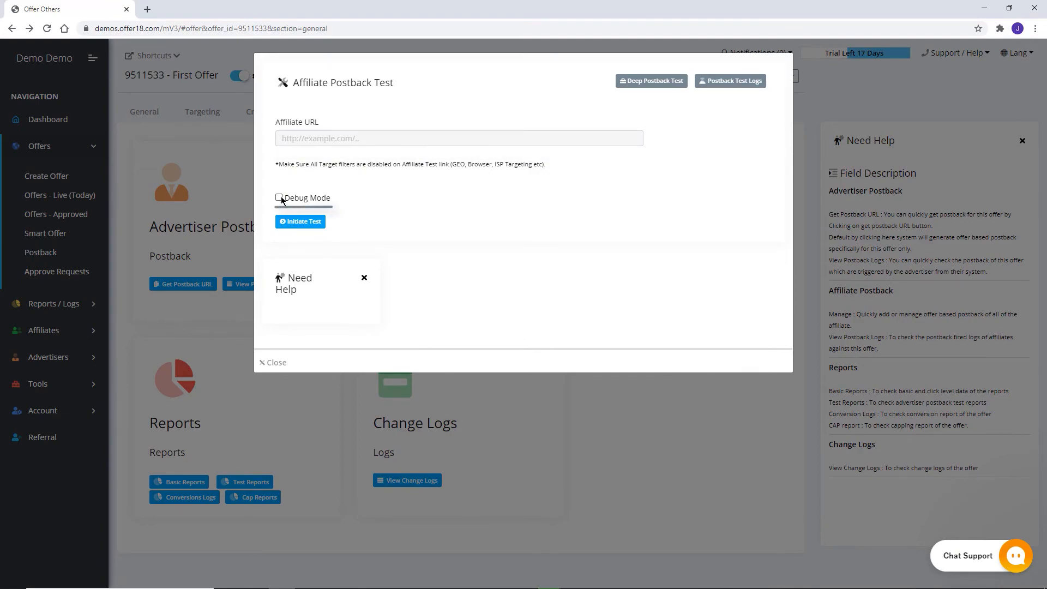
pyautogui.click(279, 197)
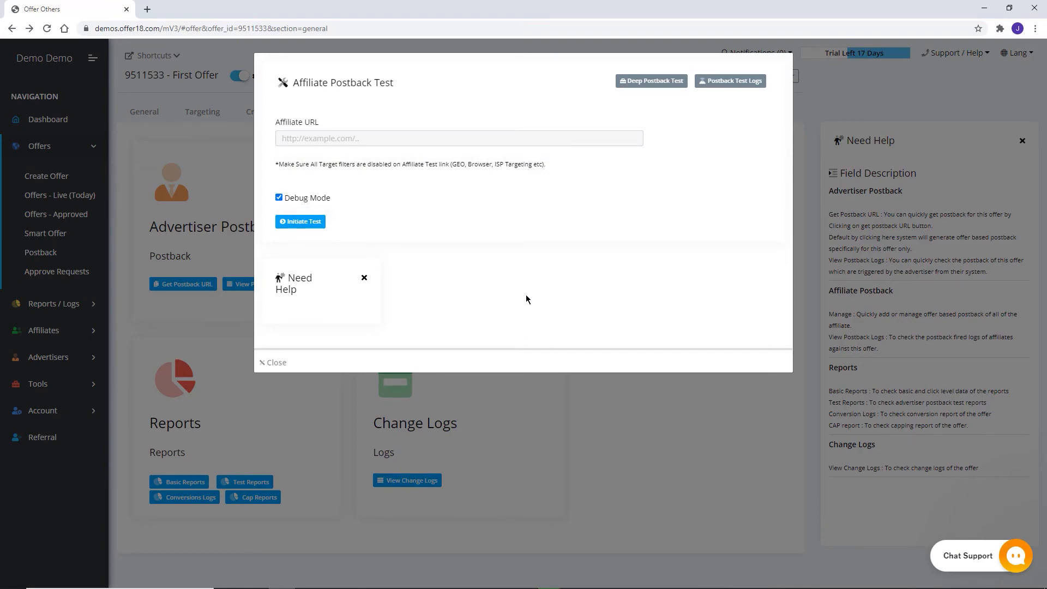
pyautogui.click(273, 362)
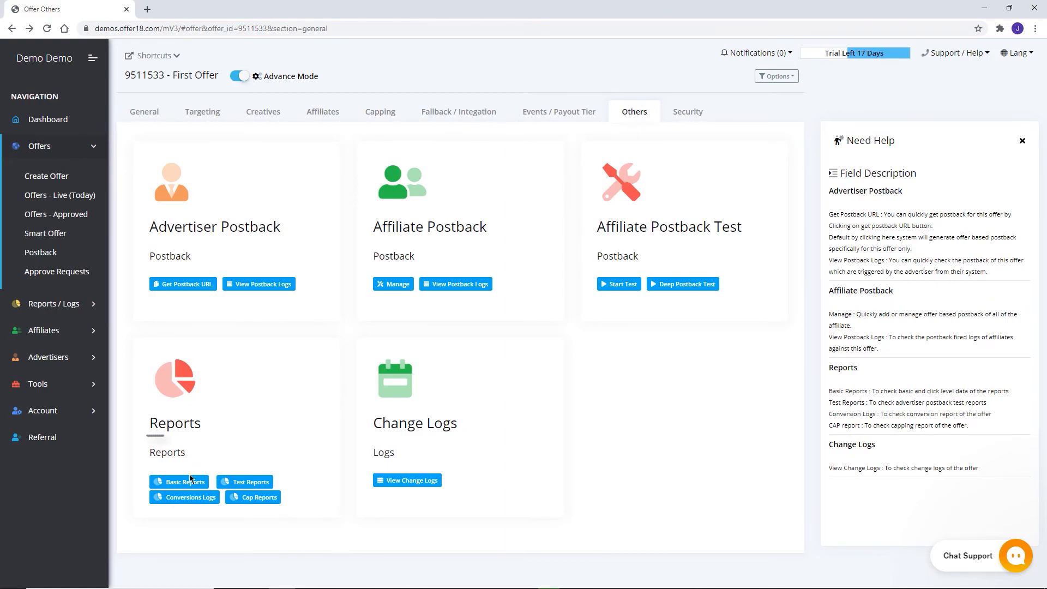
pyautogui.click(185, 482)
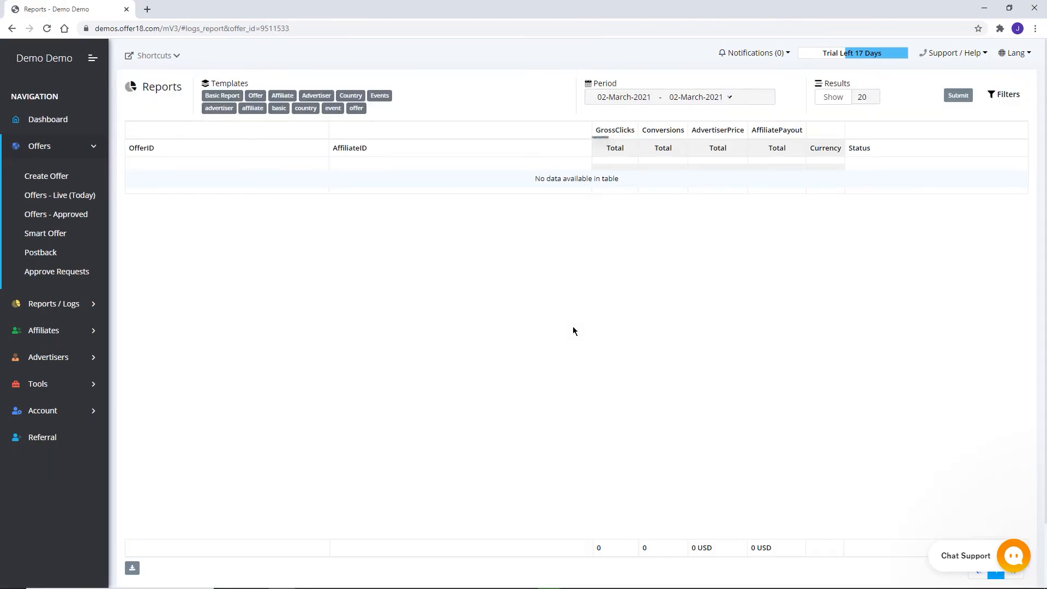
pyautogui.click(662, 129)
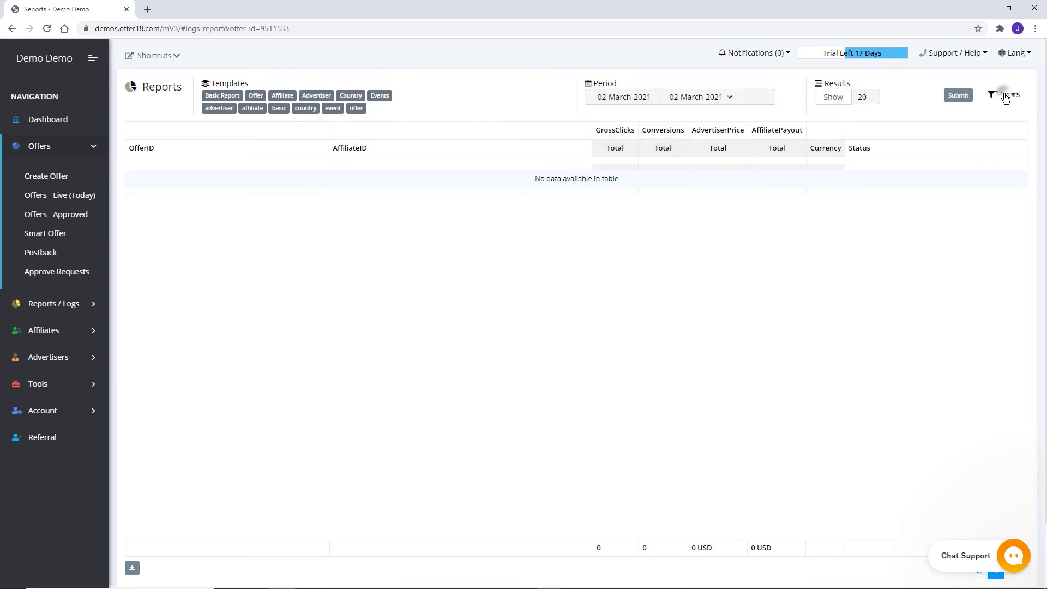
pyautogui.click(1003, 95)
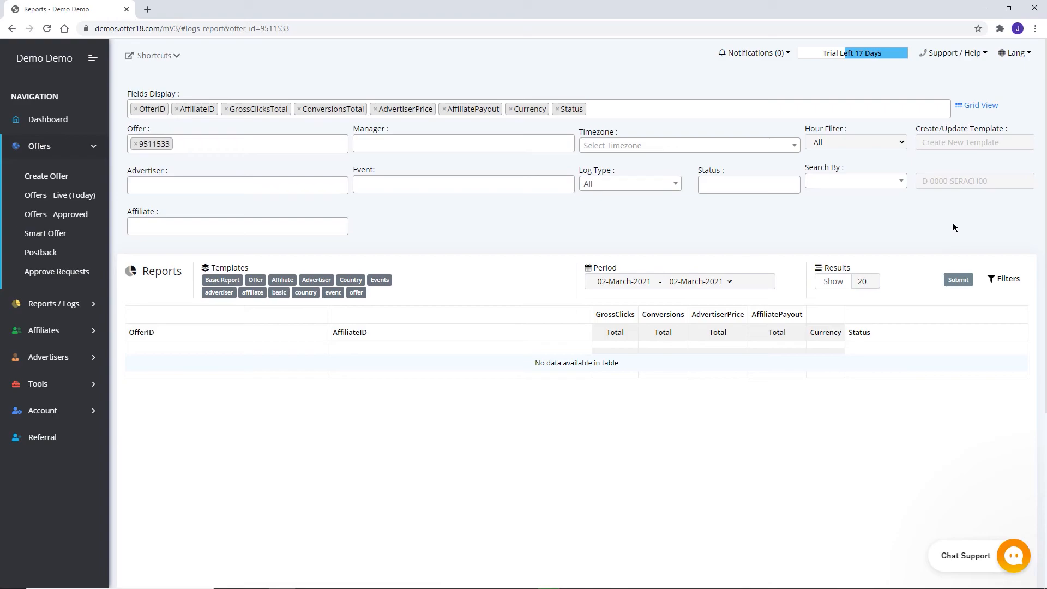
pyautogui.moveTo(660, 281)
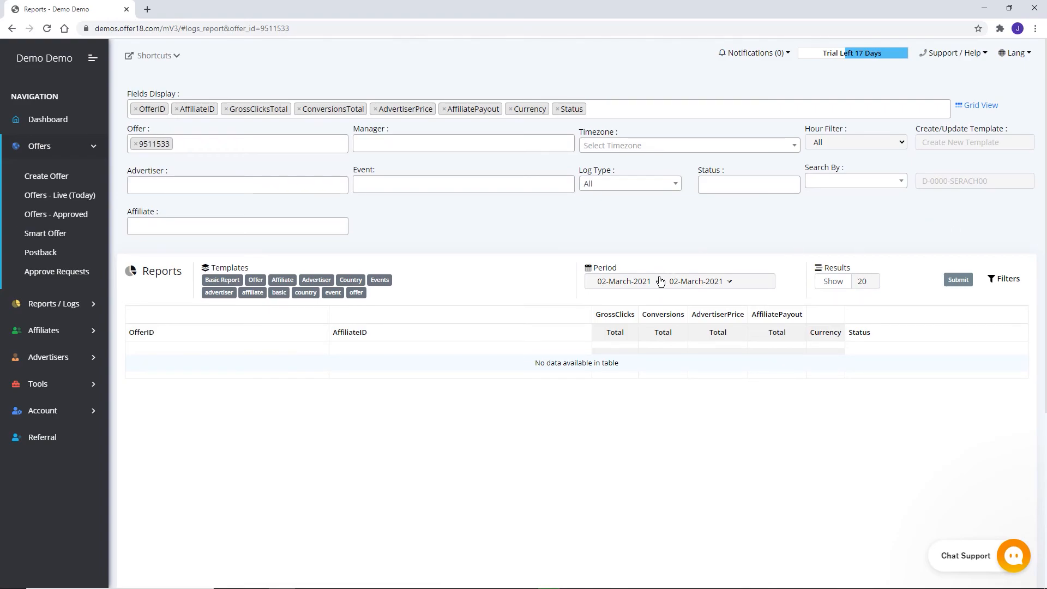
pyautogui.click(678, 281)
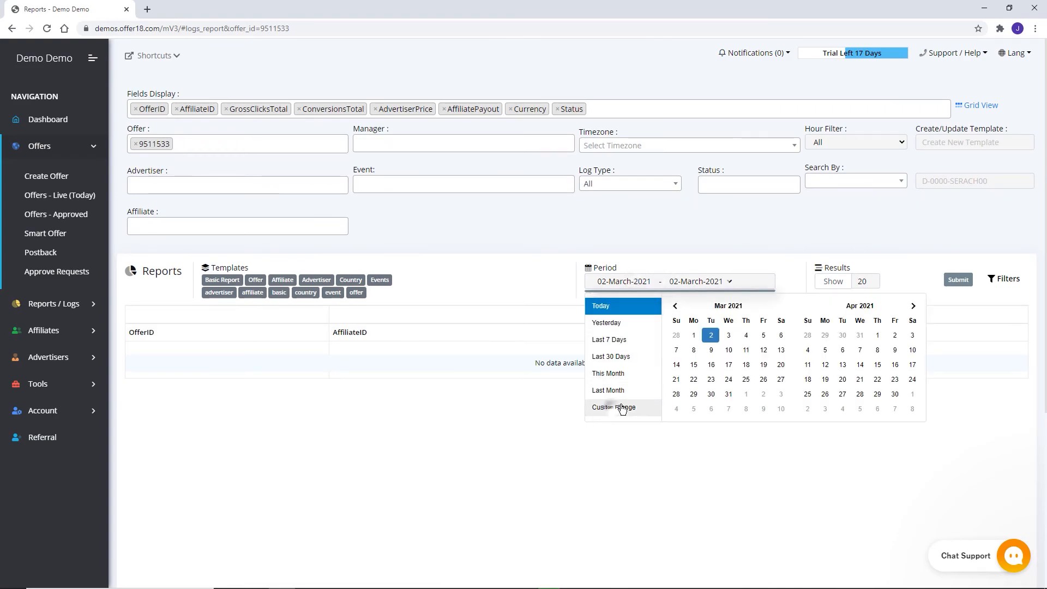
pyautogui.click(866, 281)
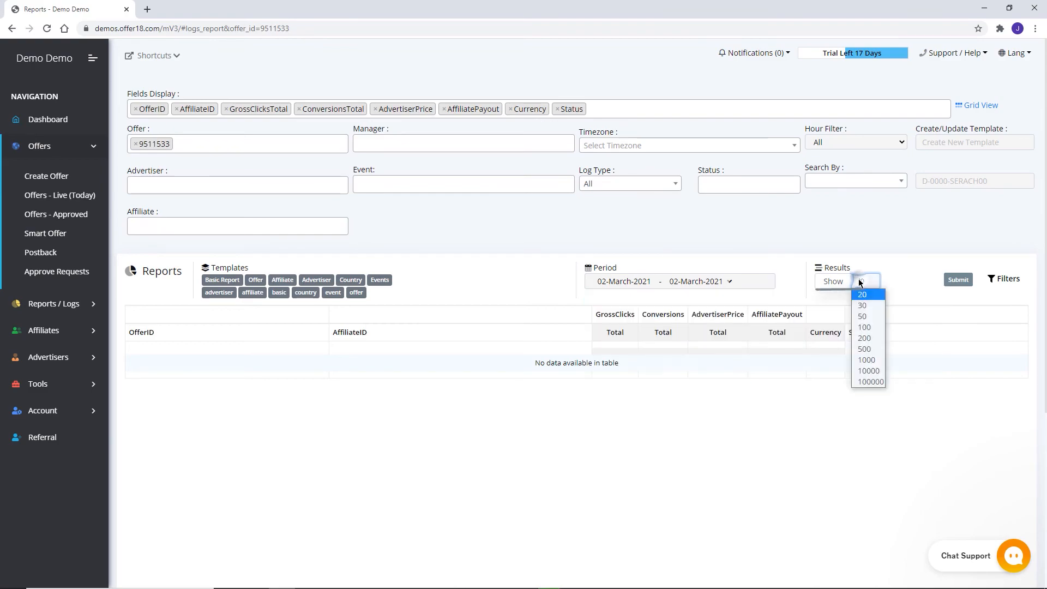
pyautogui.click(863, 327)
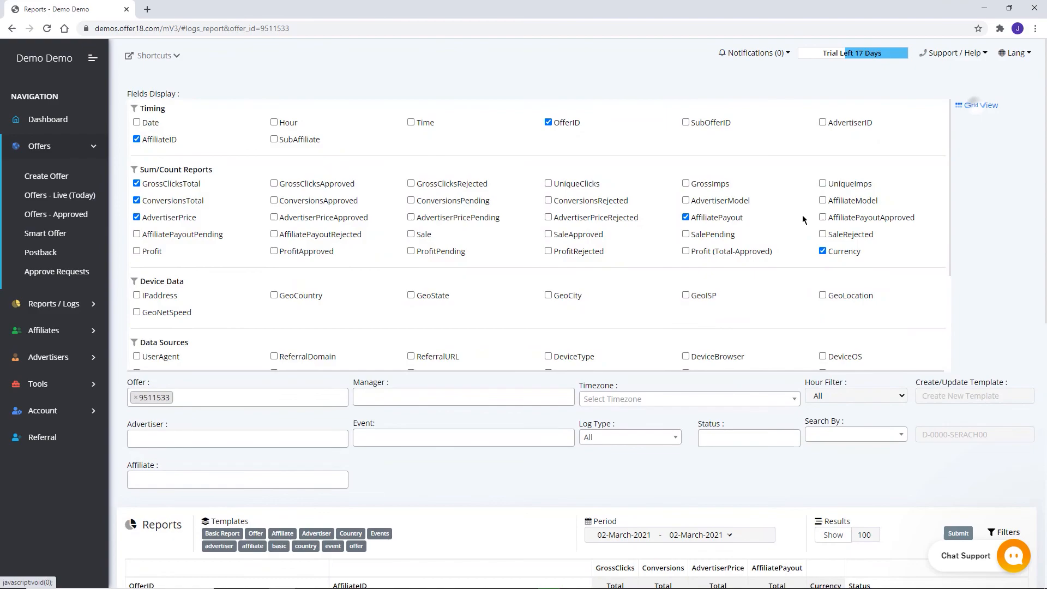
pyautogui.scroll(-3)
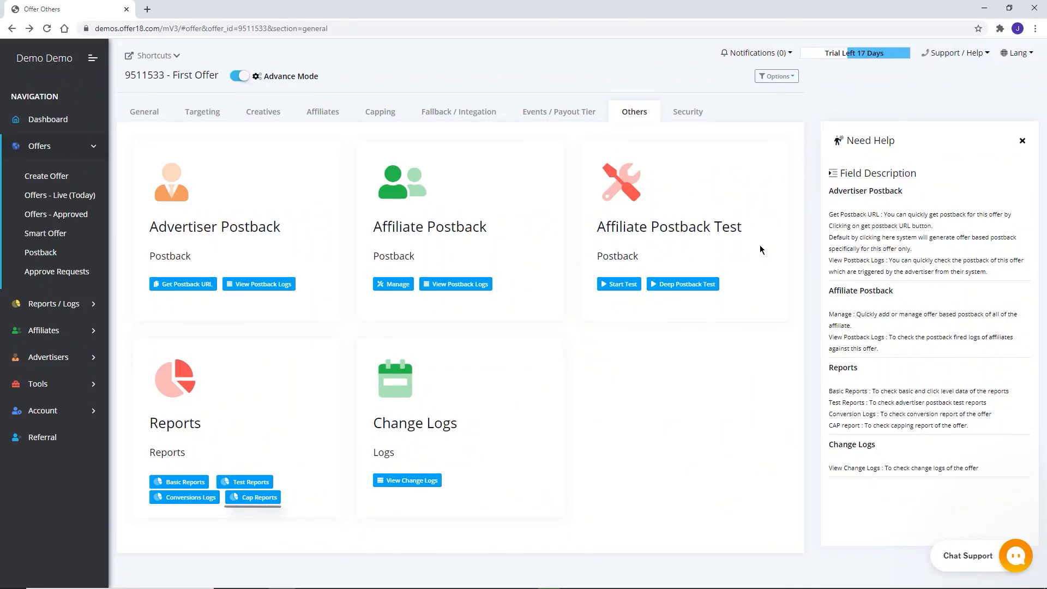
pyautogui.moveTo(407, 480)
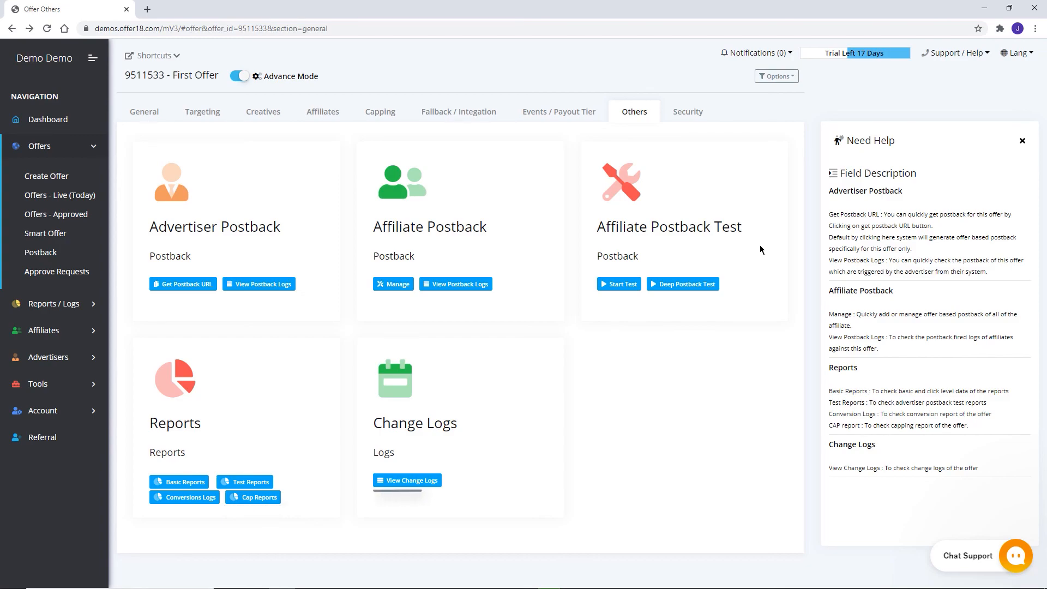